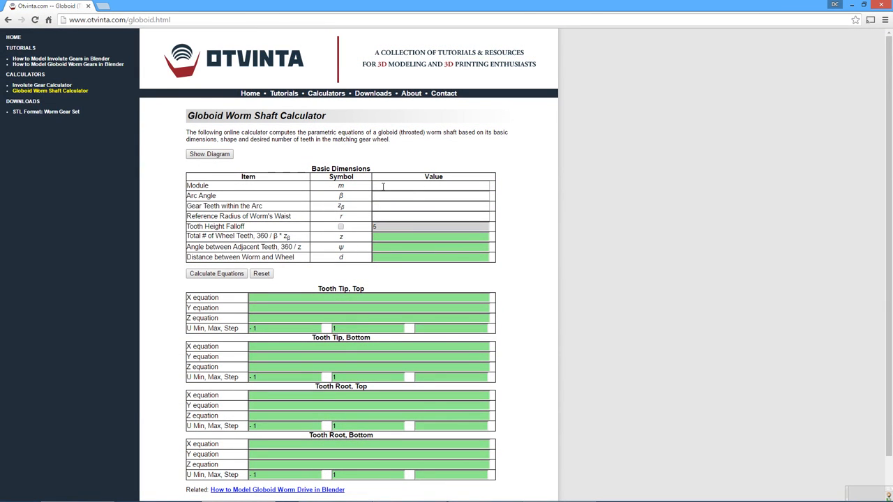
Enter module 1, arc angle 60 and 8 gear teeth within the arc in the worm calculator
text(1)
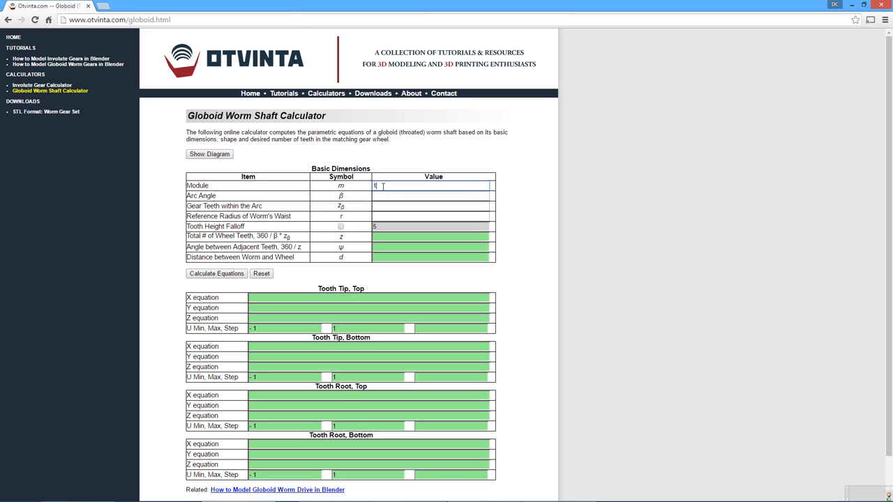
click(426, 195)
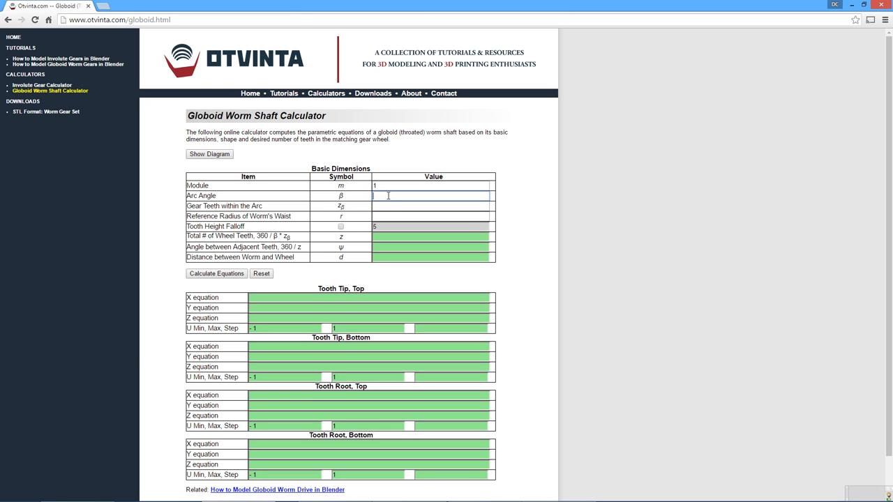
text(60)
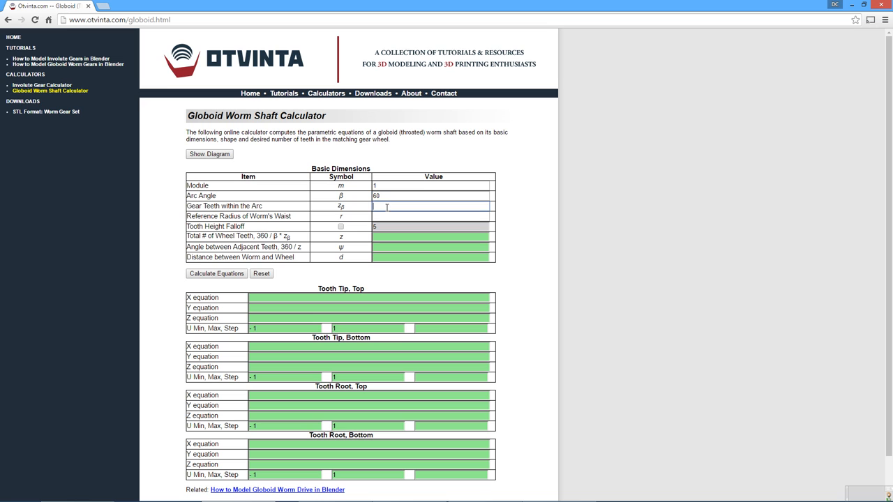
text(8)
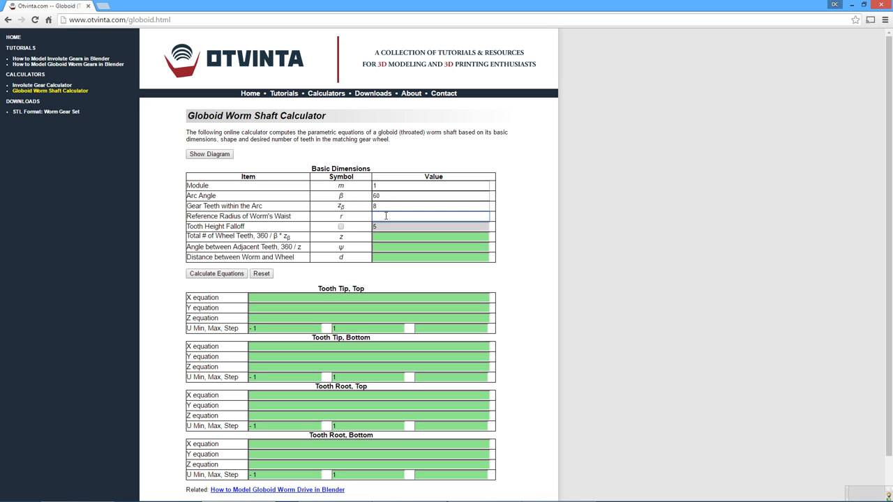
click(216, 274)
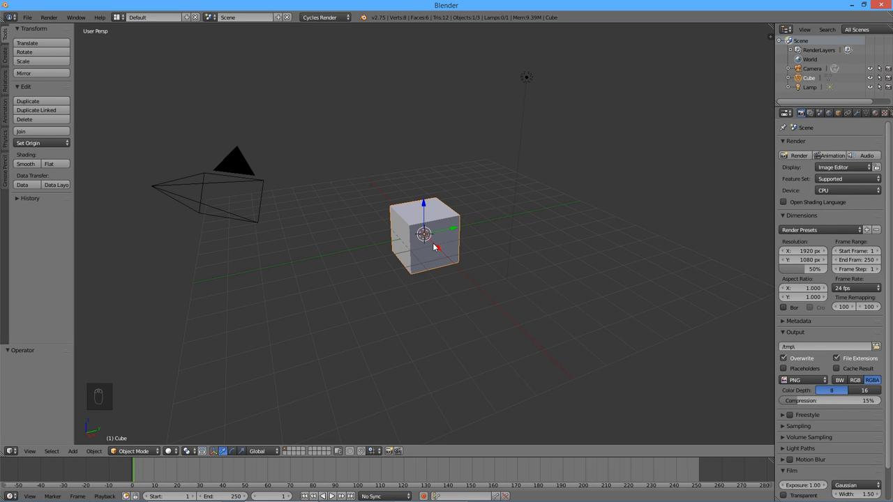
Delete the default cube and switch to an orthographic front view
key(X)
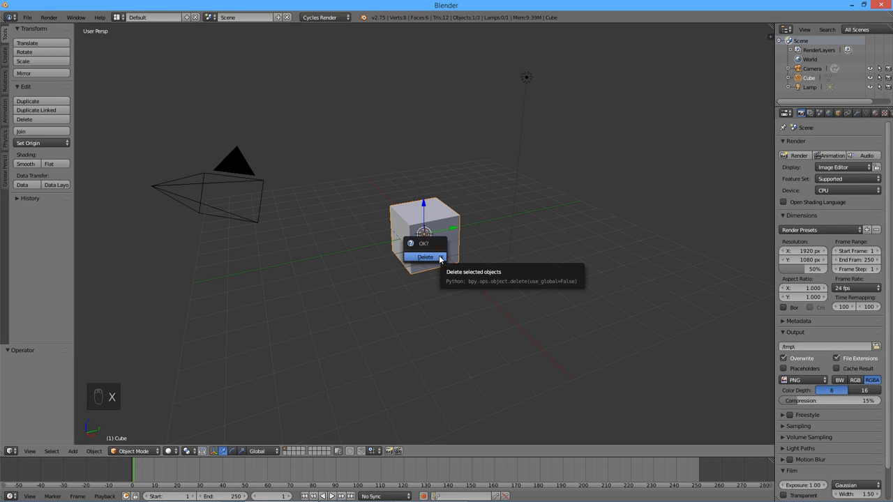
click(425, 257)
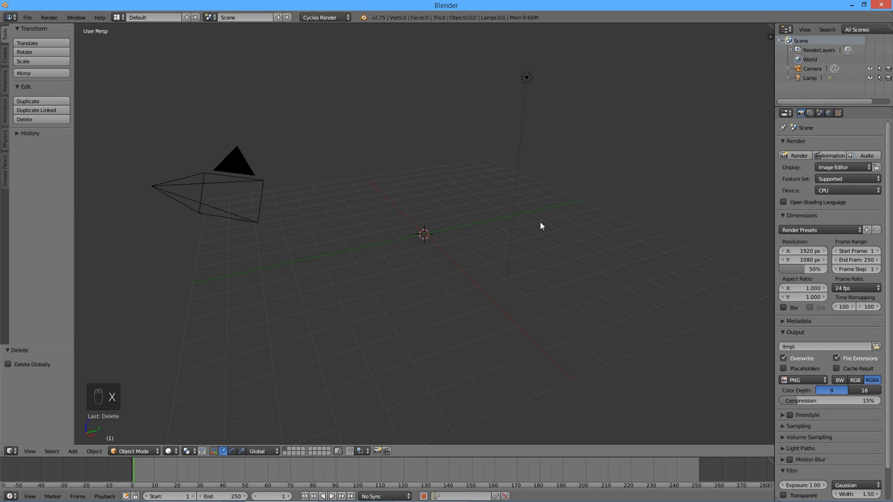
key(KP_1)
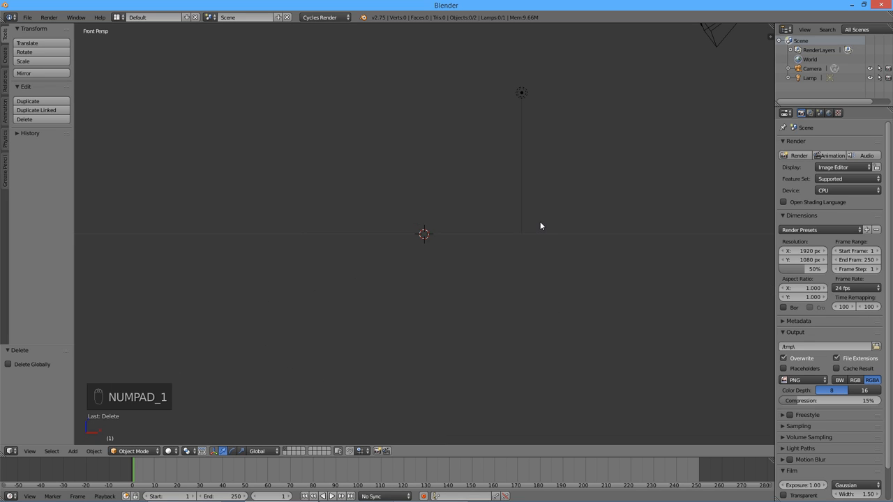
key(KP_5)
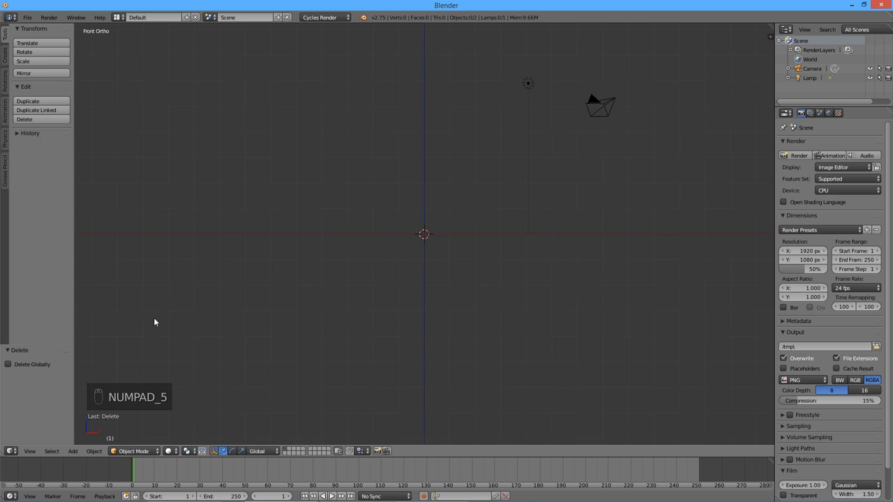
Set the transform pivot point to 3D Cursor
click(185, 451)
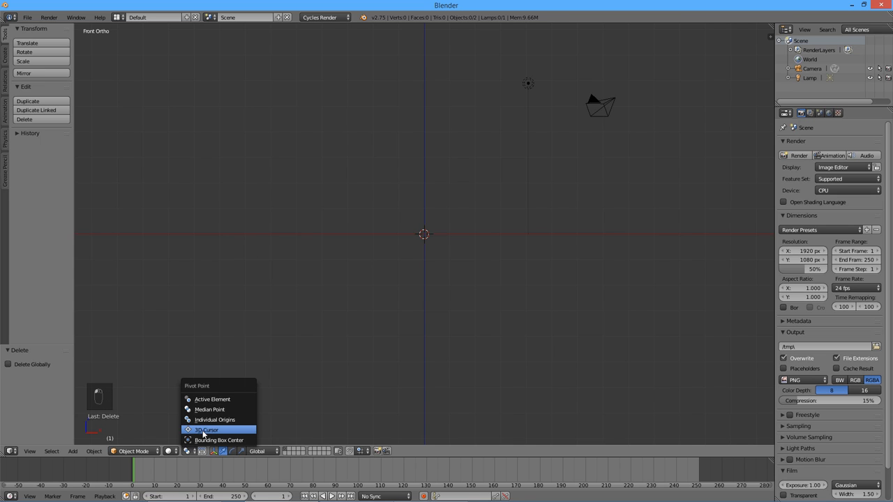
click(31, 17)
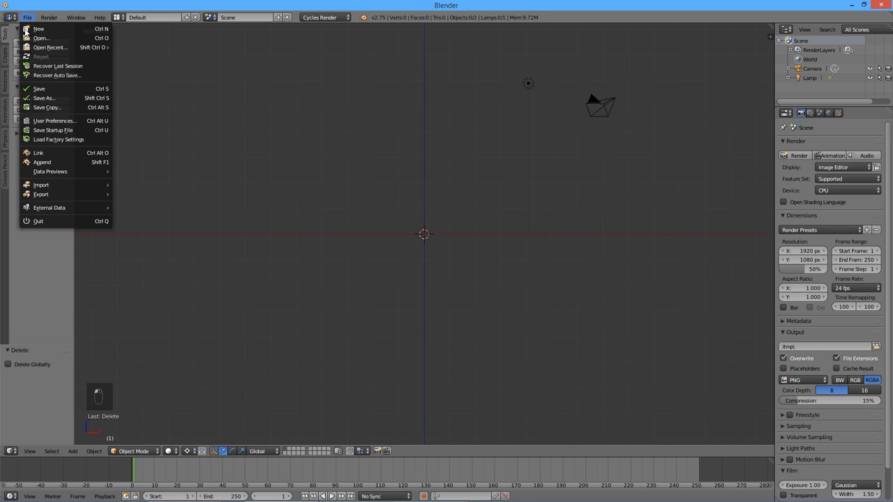
click(54, 121)
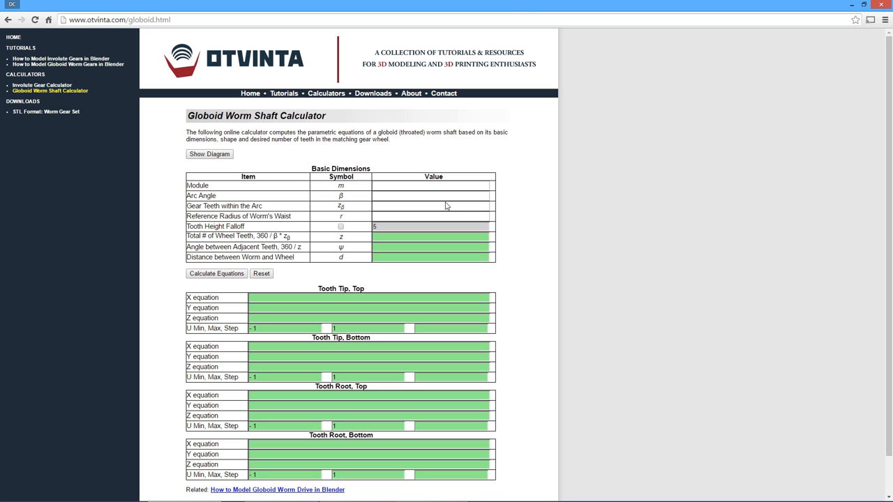
Enter module 1, arc angle 60, 8 arc teeth and radius 5, then calculate the equations
text(1)
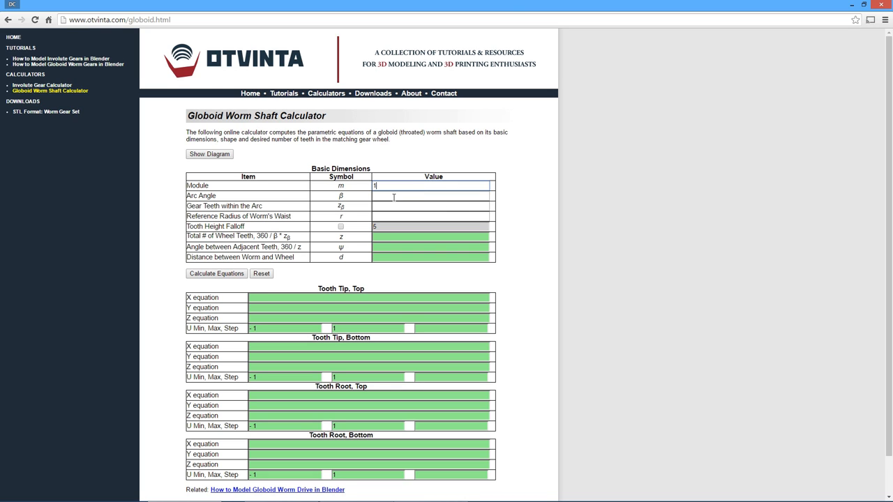
text(60)
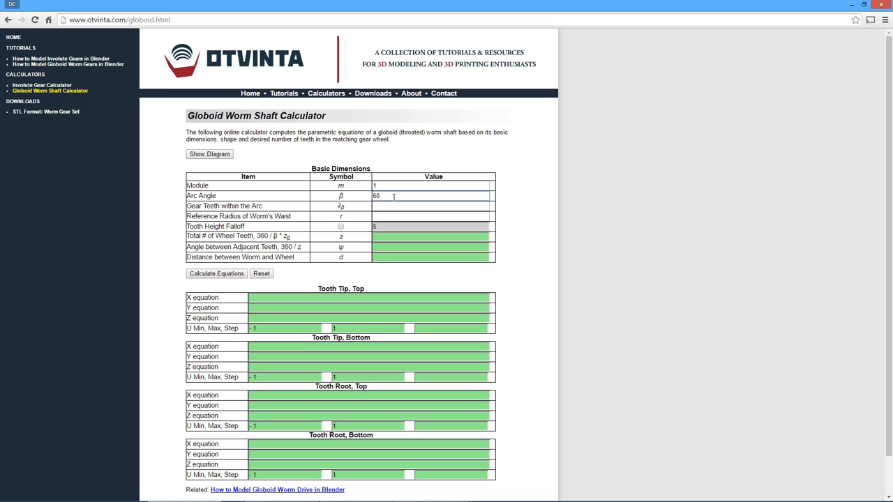
click(433, 206)
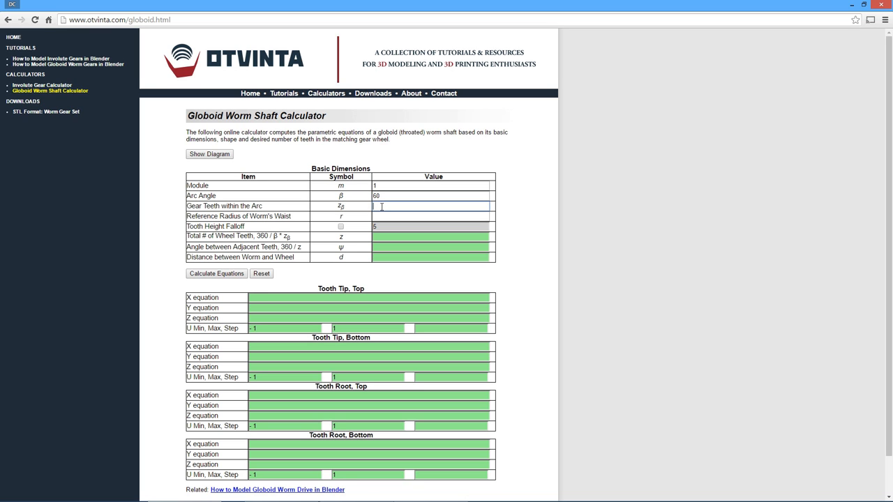
text(8)
click(430, 217)
text(5)
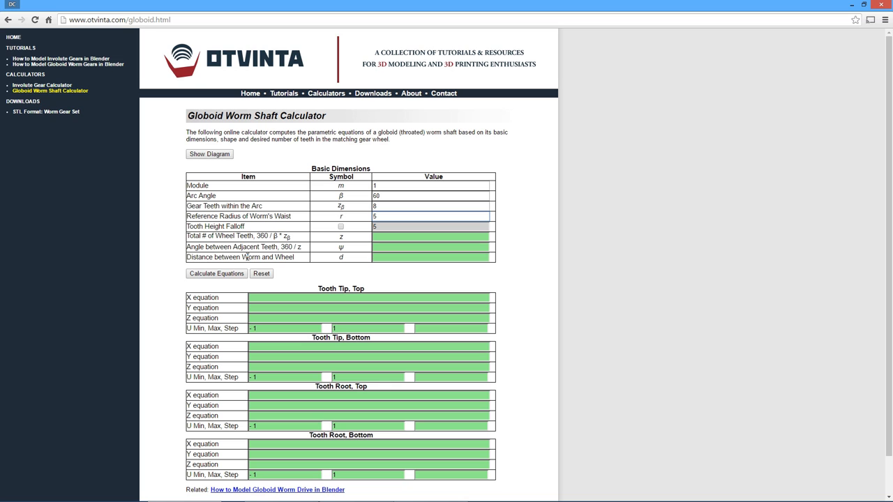
click(216, 273)
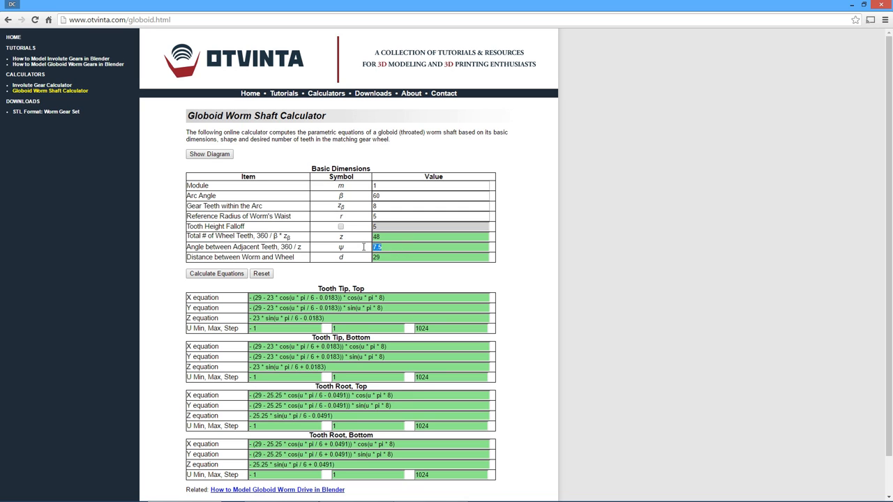
mouse_move(531, 274)
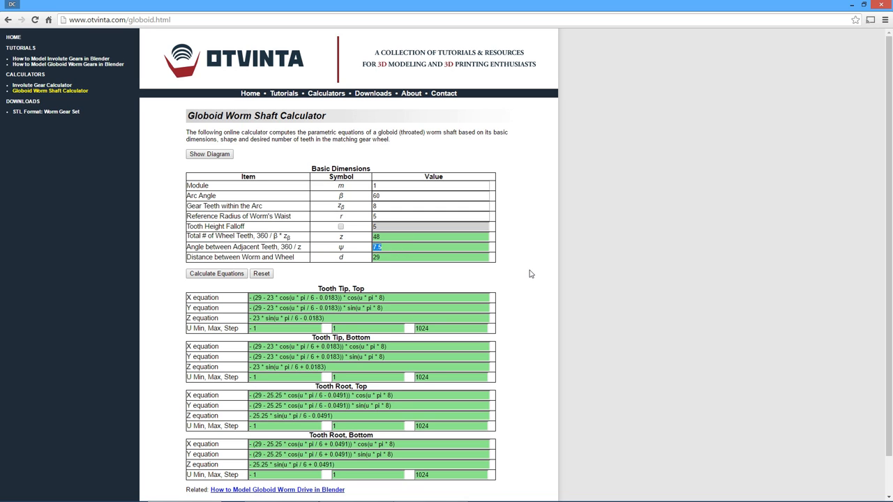
mouse_move(466, 231)
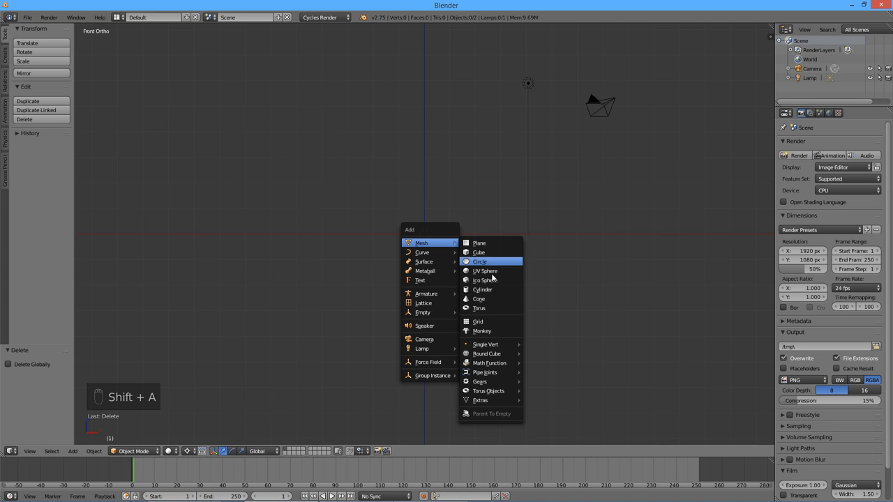
mouse_move(491, 363)
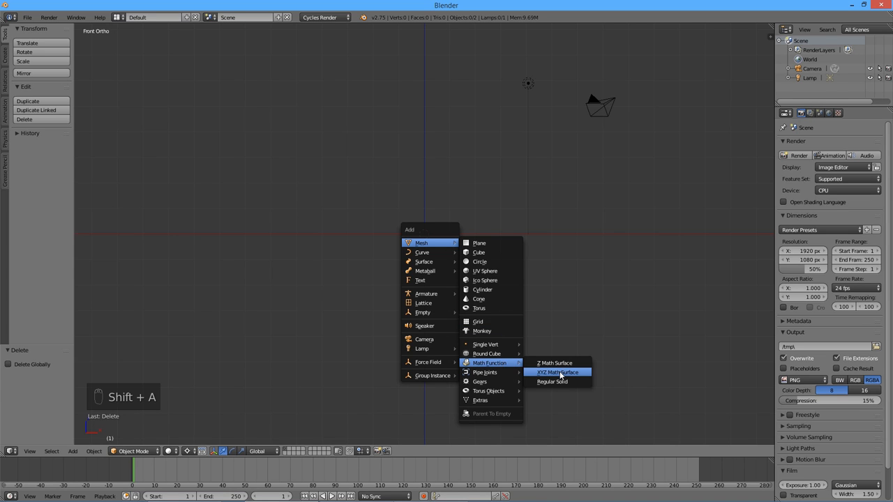
Add an XYZ Math Surface mesh from the Math Function add menu
click(559, 372)
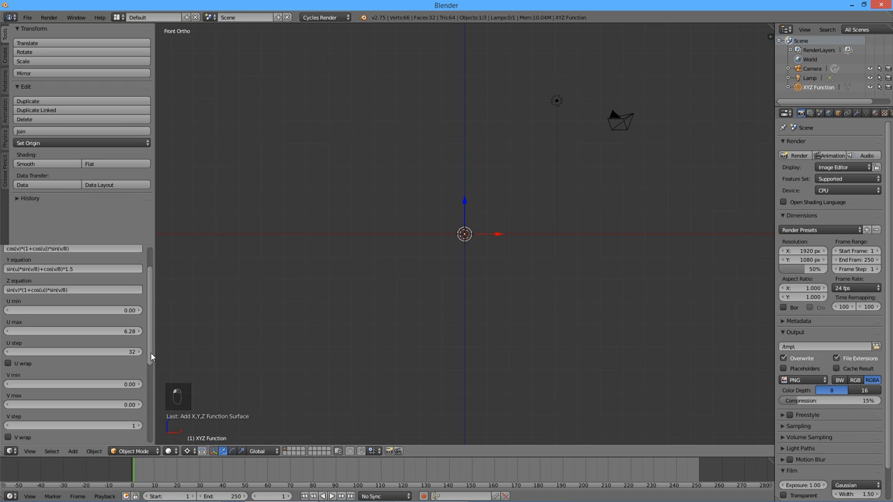
key(Alt+Tab)
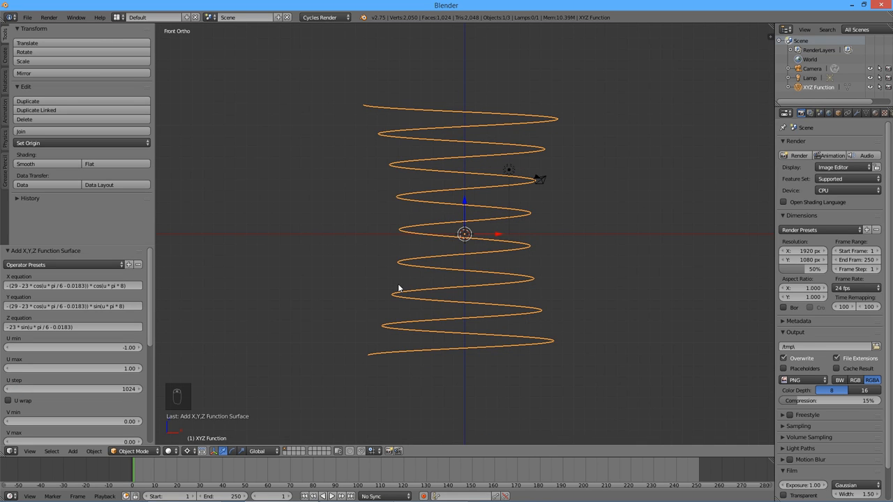
mouse_move(429, 289)
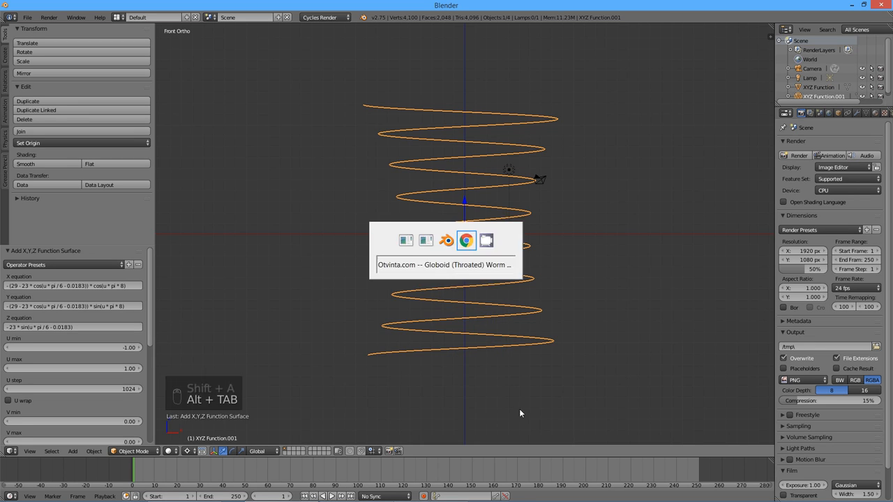
Create a second function surface from the Tooth Tip, Bottom equations
click(466, 240)
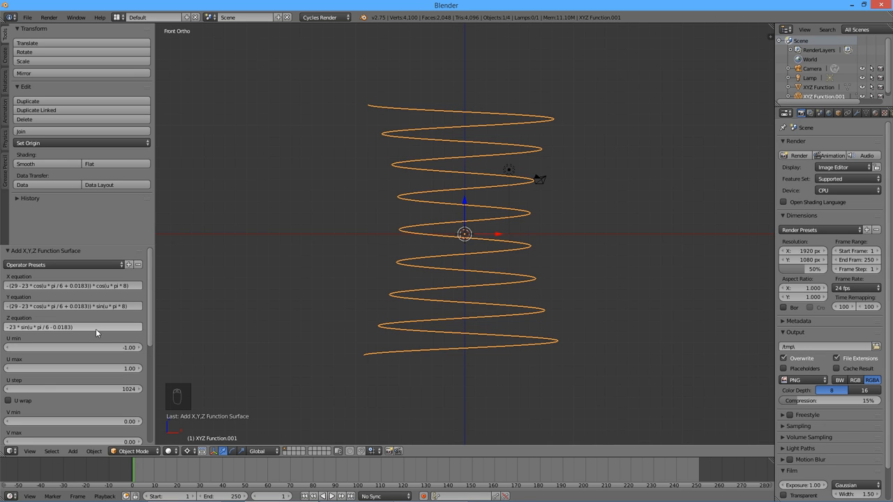
key(shift+a)
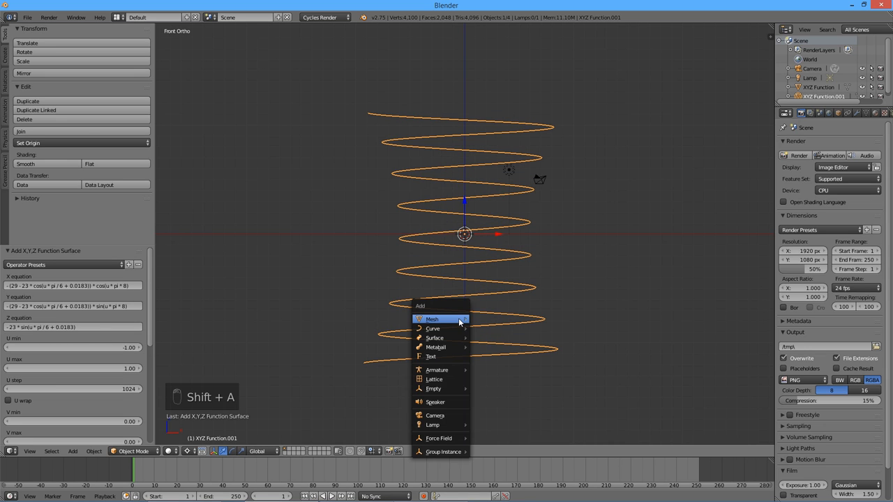
mouse_move(500, 263)
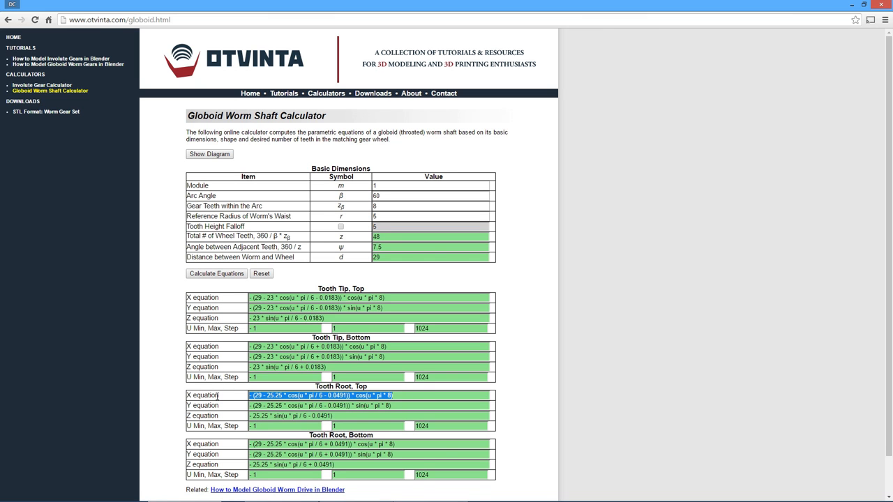
Add function surfaces from the Tooth Root, Top and Tooth Root, Bottom equations
key(alt+tab)
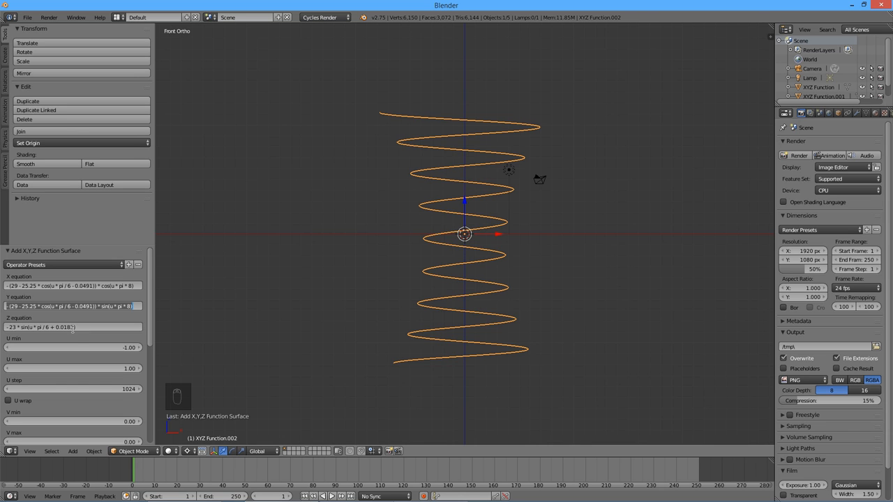
key(shift+a)
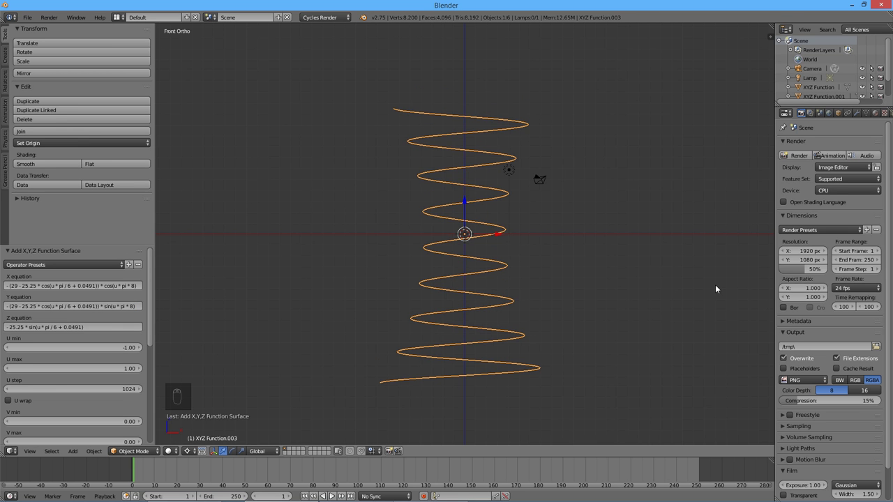
Select the four helix surfaces and join them into one object
key(b)
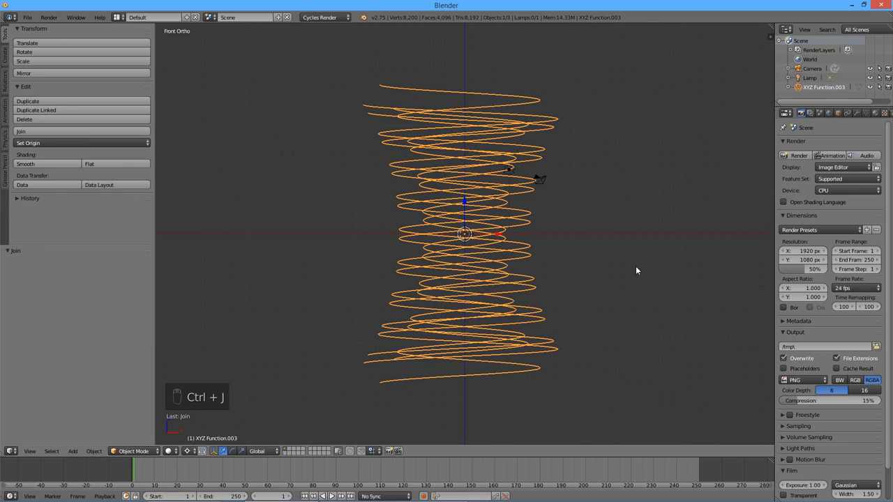
key(Tab)
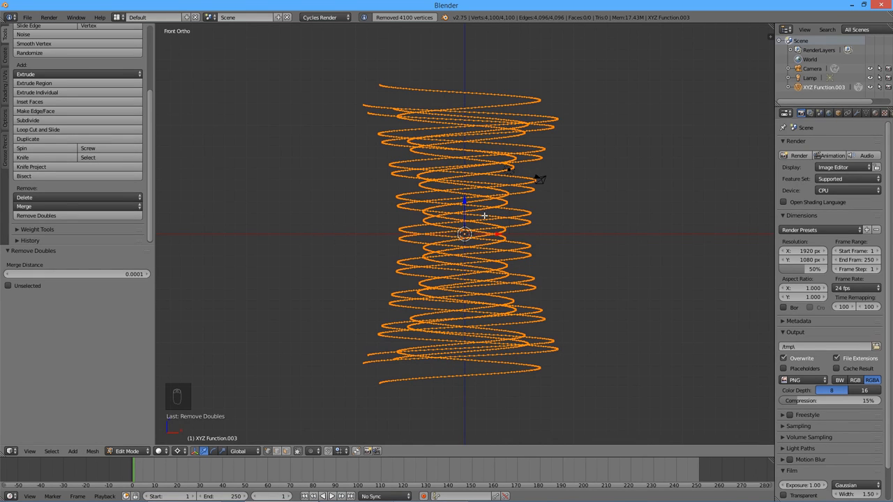
Remove doubles and fill faces between helix pairs, giving 1,024 faces
key(A)
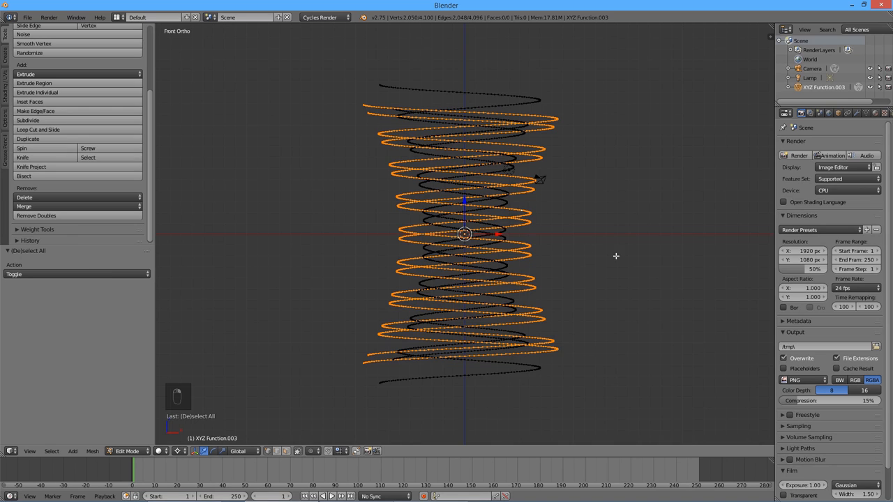
key(W)
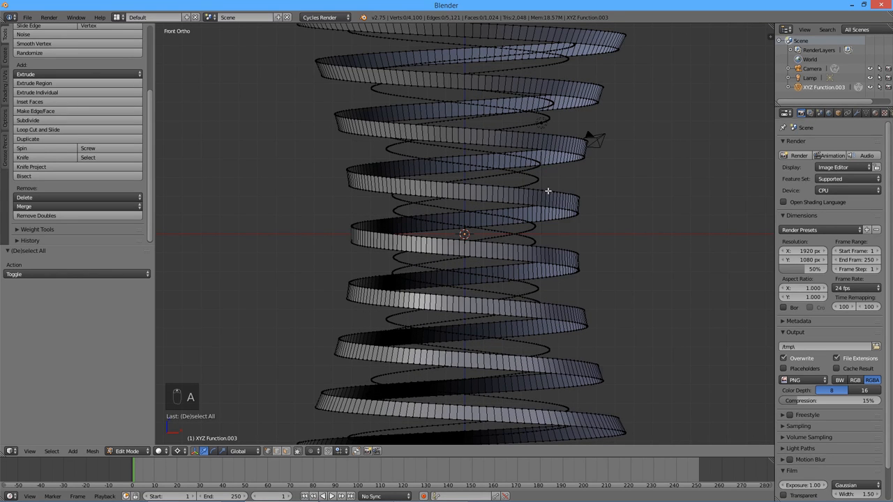
key(a)
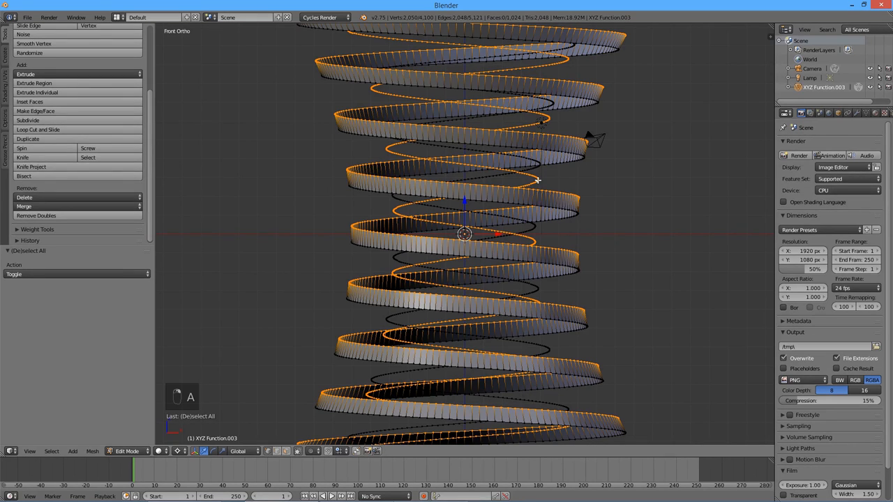
mouse_move(581, 208)
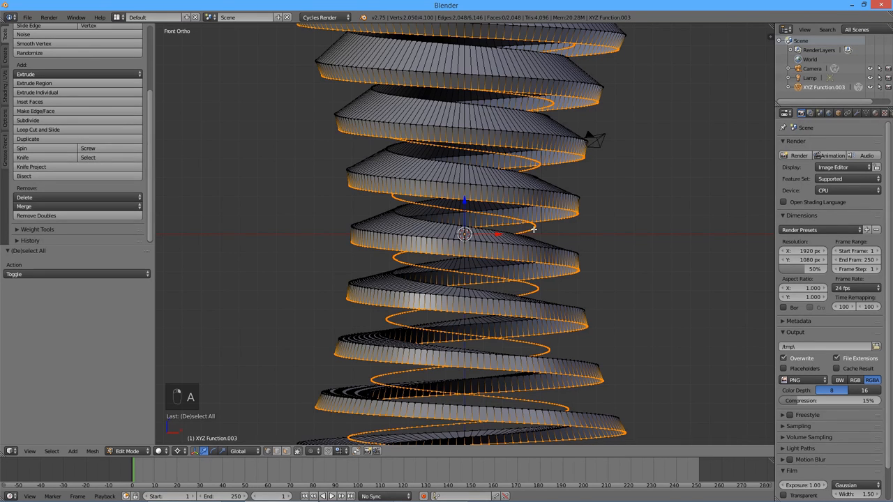
mouse_move(582, 256)
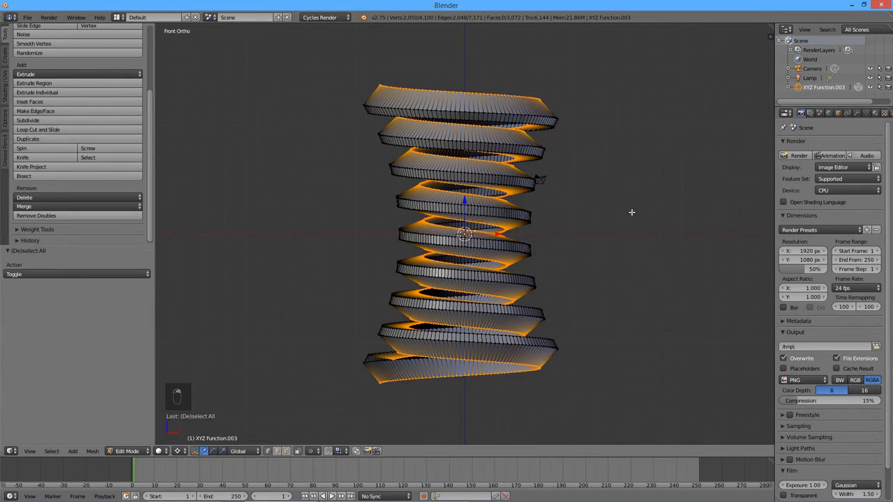
mouse_move(631, 197)
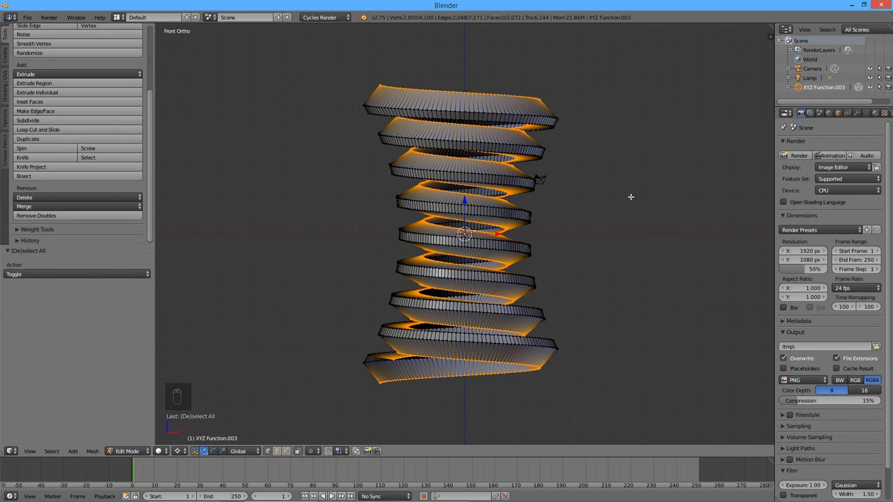
mouse_move(690, 170)
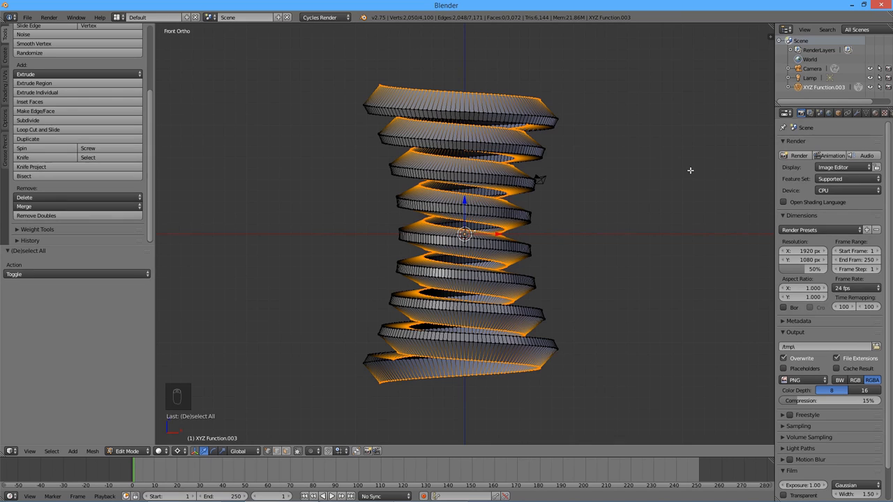
mouse_move(730, 154)
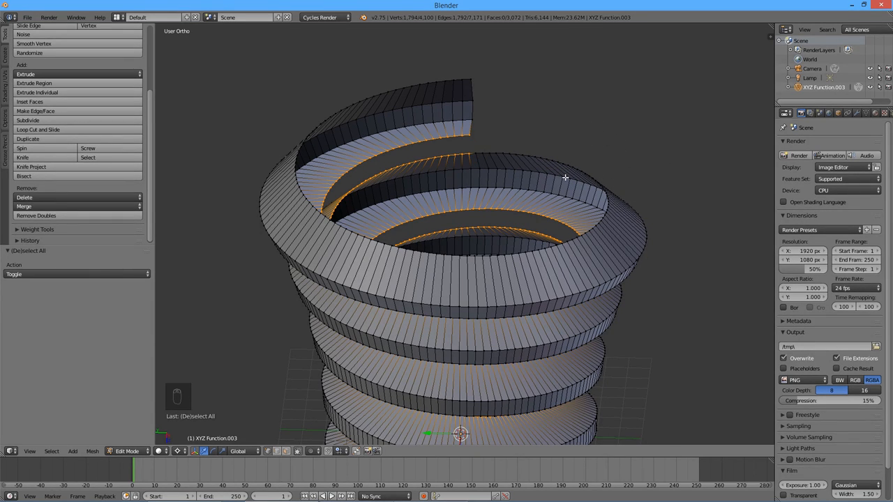
Bridge the inner root helix edge loops, bringing the worm to 3,968 faces
key(w)
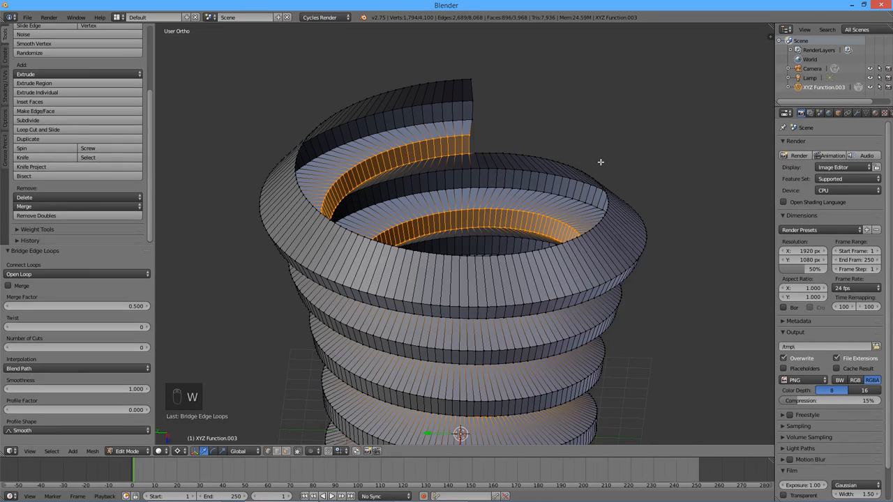
key(KP_1)
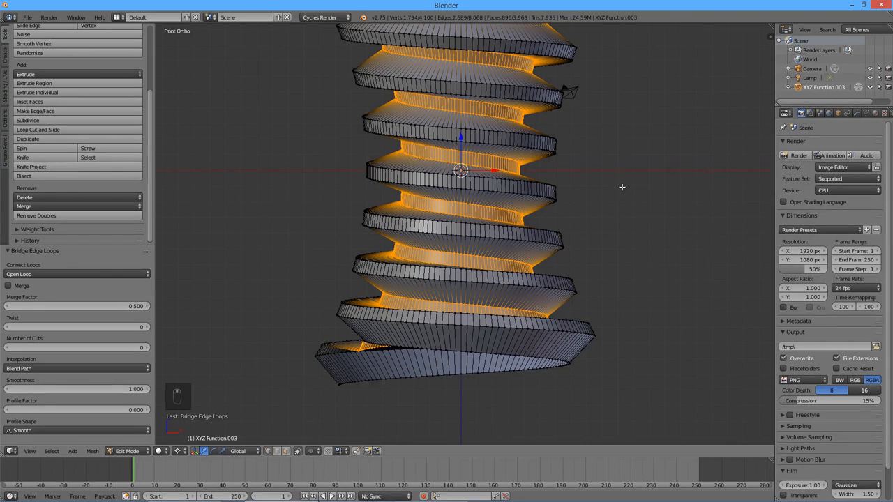
mouse_move(623, 184)
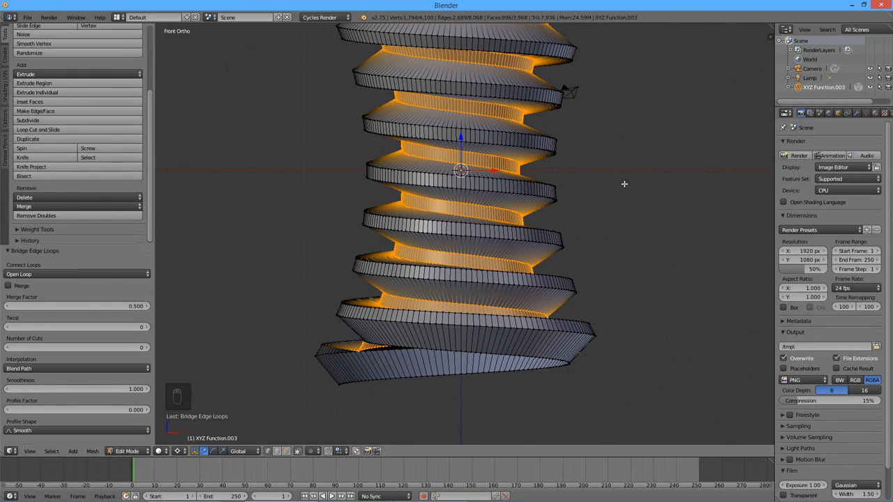
mouse_move(619, 174)
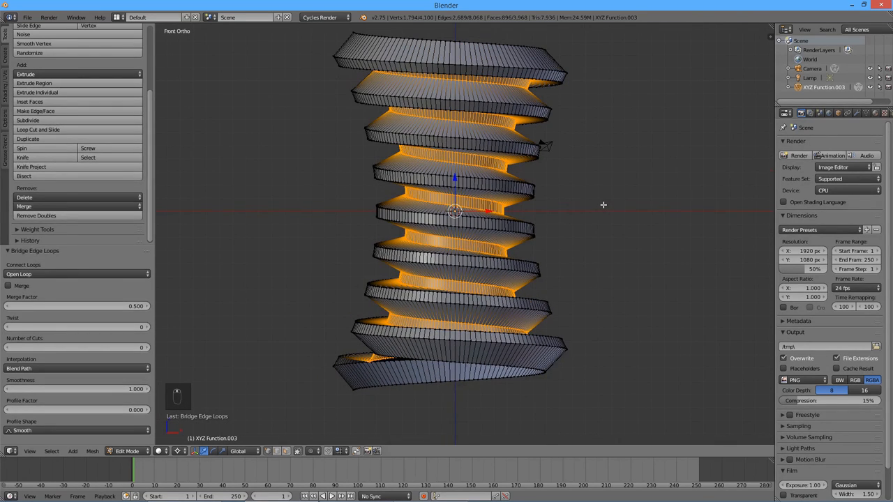
key(Tab)
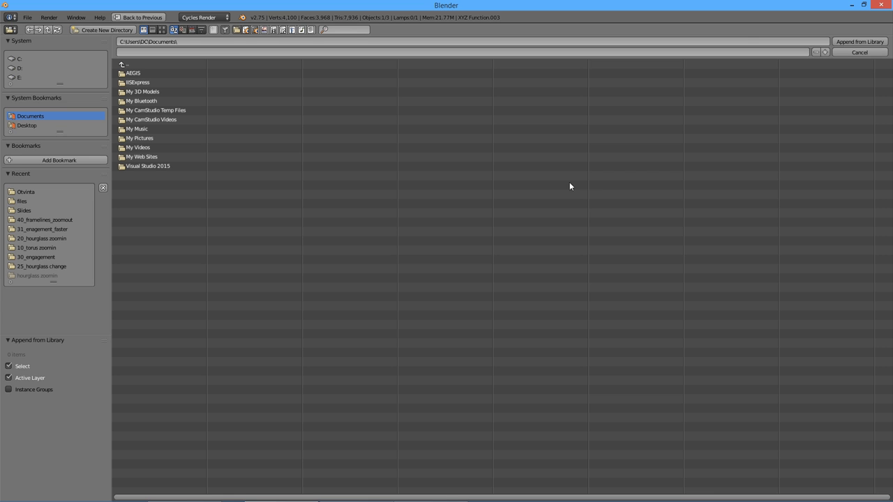
Browse into My 3D Models > Otvinta > Involute Gear Outline.blend for appending
double_click(142, 91)
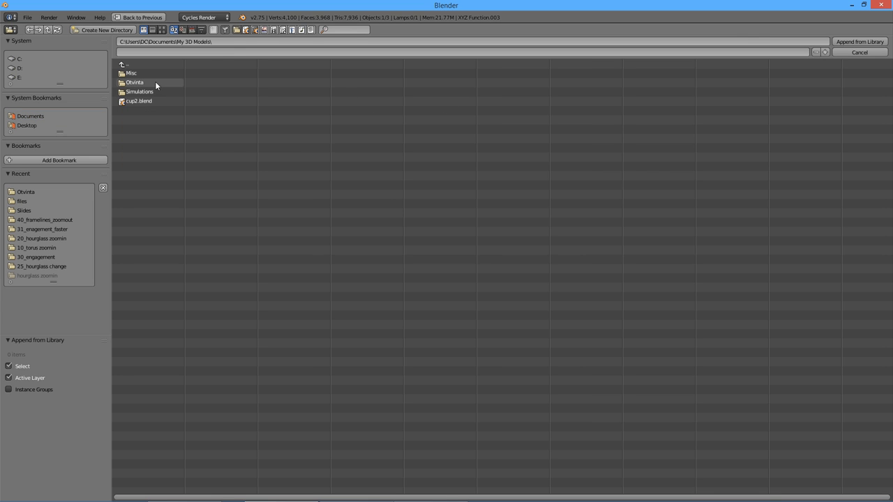
double_click(135, 83)
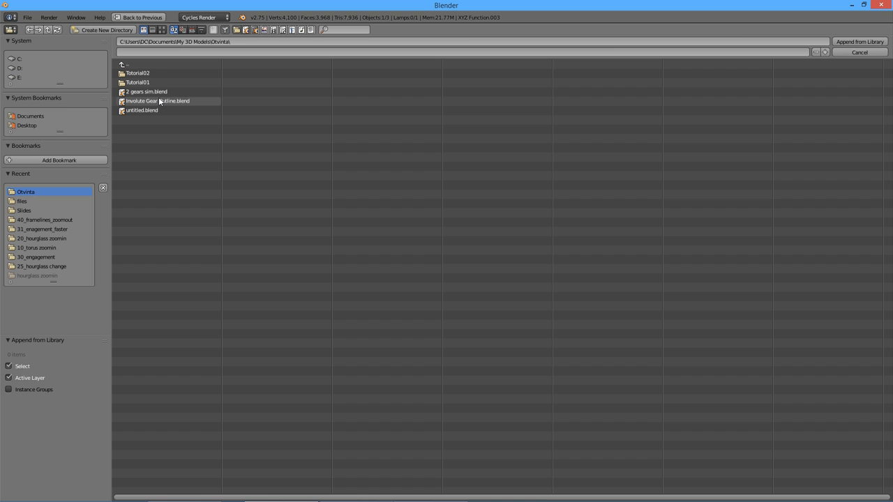
double_click(157, 100)
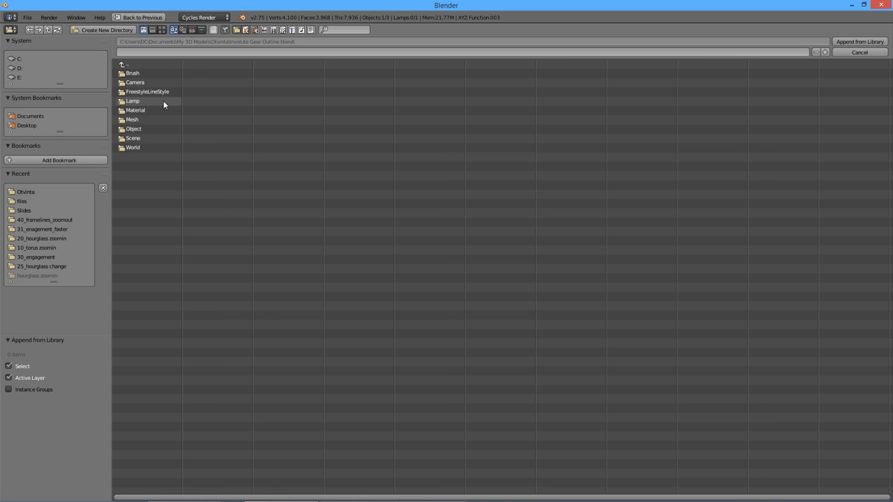
mouse_move(143, 111)
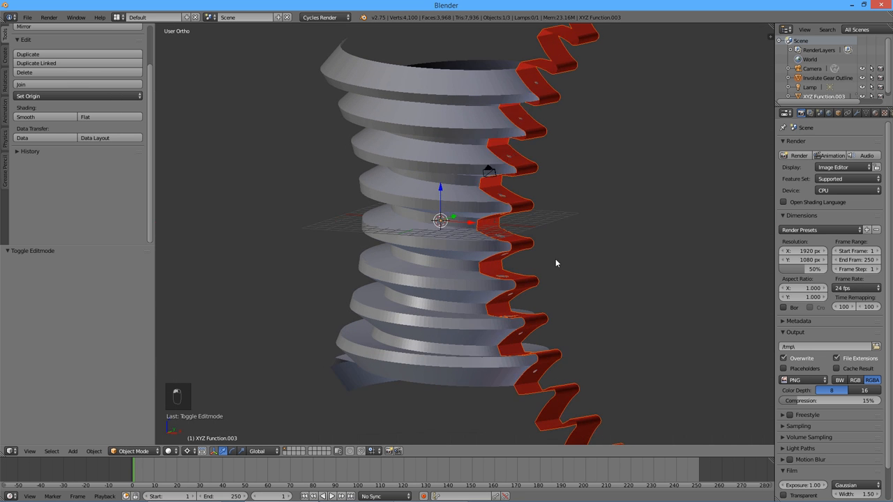
drag(551, 258, 531, 255)
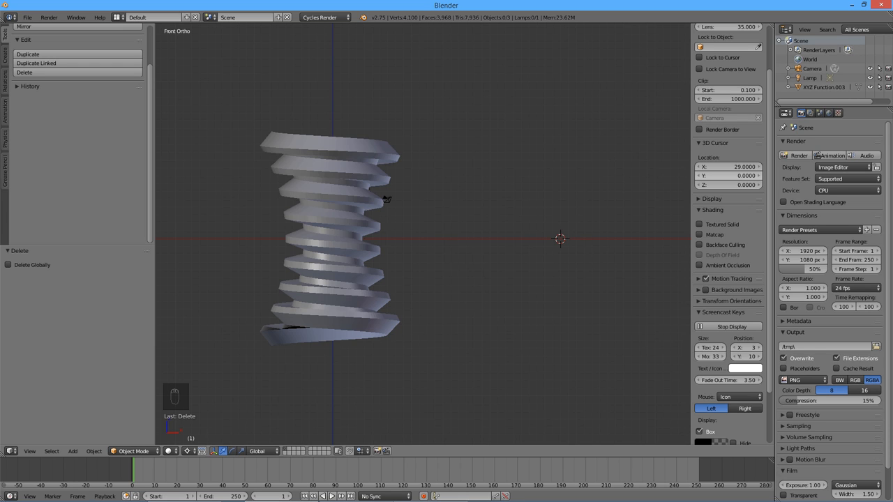
mouse_move(518, 190)
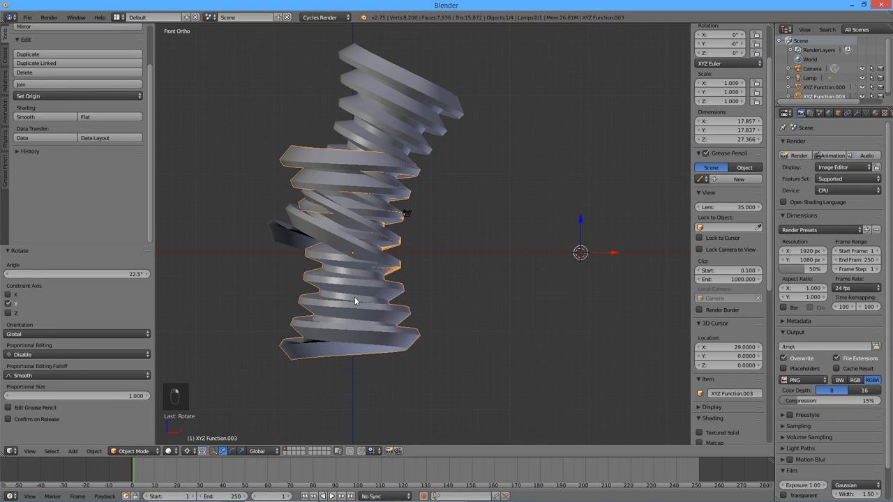
Rotate the worm copy −22.5° about Y and orbit to inspect the crossing worms
key(r)
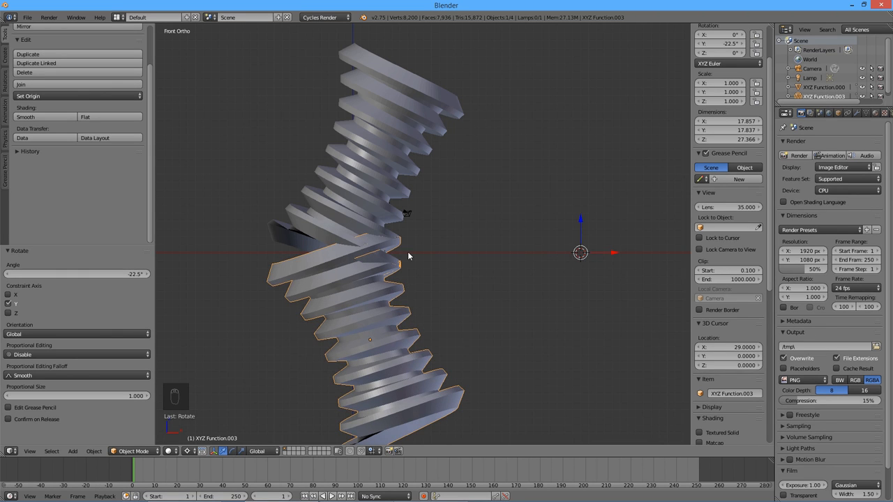
drag(408, 256, 453, 291)
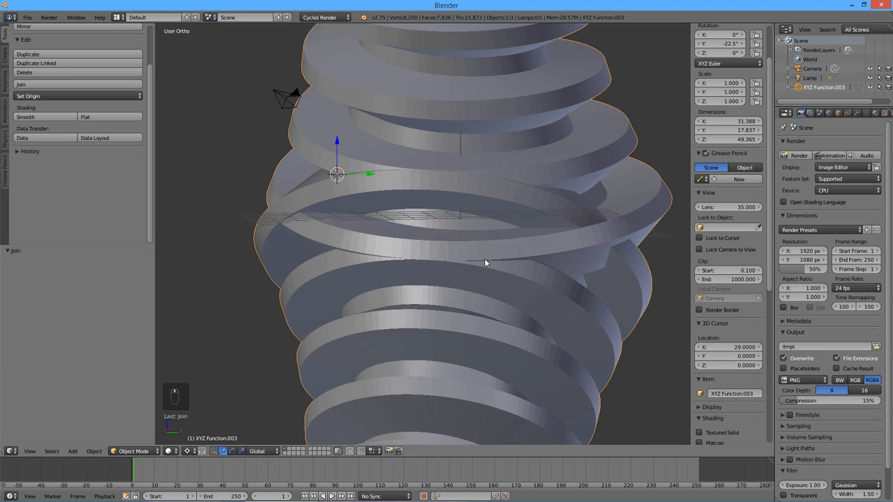
Enter Edit Mode on the joined worm mesh
key(Tab)
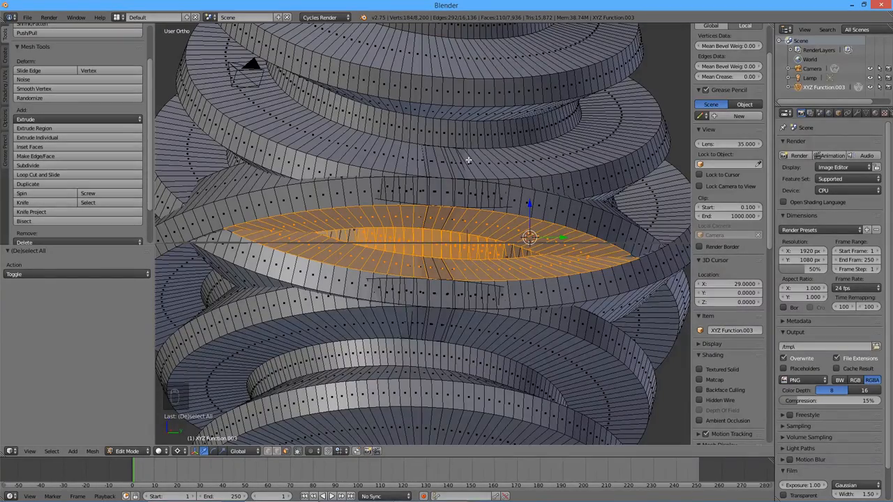
Invert the selection and delete every face outside the central overlap band
key(ctrl+i)
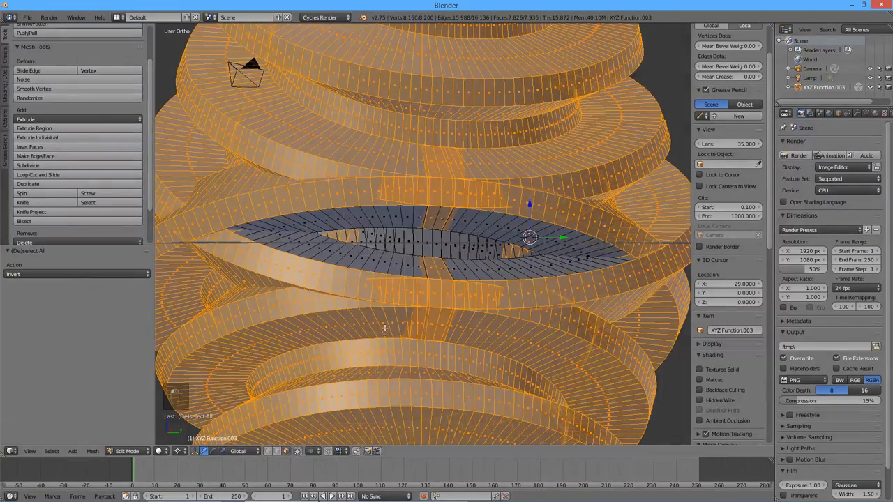
key(v)
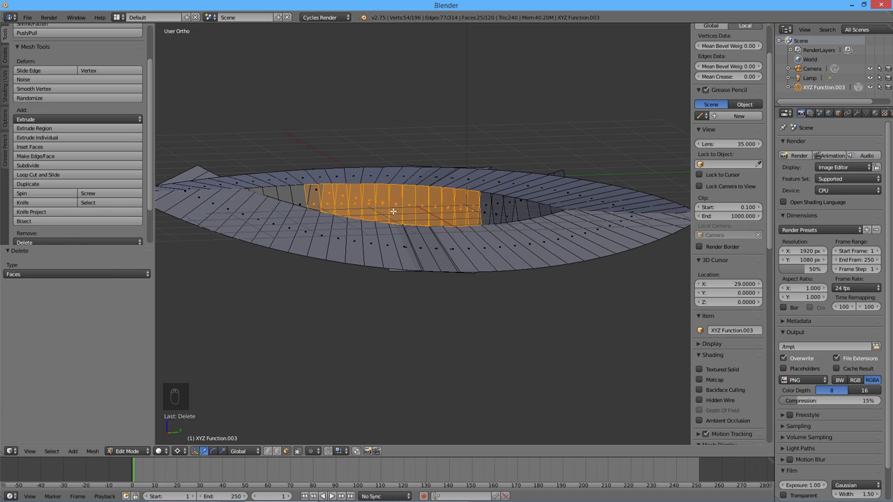
Delete two more sets of selected faces, then view the remaining strip from Top
key(X)
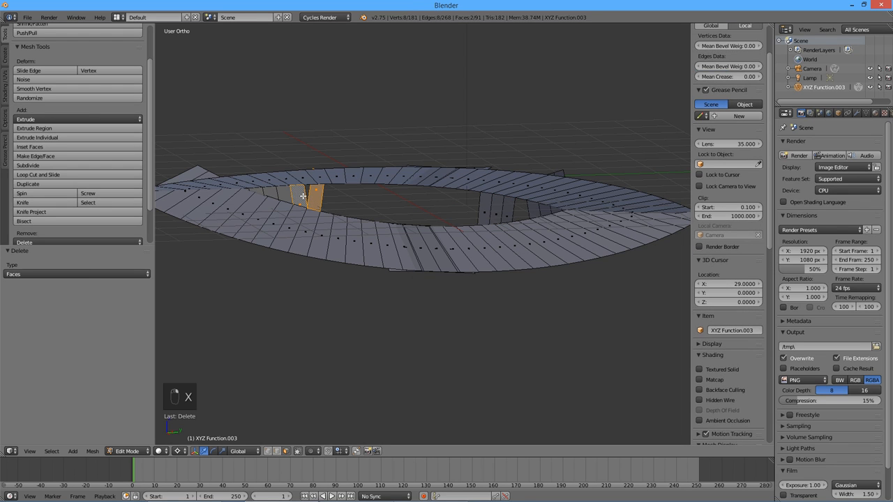
key(x)
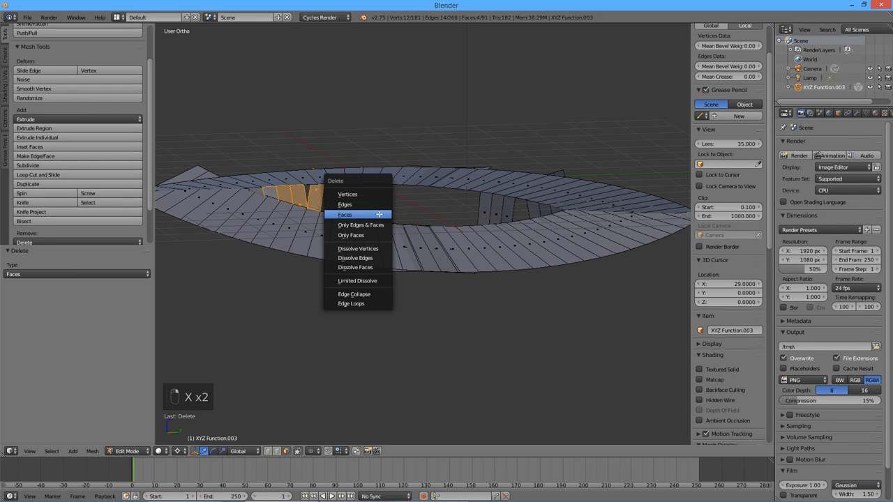
click(347, 214)
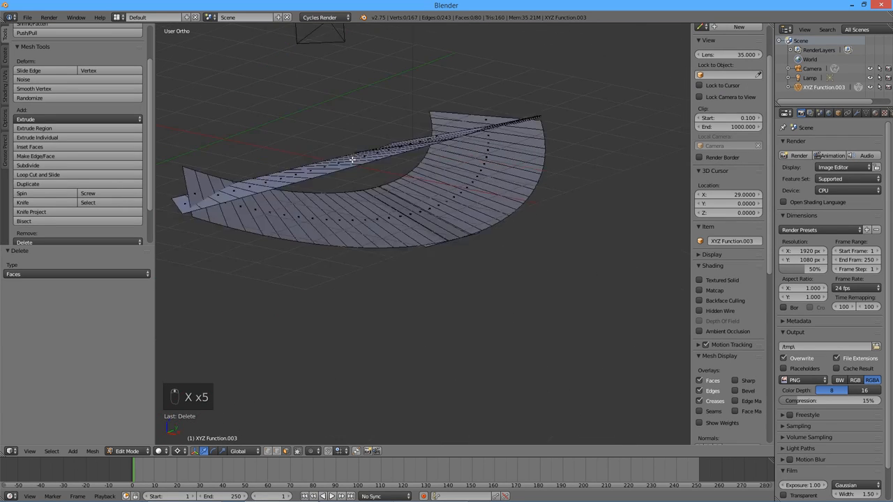
scroll(up, 3)
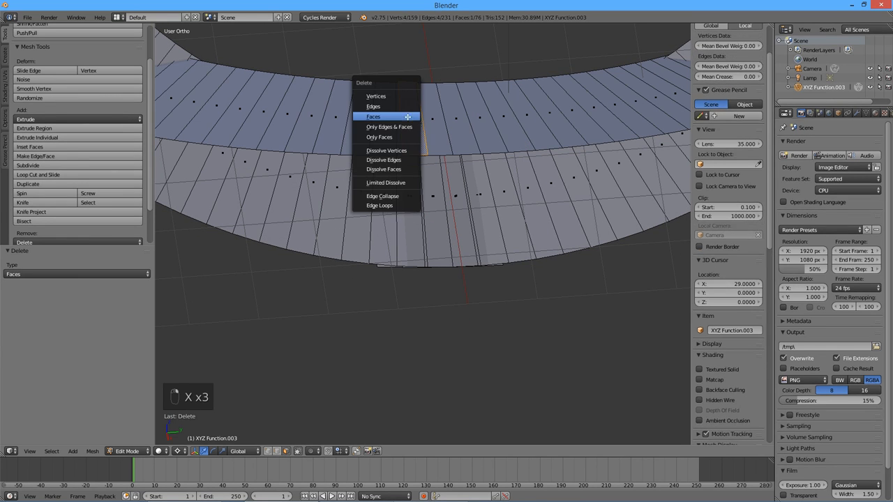
click(376, 115)
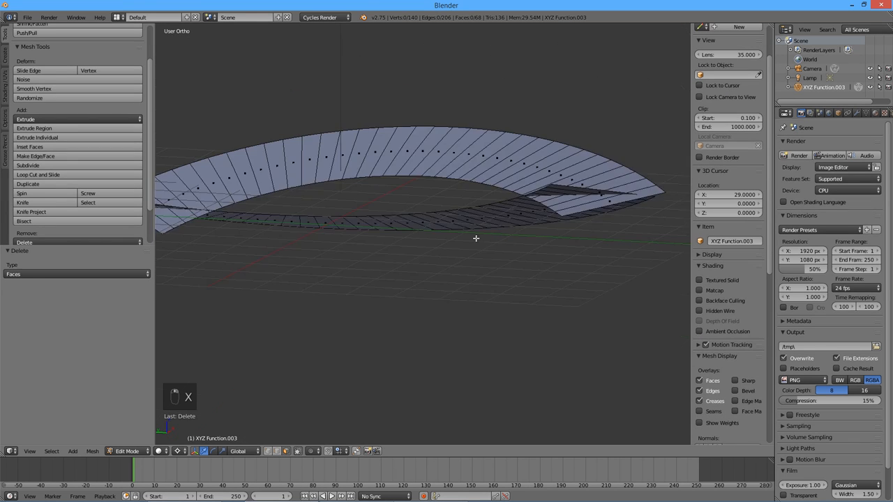
drag(476, 238, 473, 259)
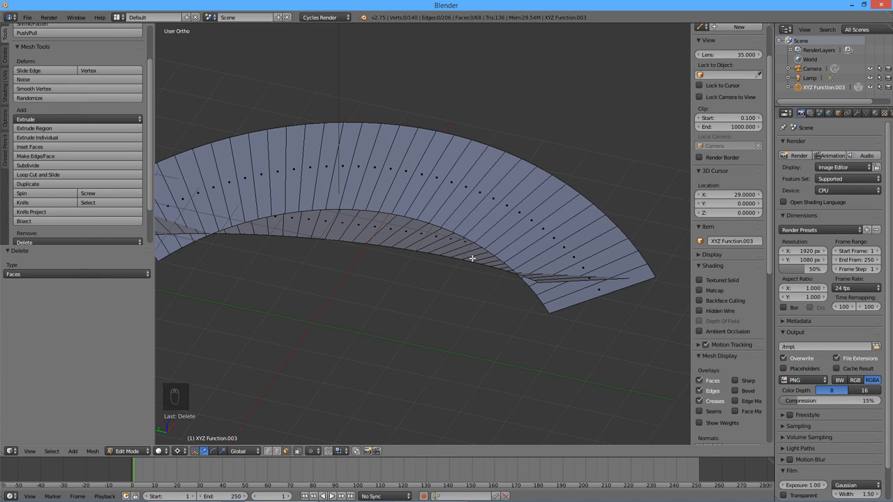
key(KP_7)
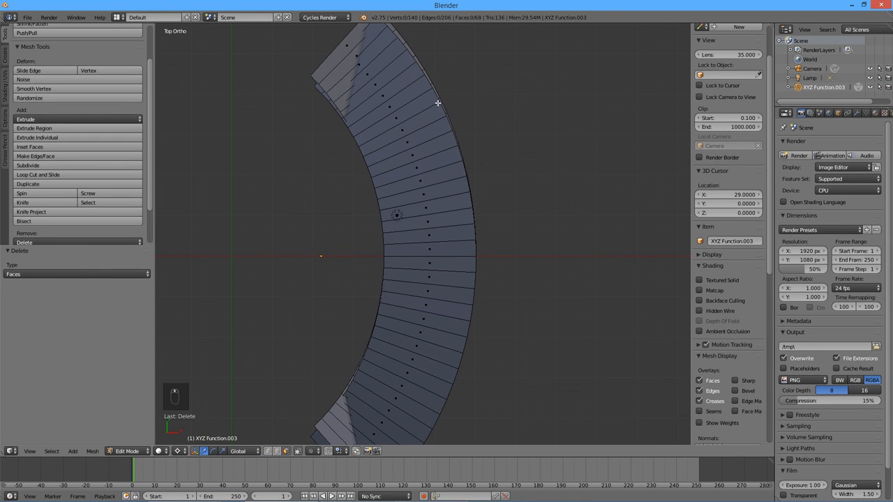
mouse_move(437, 246)
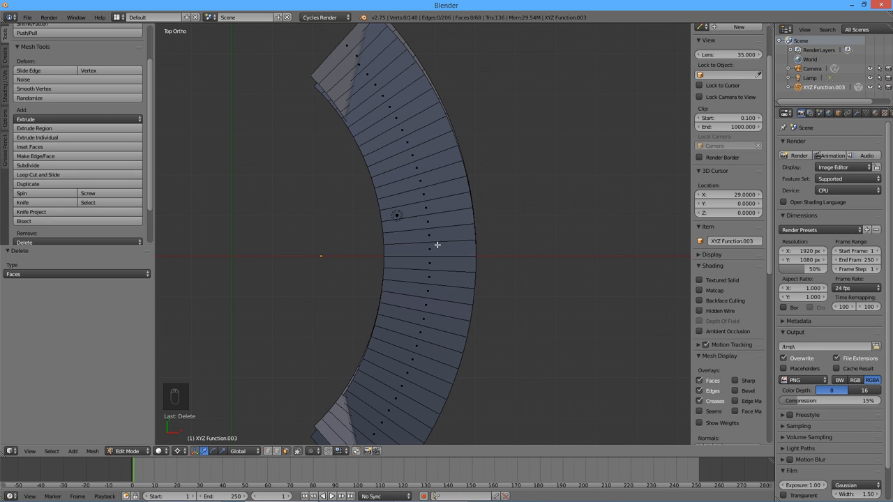
mouse_move(432, 247)
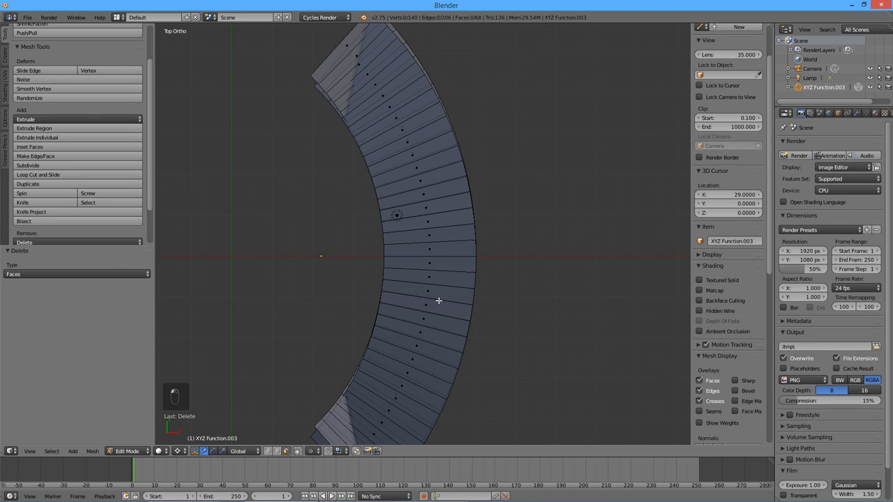
Select the middle faces of the curved strip, orbit to check, and return to Top view
click(431, 265)
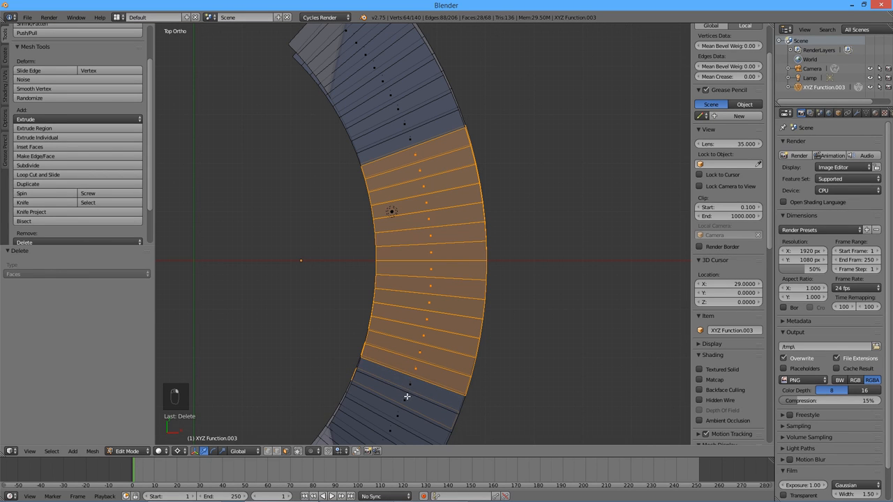
drag(407, 397, 309, 368)
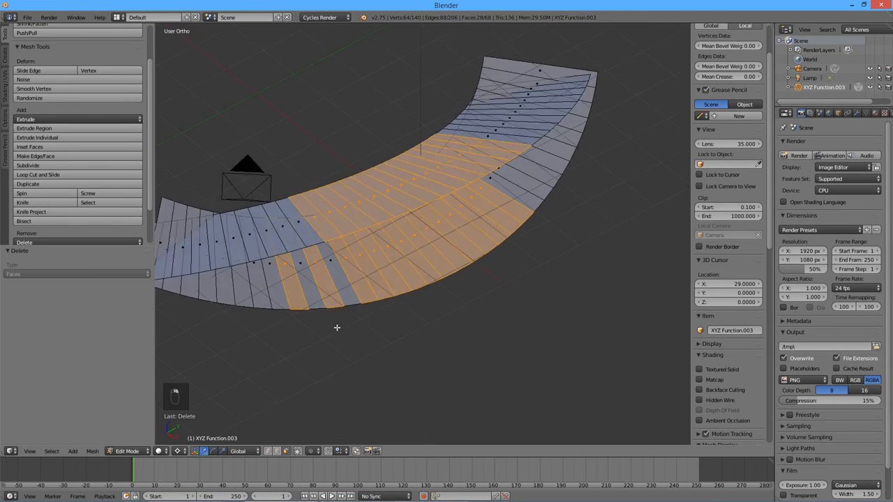
drag(337, 328, 326, 234)
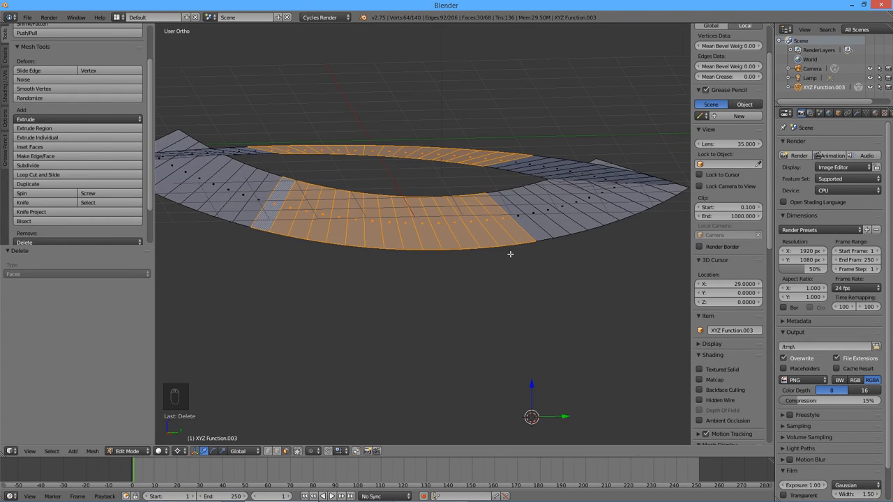
key(KP_7)
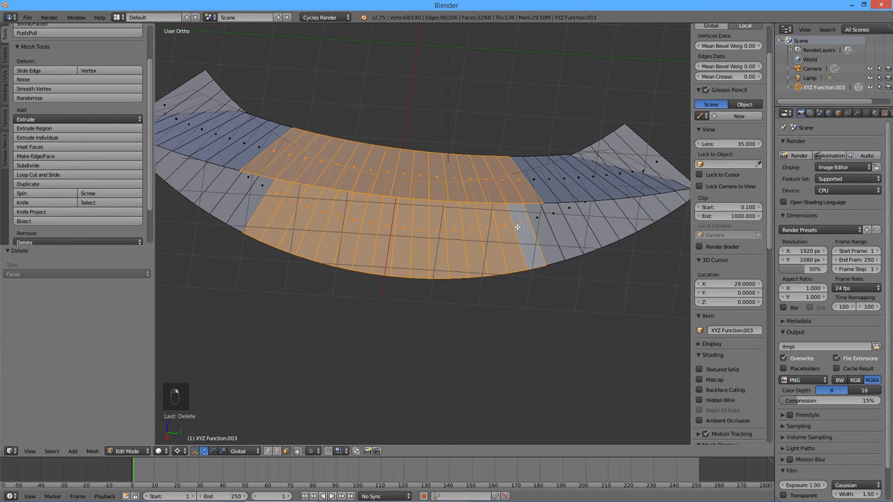
key(KP_7)
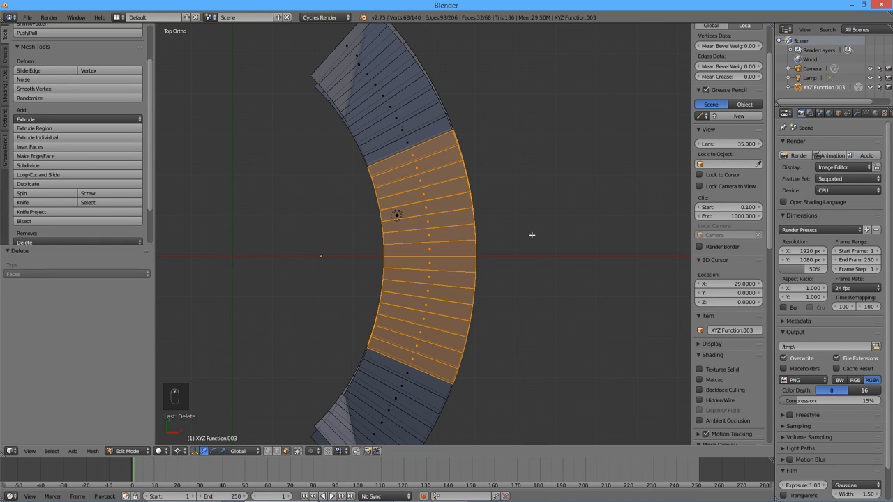
Invert the selection to trim the band to its middle section, orbiting to inspect the tooth piece
key(ctrl+i)
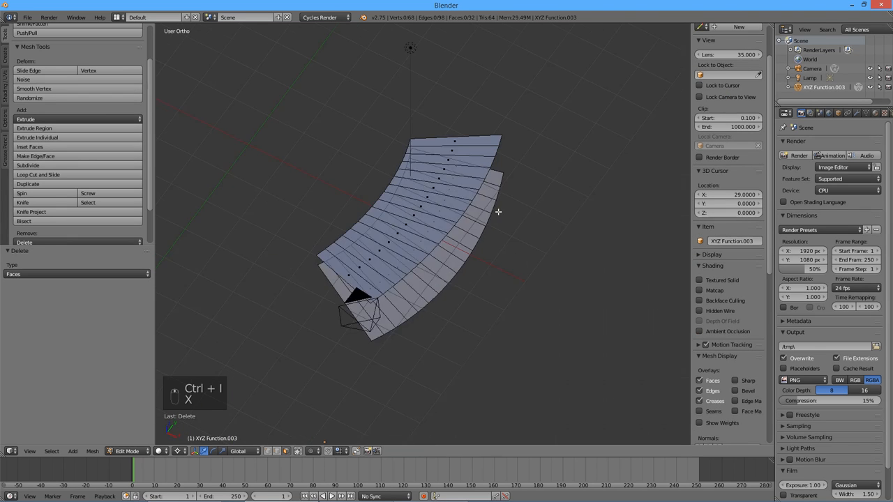
drag(499, 212, 510, 197)
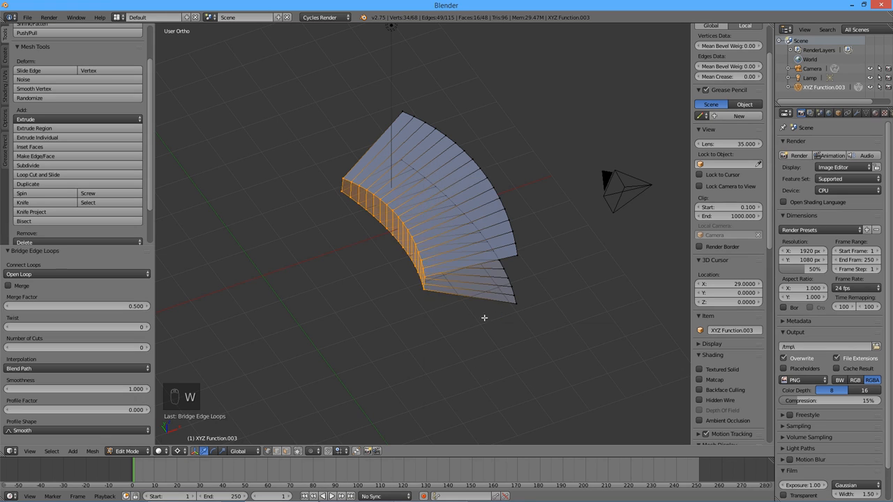
drag(484, 318, 536, 226)
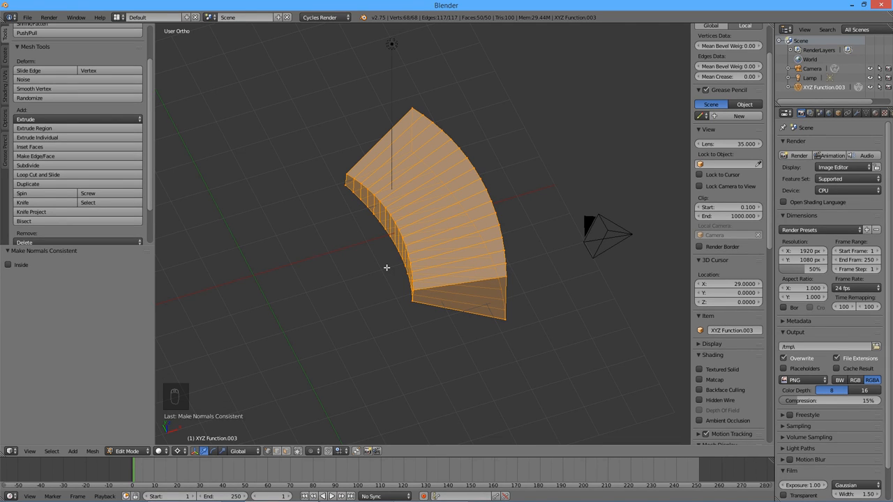
mouse_move(566, 274)
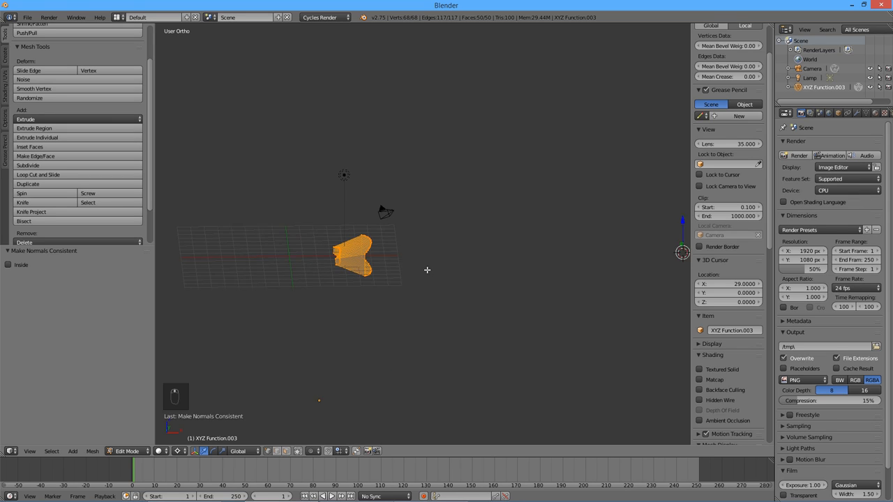
Scale the selection while bridging the upper and lower tooth parts together
key(s)
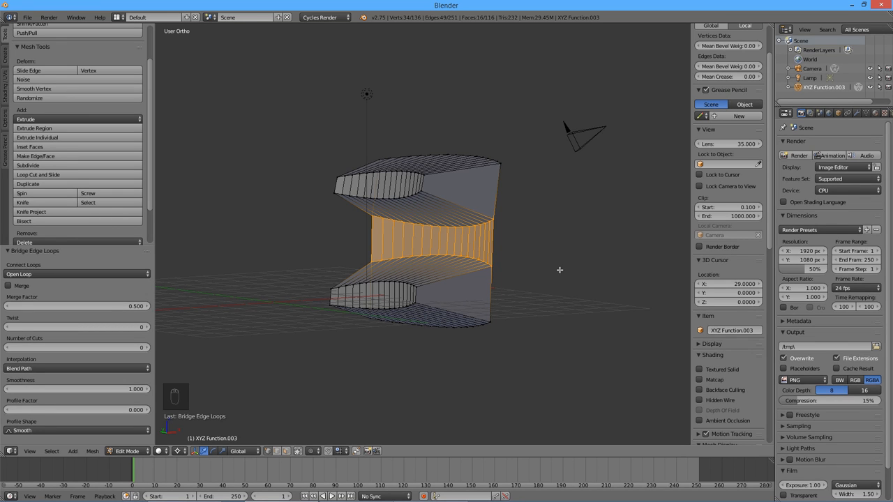
Select the whole tooth and repeatedly duplicate-rotate it about Y with doubling angles
key(Tab)
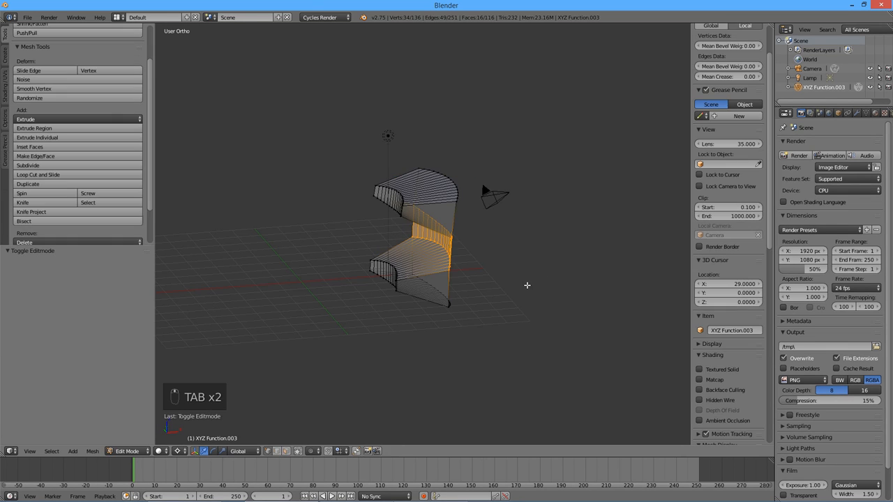
key(a)
text(7)
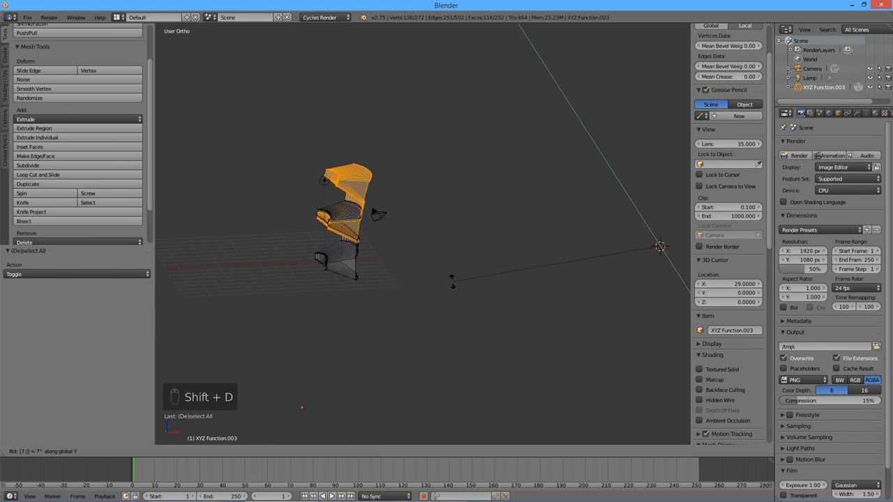
key(A)
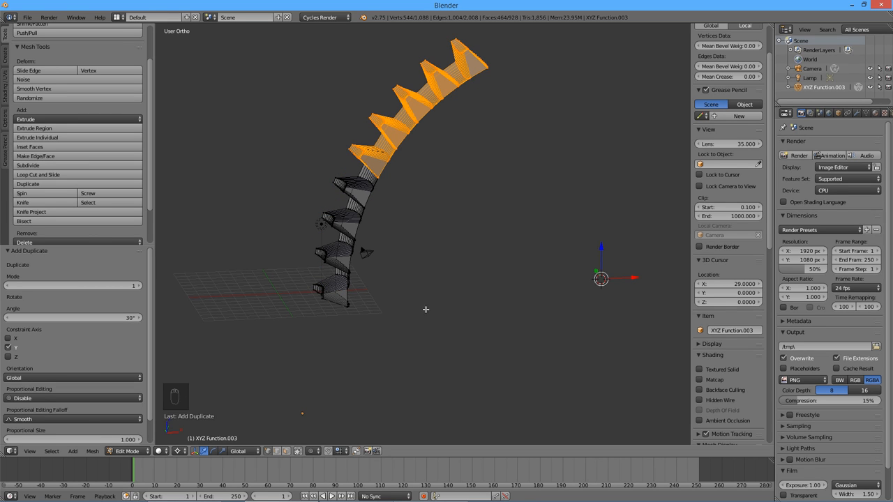
key(a)
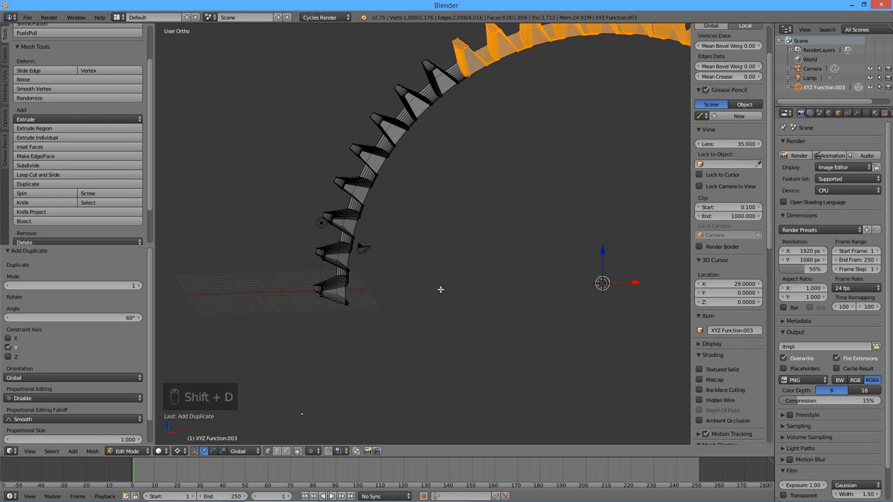
key(A)
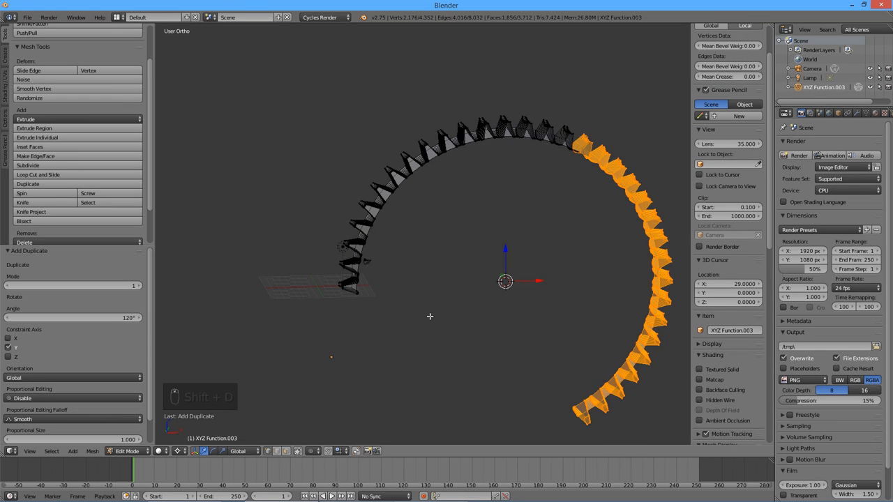
key(a)
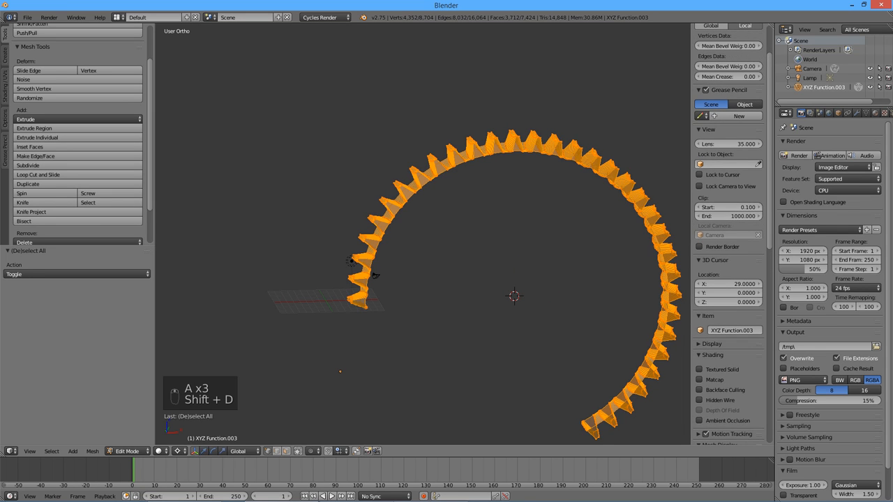
key(R)
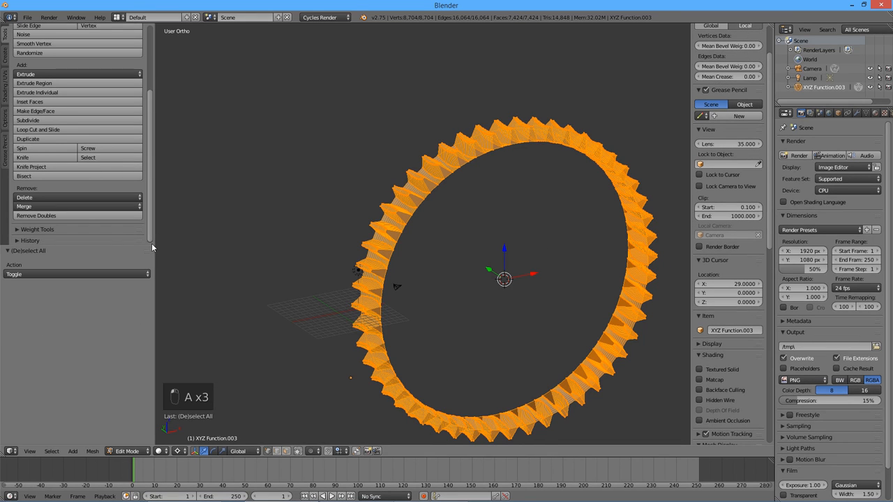
Merge duplicate vertices, set the wheel origin to the 3D cursor at X 29, and view from front
click(36, 220)
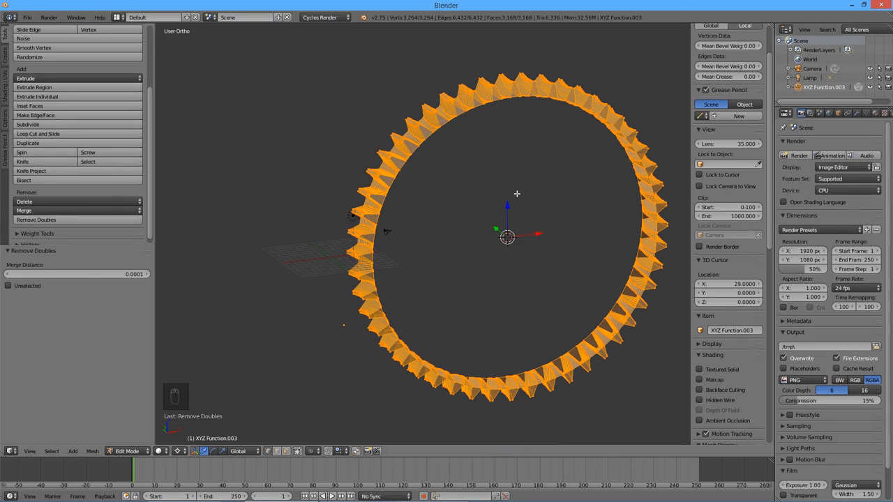
key(Tab)
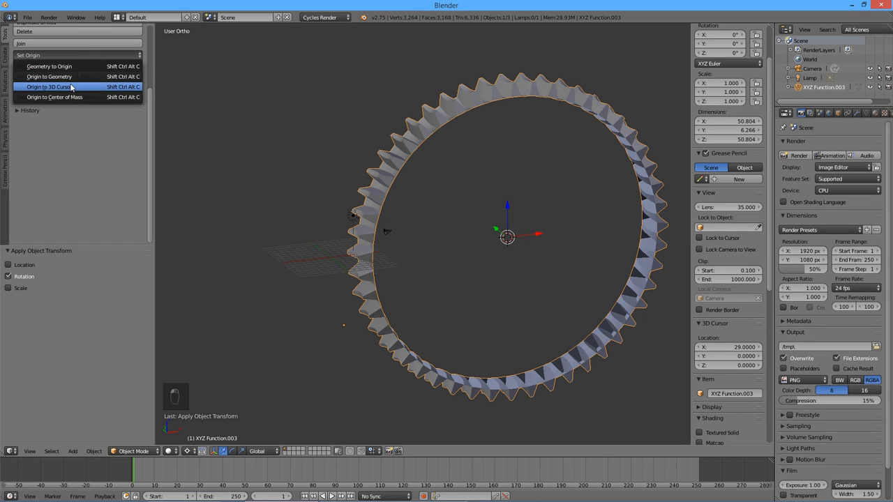
click(56, 87)
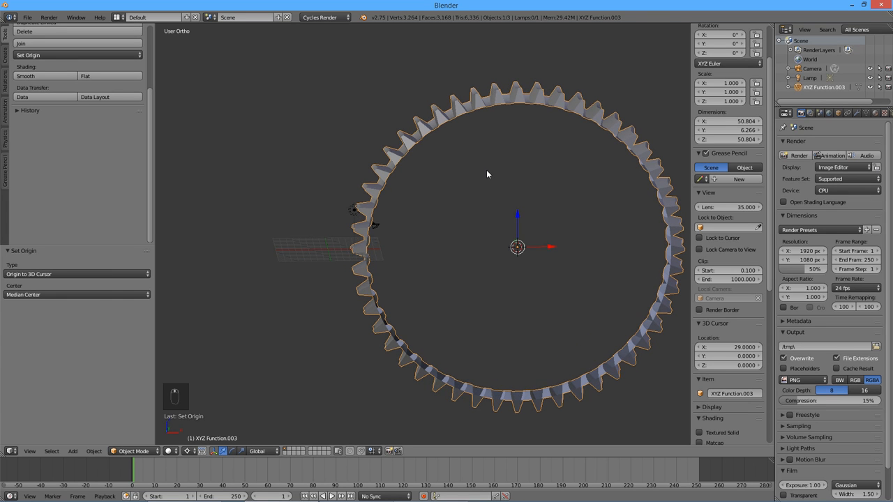
key(KP_1)
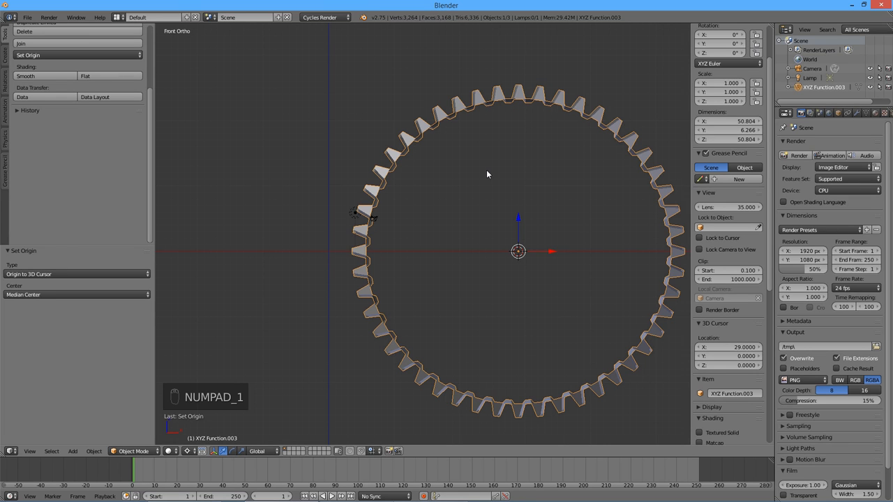
In the browser calculator, enable Tooth Height Falloff and recalculate the worm equations
key(Alt+Tab)
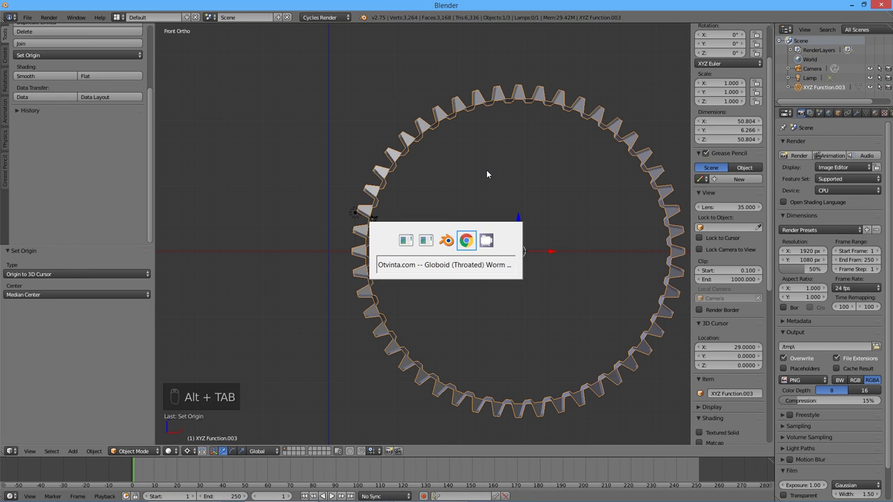
click(465, 240)
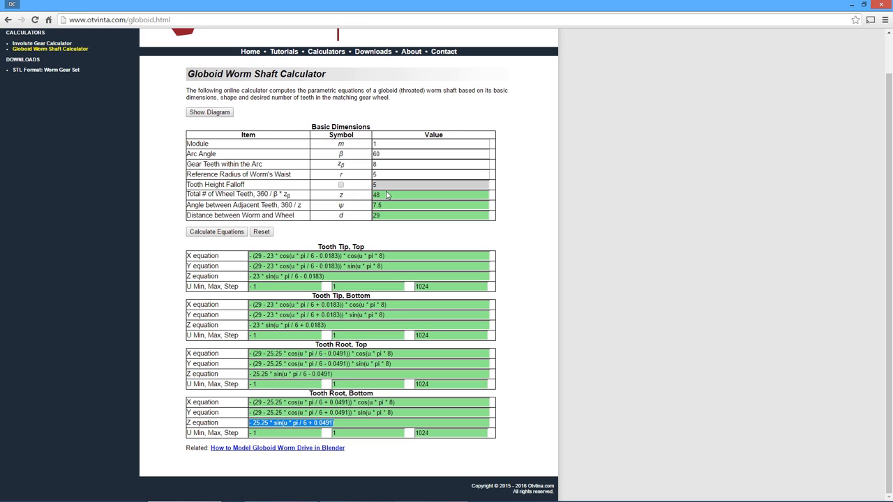
click(335, 184)
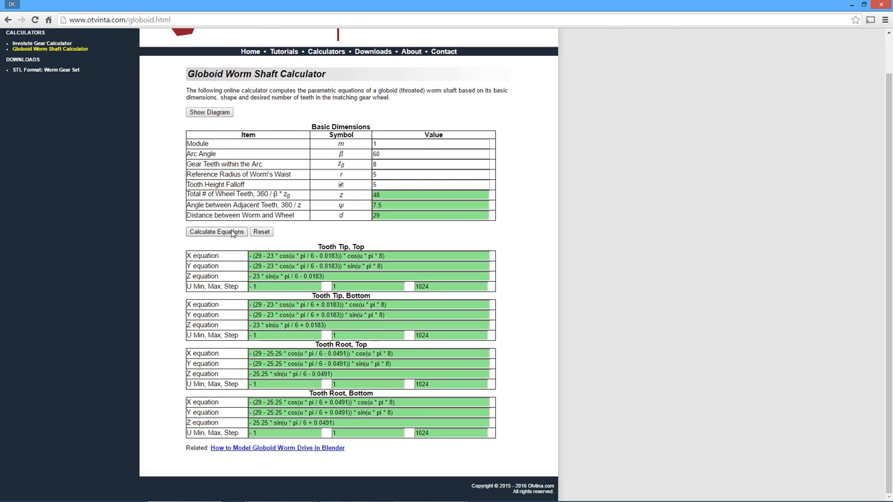
click(216, 232)
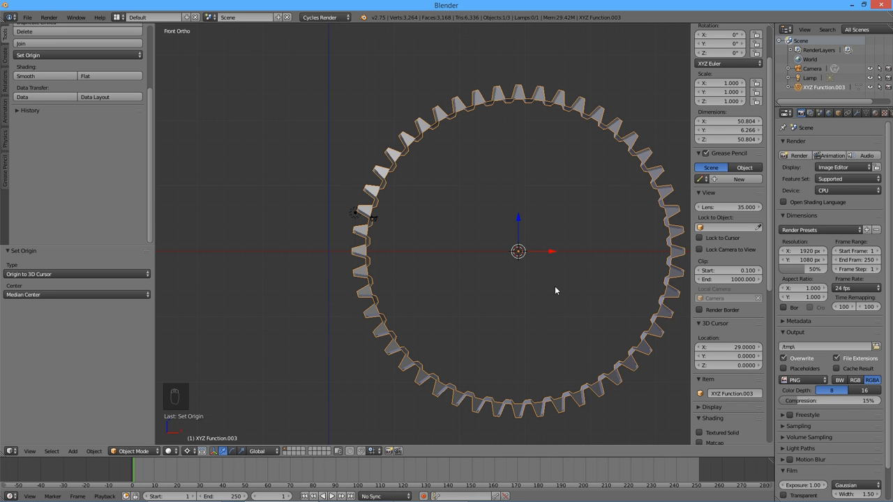
Add four XYZ Function surfaces from the falloff tooth equations, U -1 to 1, step 1024
key(shift+c)
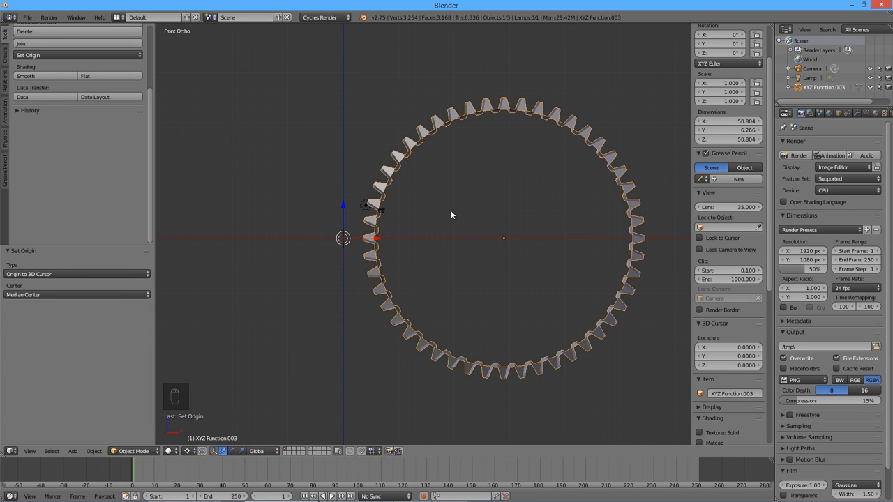
key(shift+a)
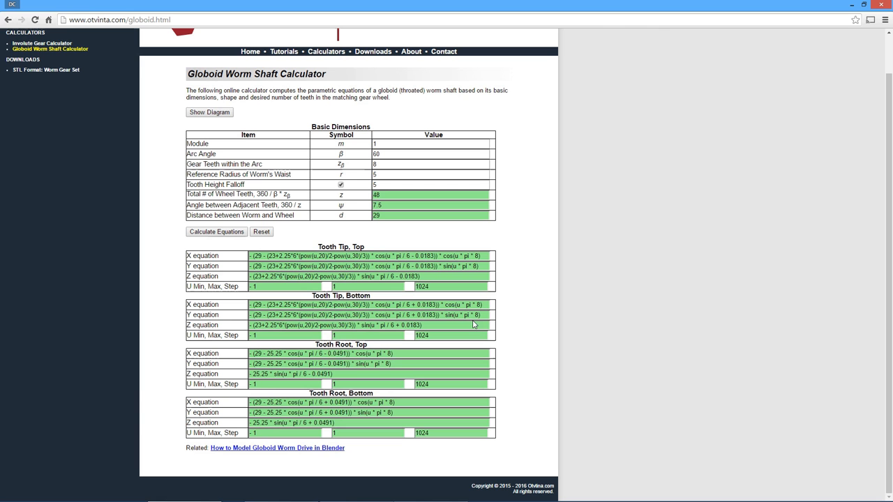
triple_click(363, 255)
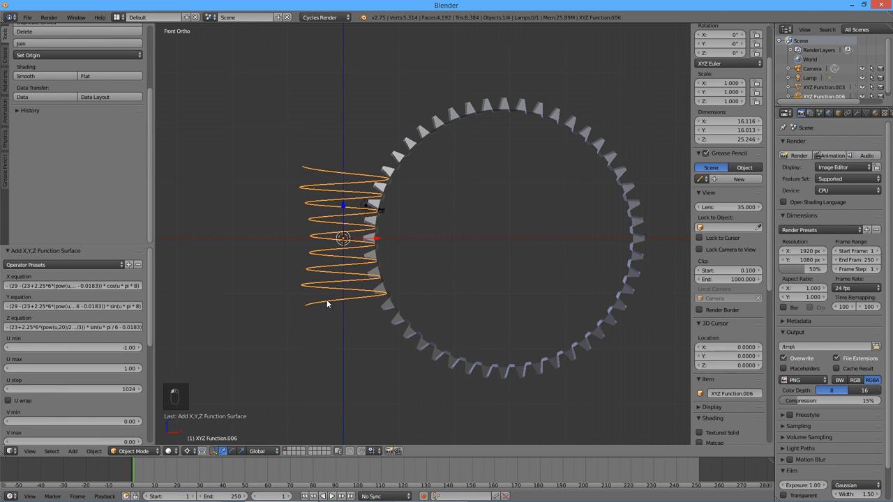
key(shift+a)
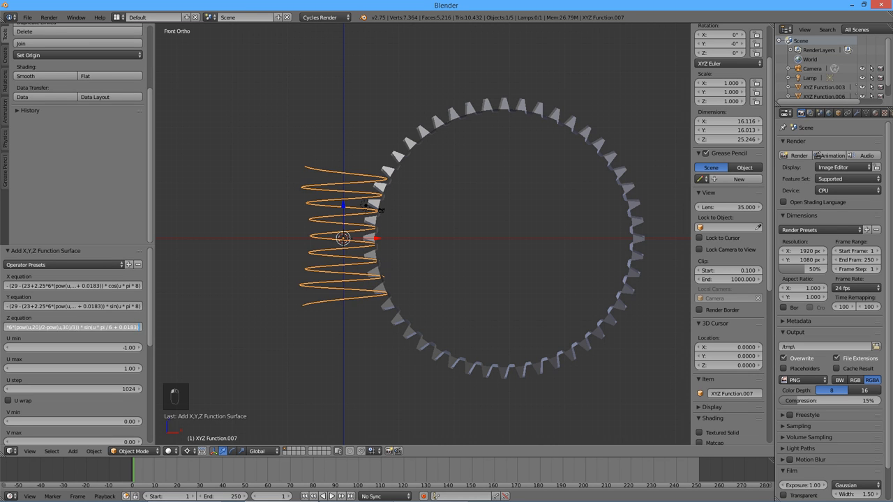
key(shift+a)
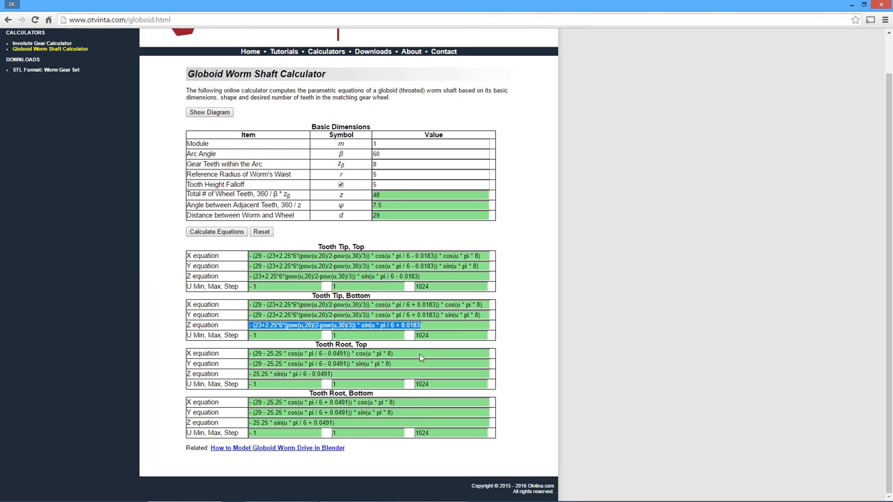
key(Alt+Tab)
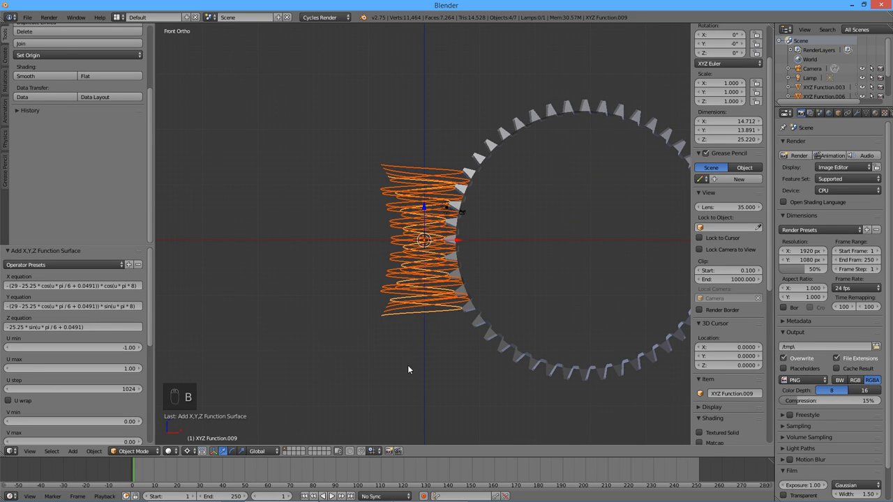
Join the four worm surfaces with Ctrl+J and bridge pairs of tooth edge loops
key(Ctrl+J)
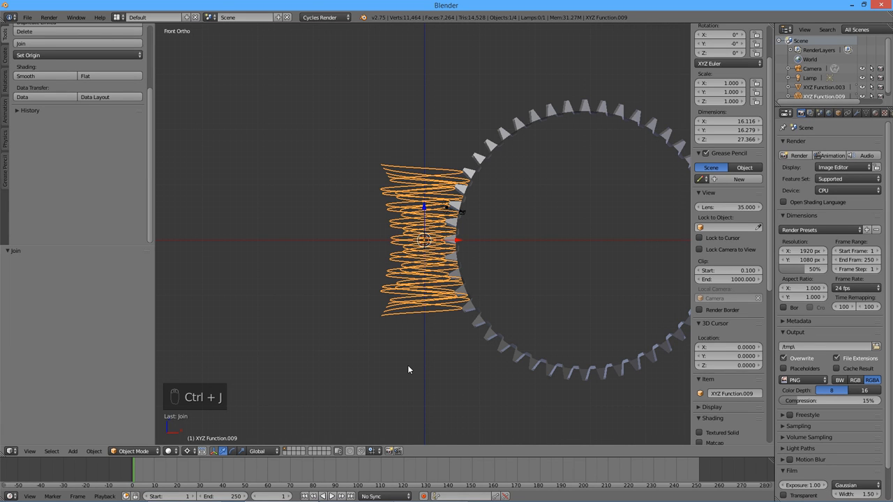
key(Tab)
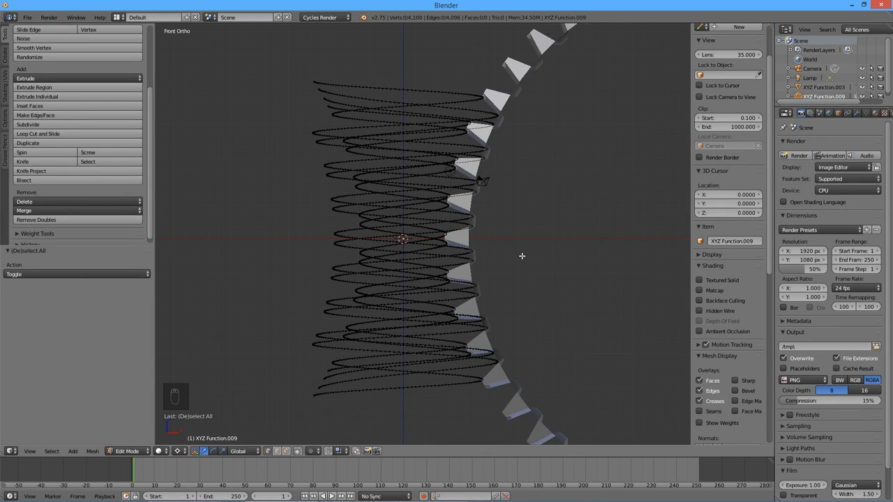
mouse_move(574, 206)
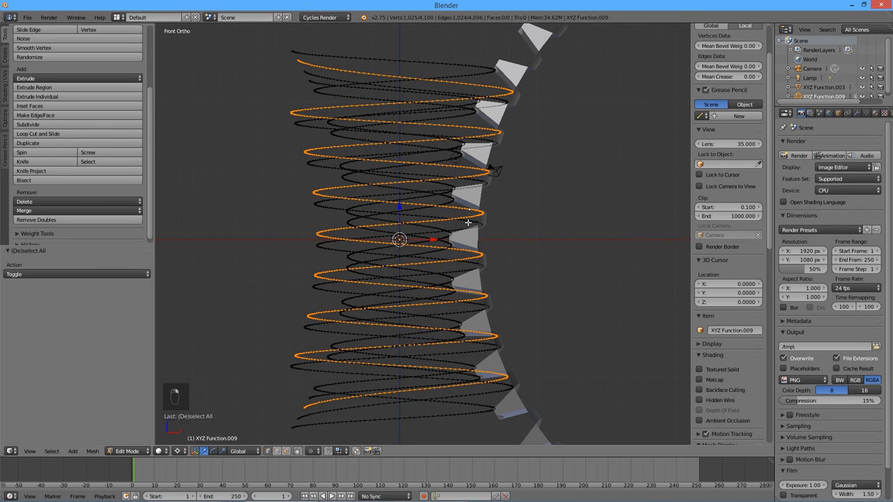
key(W)
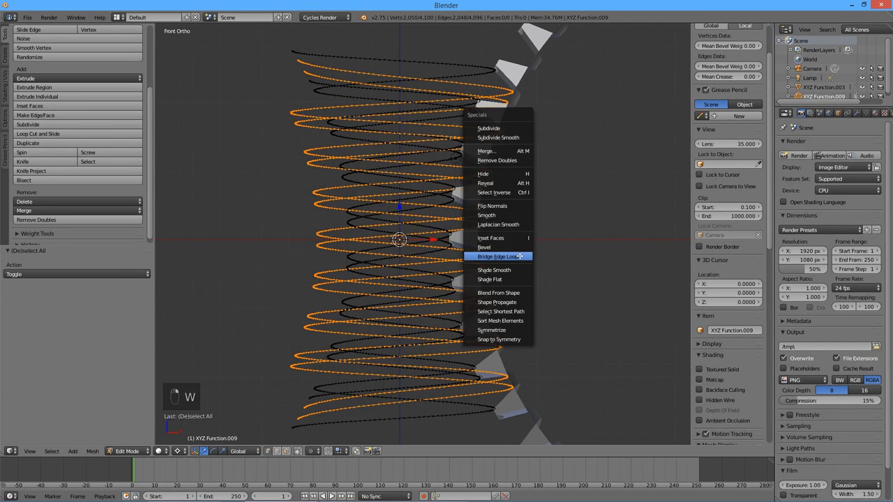
click(497, 256)
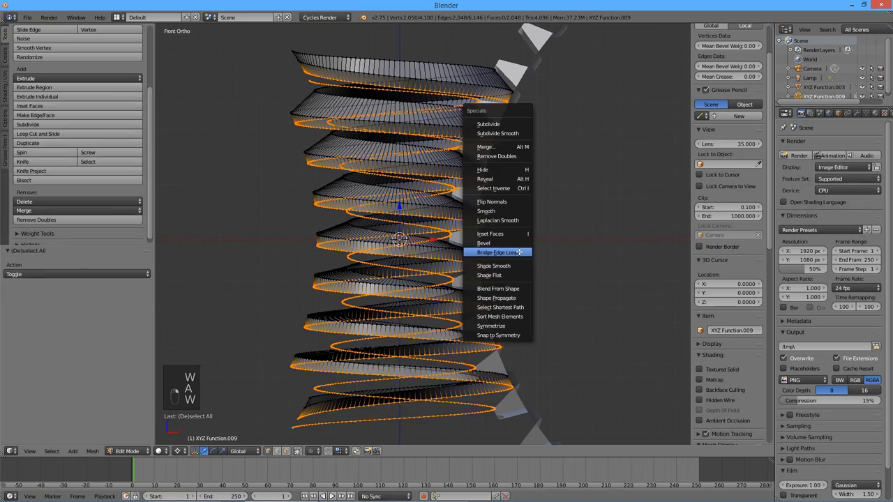
click(498, 252)
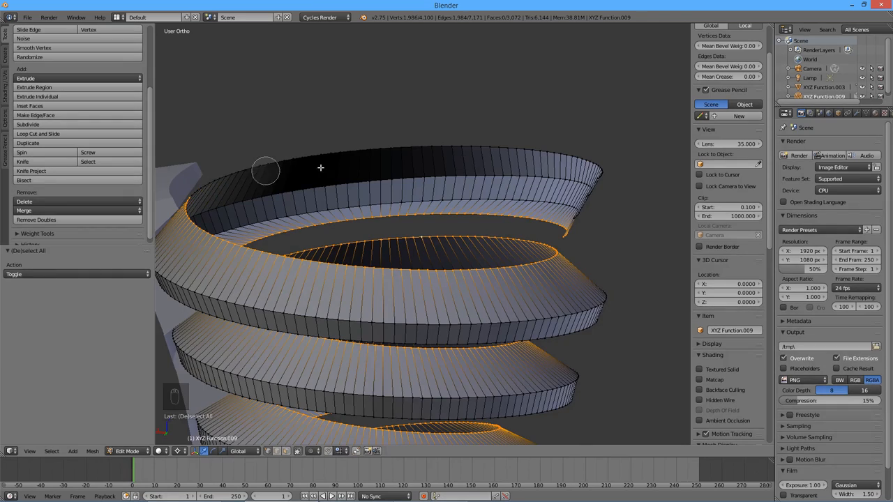
Bridge the unbridged inner root edge loops, bringing the worm to 3,968 faces, then view from front
drag(321, 168, 561, 159)
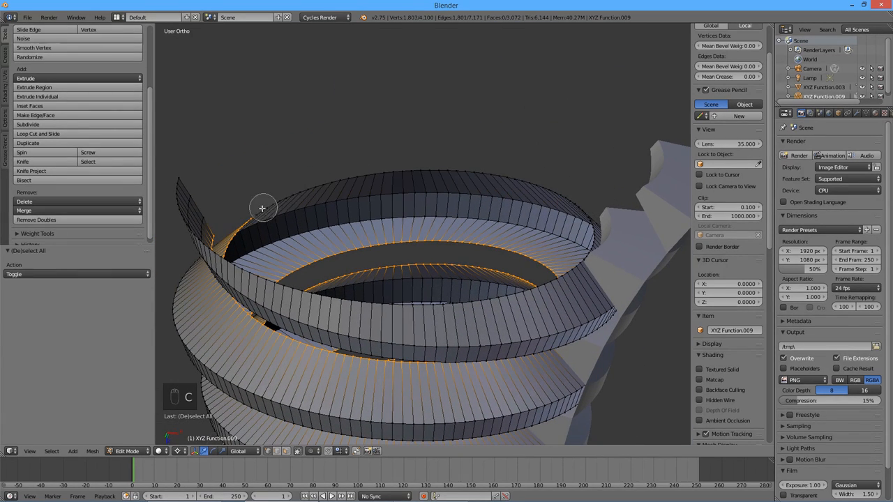
drag(262, 208, 565, 225)
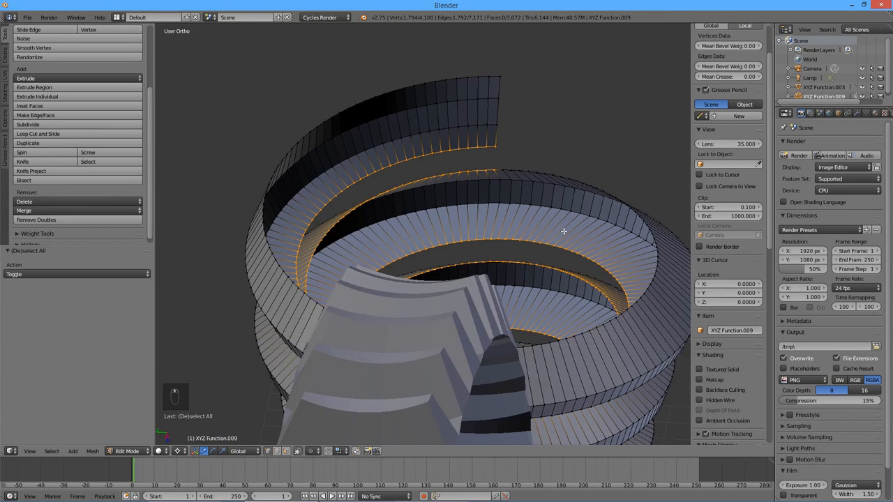
key(w)
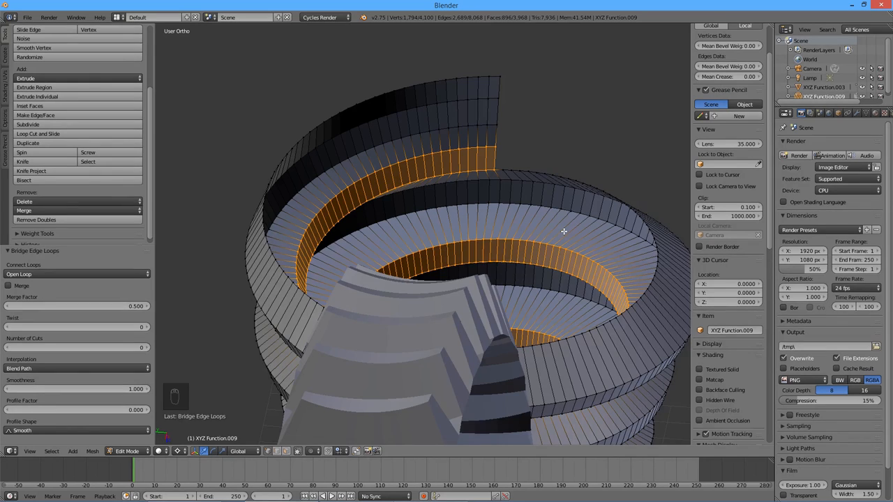
key(KP_1)
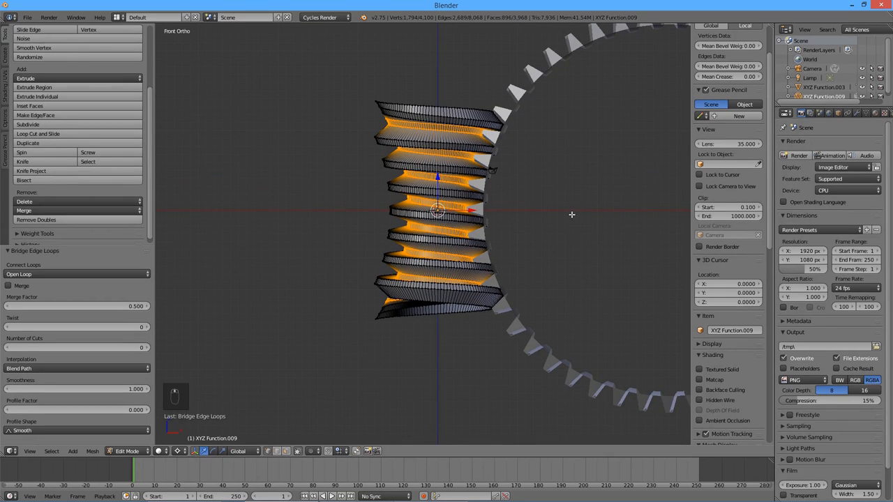
mouse_move(584, 214)
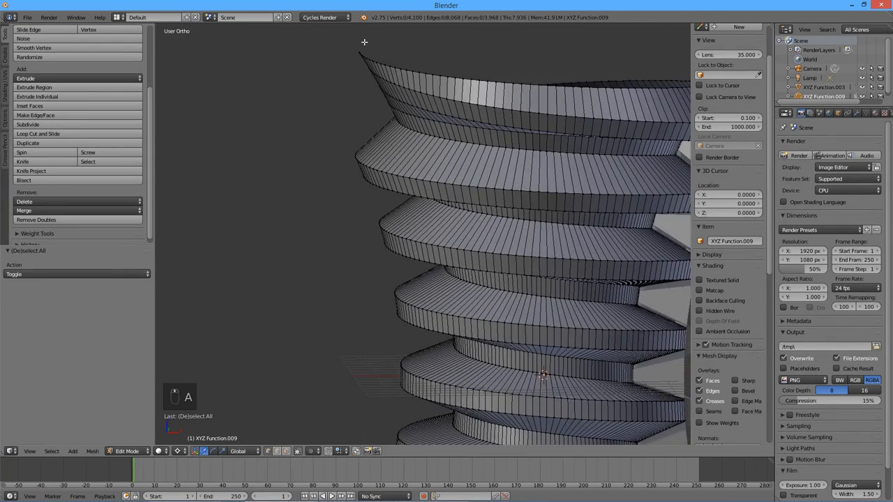
Spin the worm's end vertices 360° with 128 steps to add end rings
key(a)
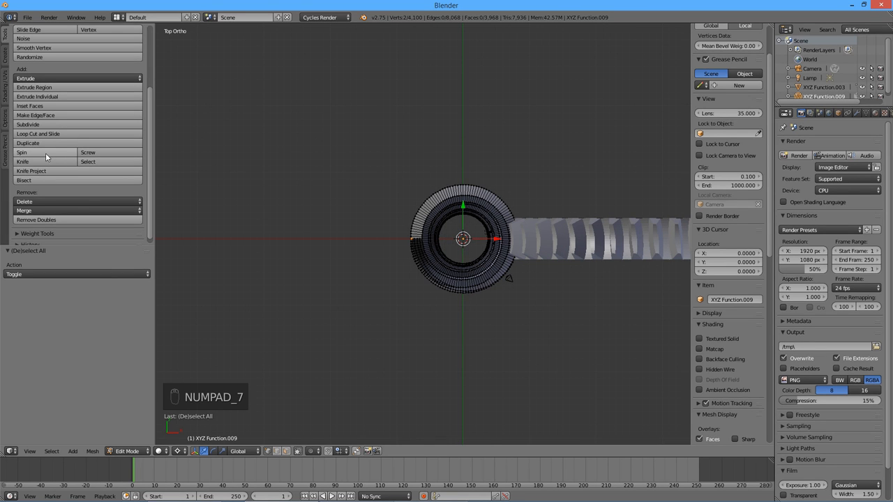
mouse_move(46, 155)
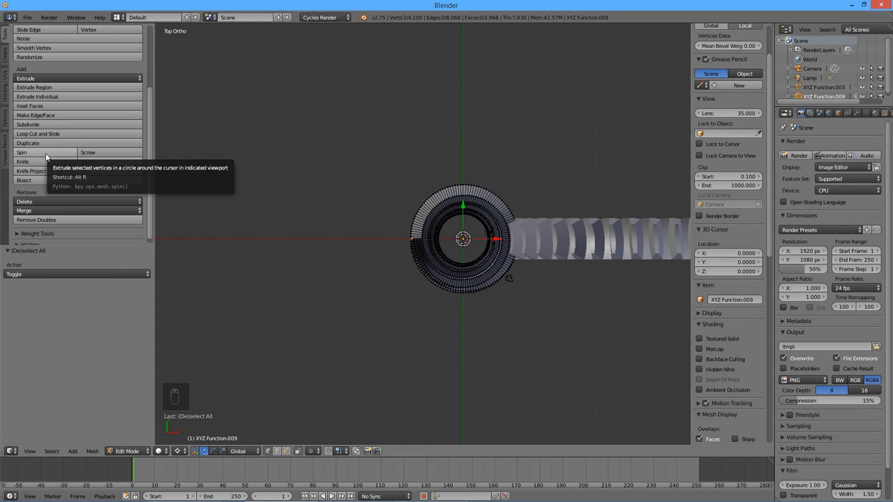
click(38, 152)
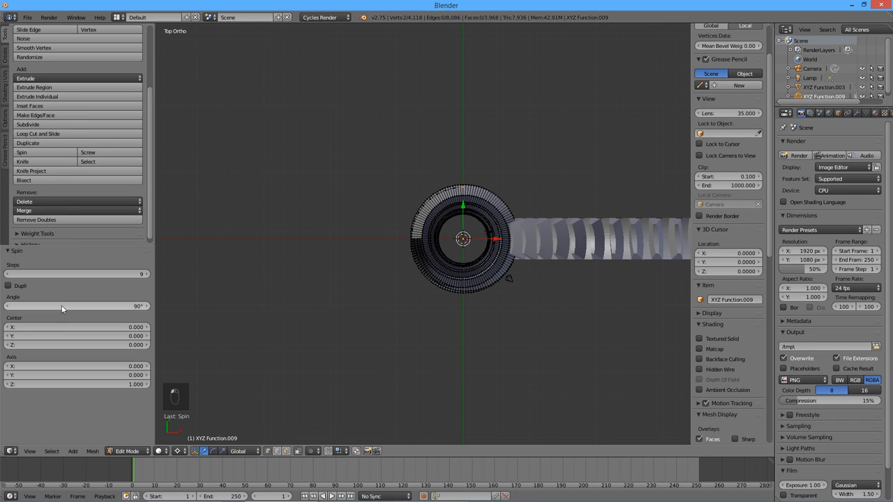
click(77, 306)
text(360)
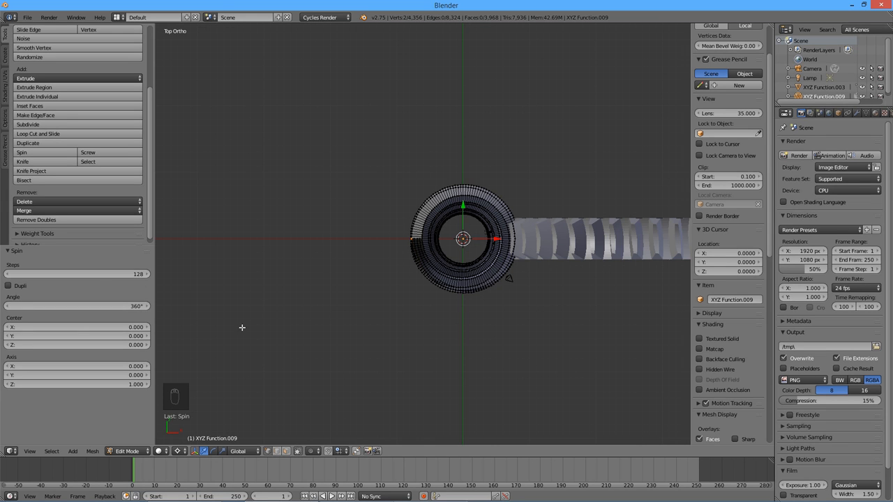
drag(460, 237, 488, 286)
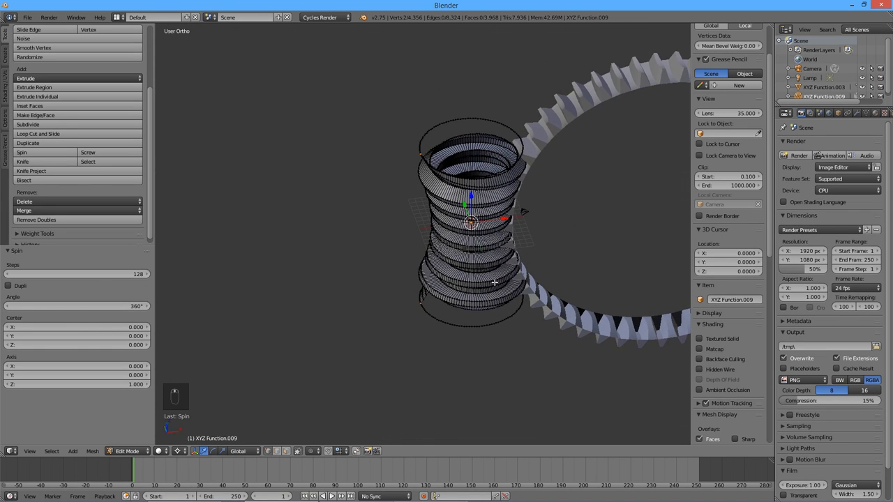
key(a)
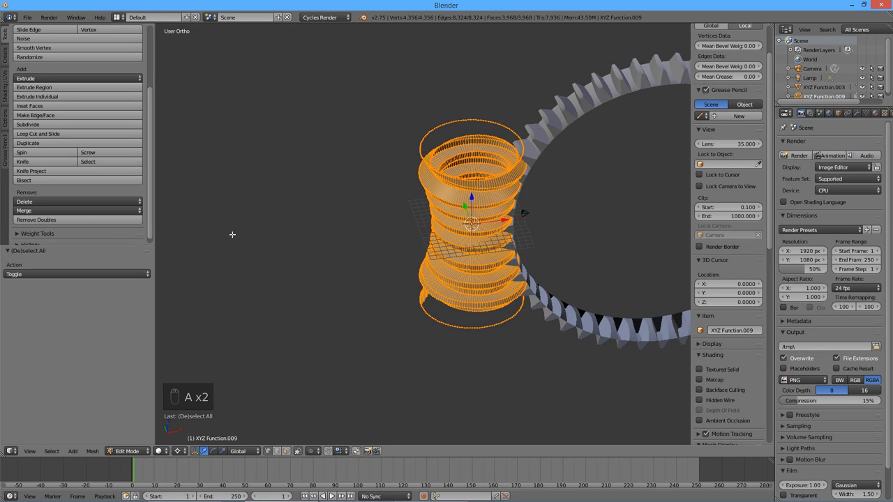
Fill the open edge loops on the worm's top thread with 126 new faces
click(35, 220)
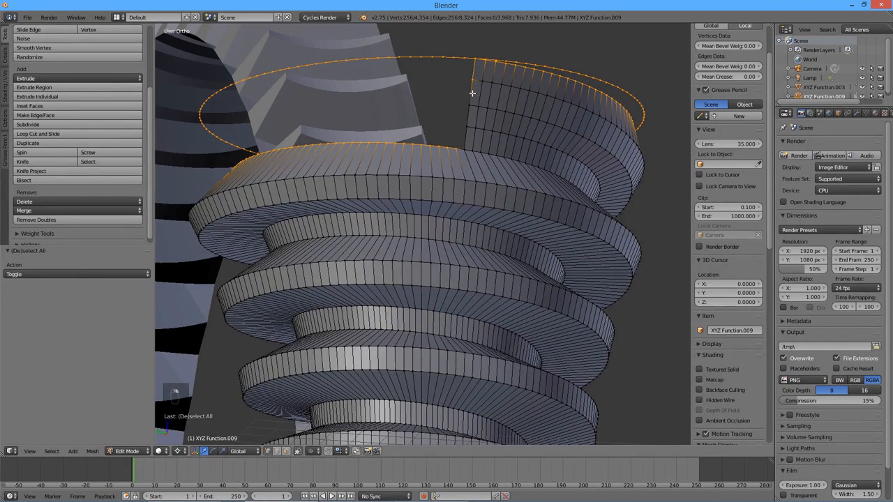
drag(473, 92, 536, 297)
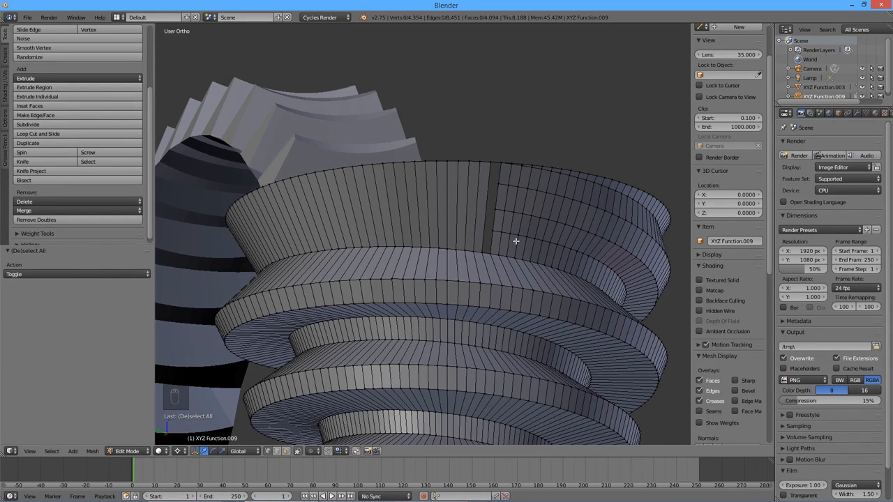
mouse_move(450, 225)
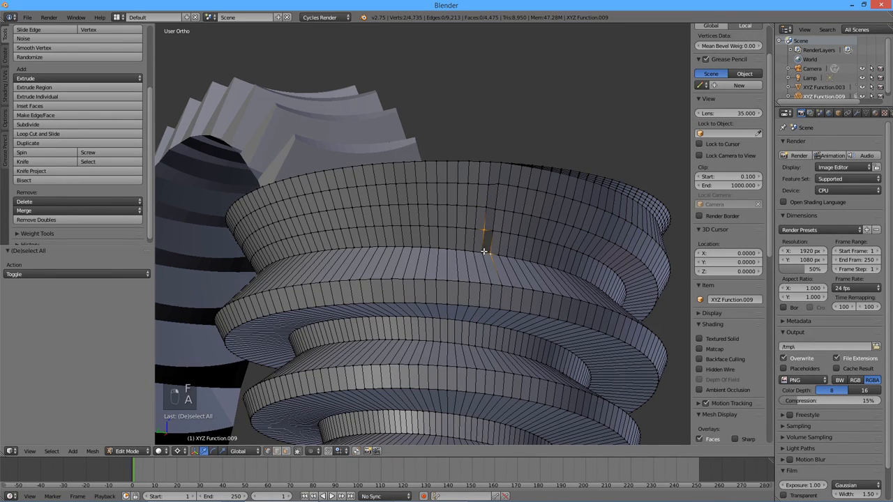
Fill the remaining holes around the worm's upper end, reaching 4,477 faces
click(35, 115)
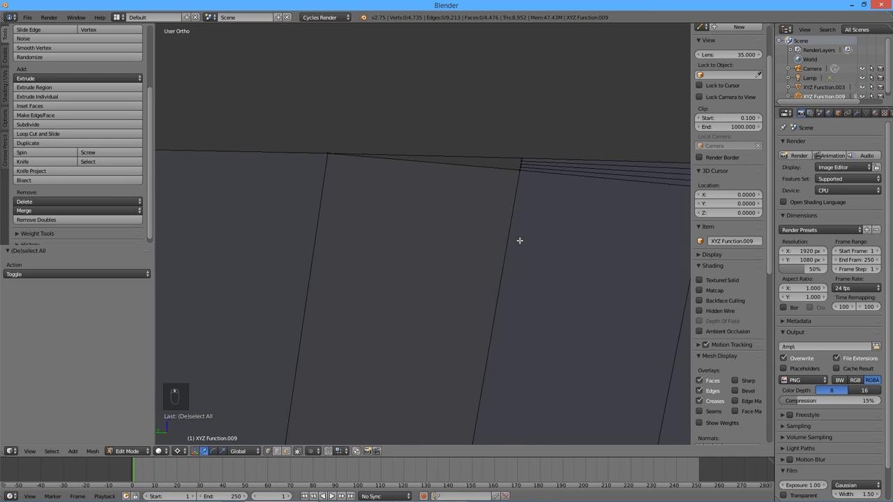
click(574, 181)
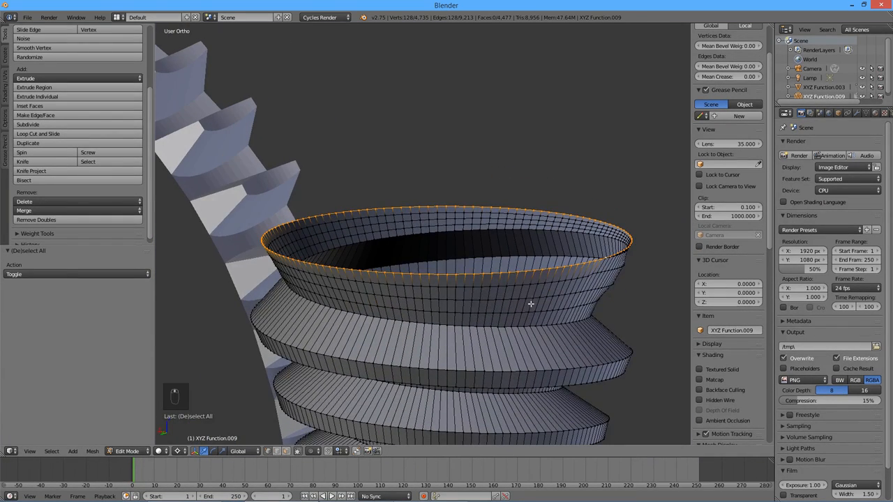
Extrude the top rim 5 units up in Z, extrude again, and merge at center
key(E)
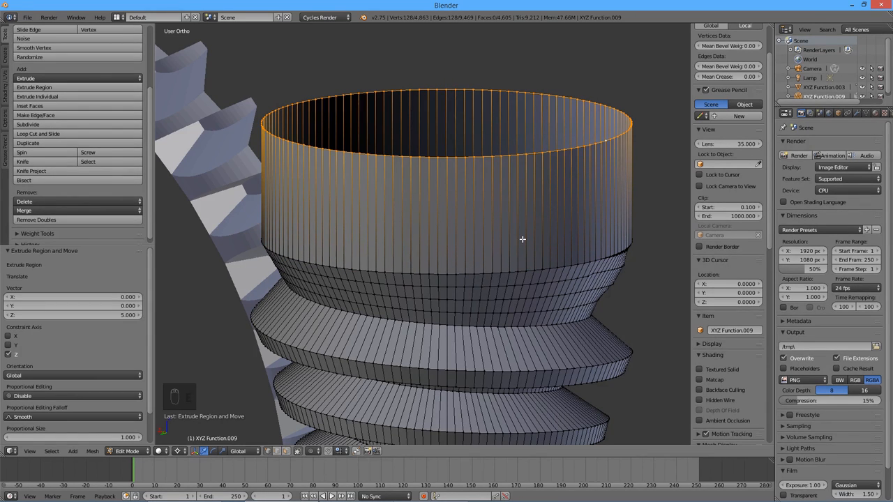
key(e)
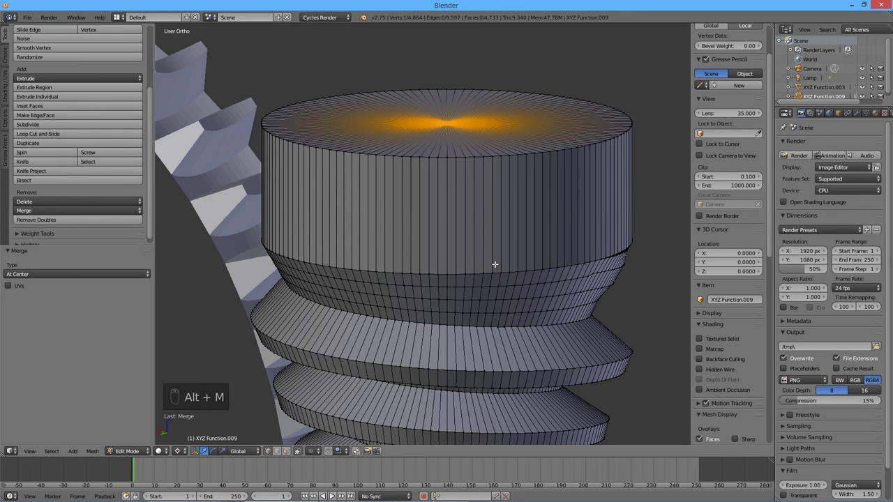
key(a)
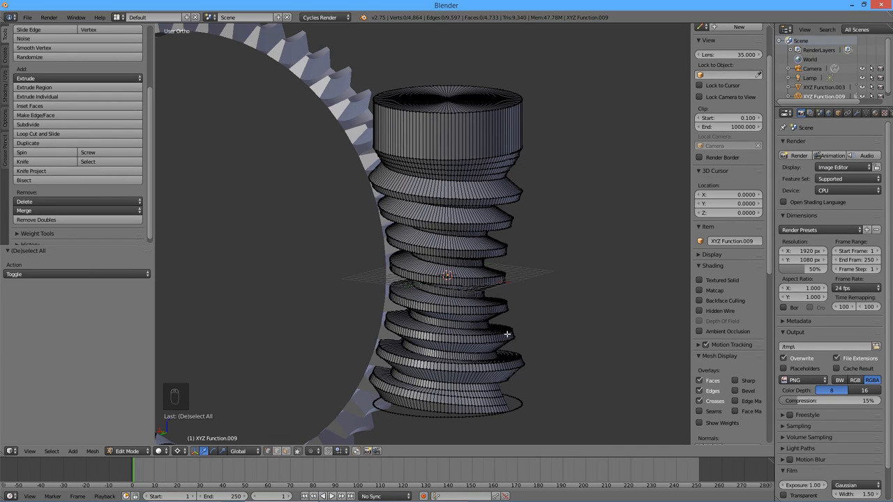
mouse_move(508, 333)
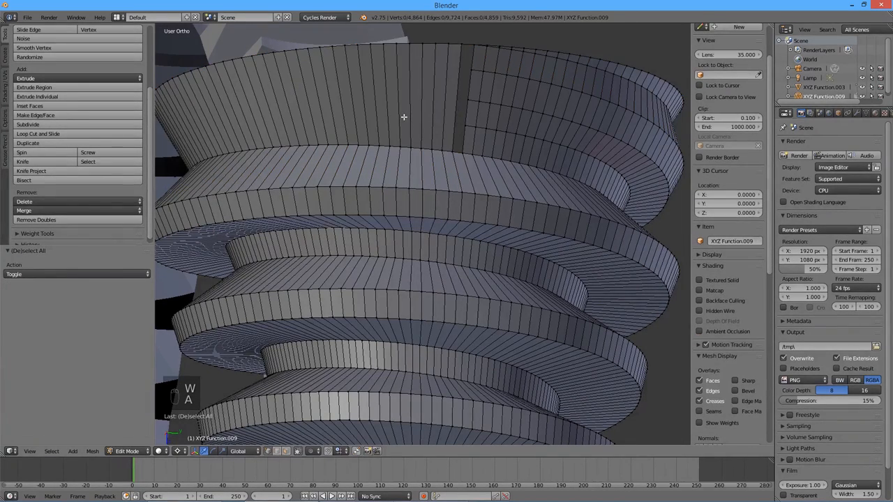
Fill the other end's gaps, extrude its rim into a capped shaft, and return to Object Mode
key(ctrl+r)
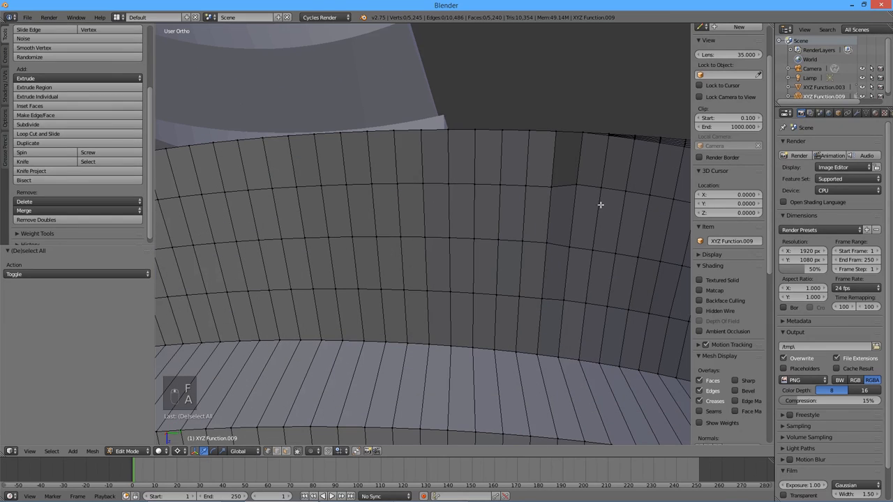
click(573, 174)
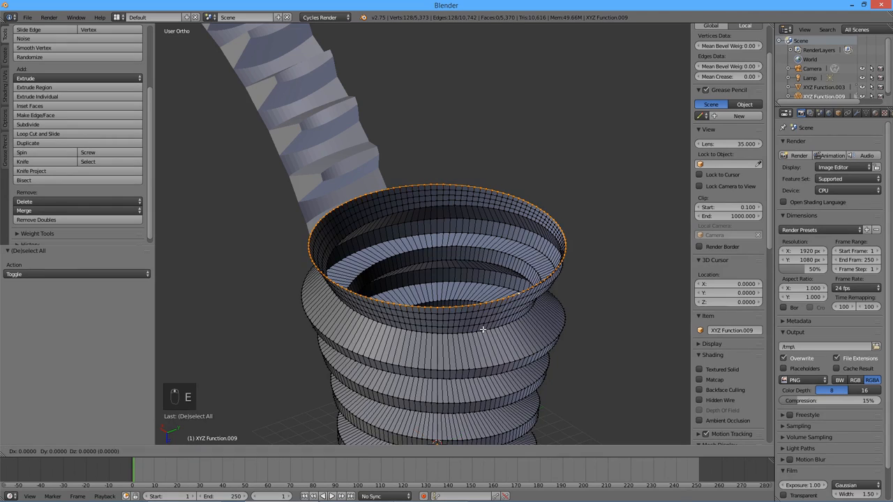
drag(481, 329, 477, 268)
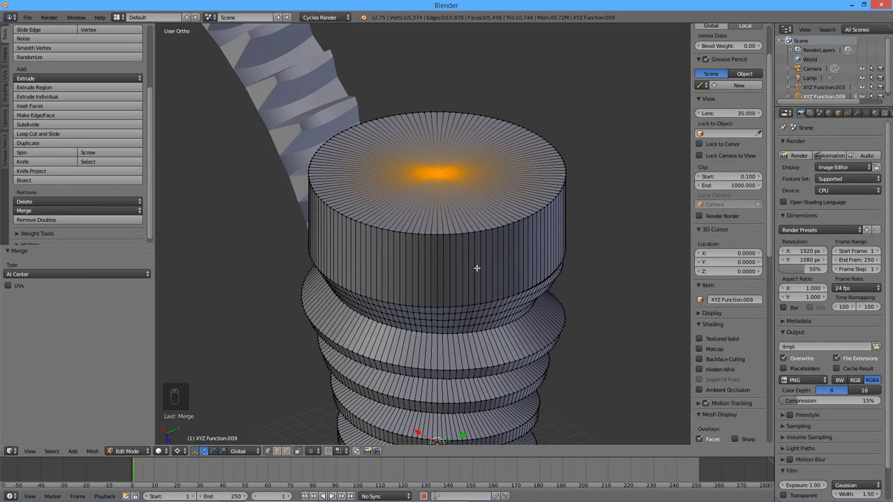
key(Tab)
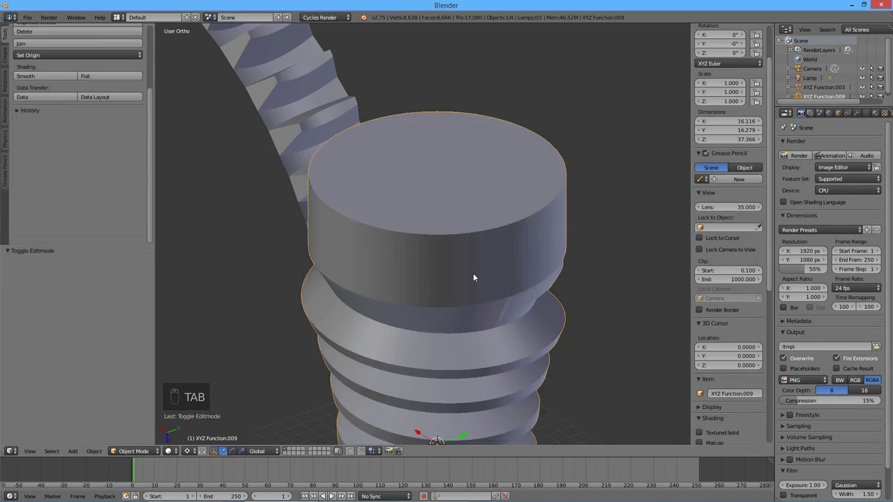
Add a cylinder named axis1 raised 25.4 units along Z above the worm
key(KP_1)
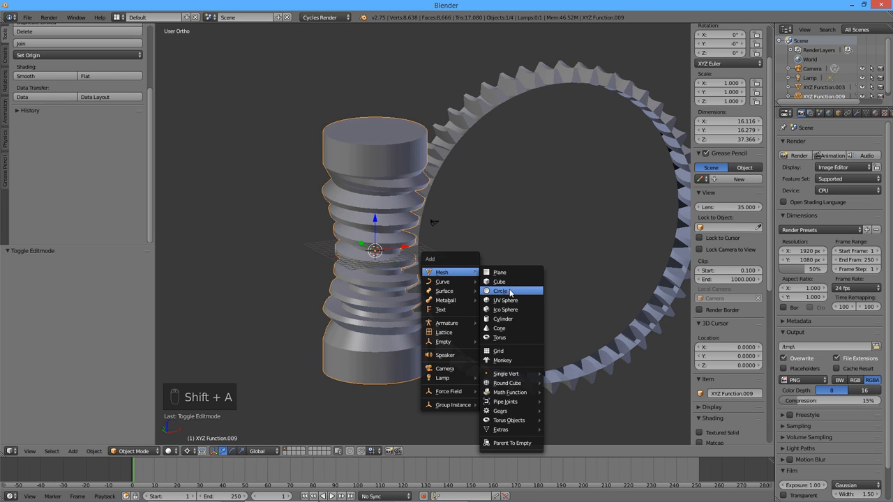
click(503, 319)
text(axis1)
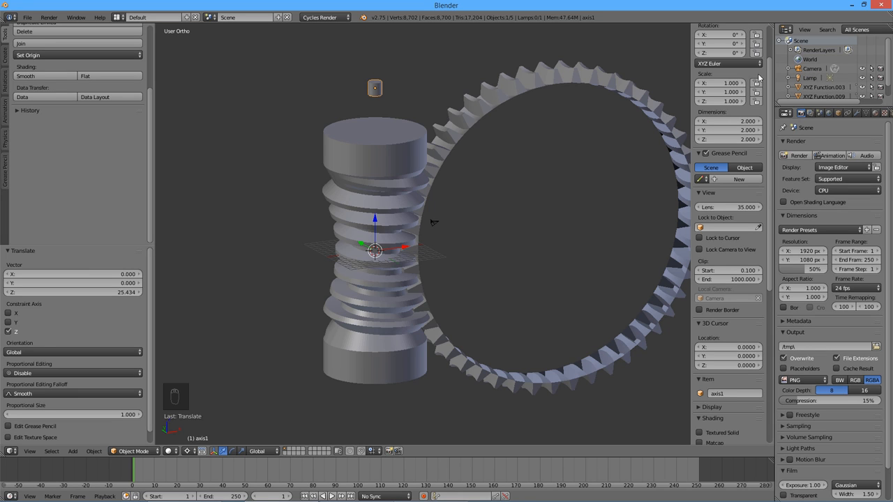
key(shift+a)
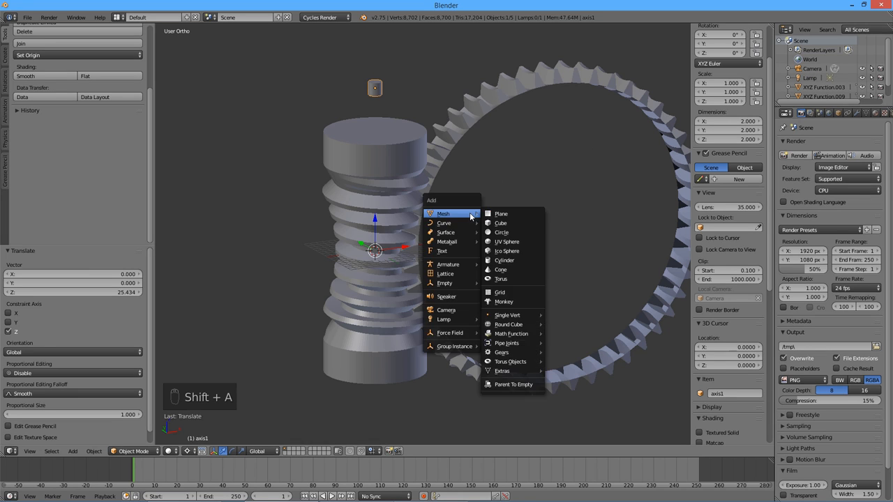
mouse_move(446, 283)
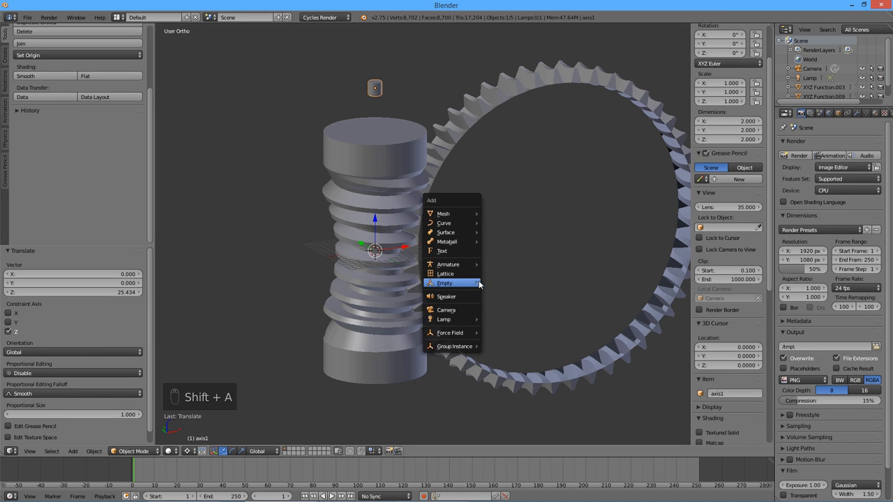
Add an arrows empty named Hinge1 above the worm, then a second arrows empty
click(446, 283)
text(Hinge1)
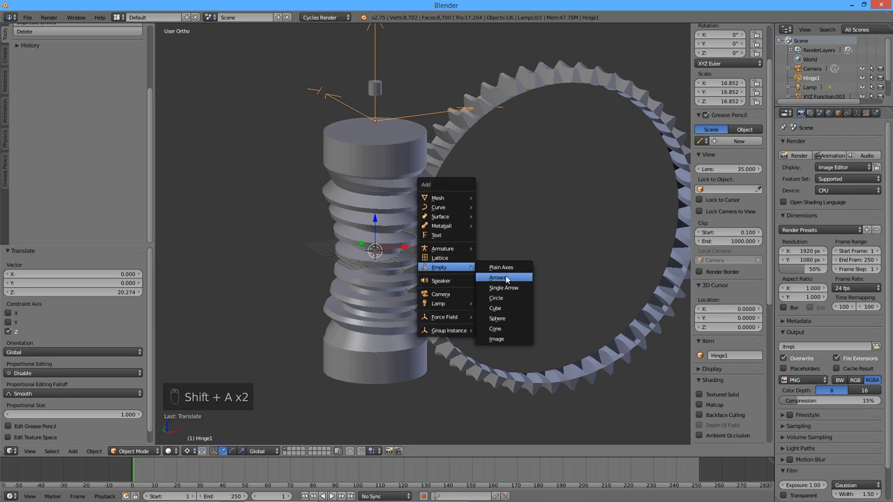
click(498, 277)
text(Motor1)
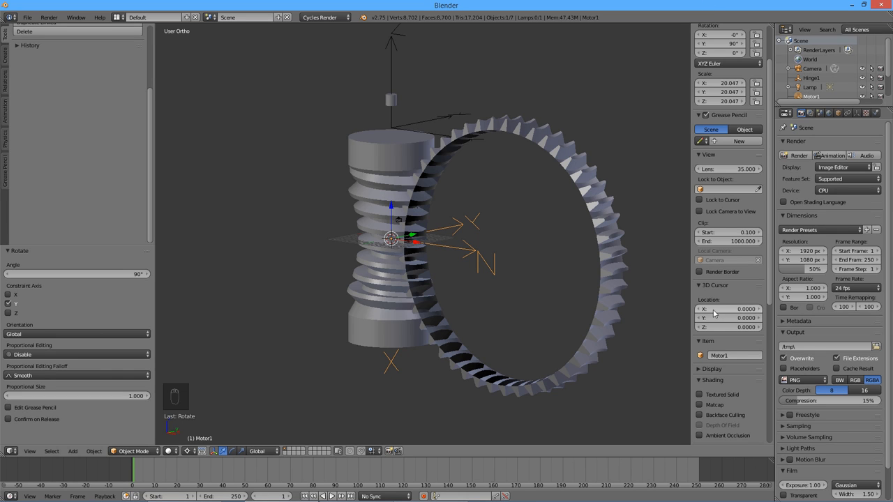
Put the 3D cursor at the wheel's centre and add an Axis2 cylinder rotated 90° on X
click(728, 308)
text(29.0000)
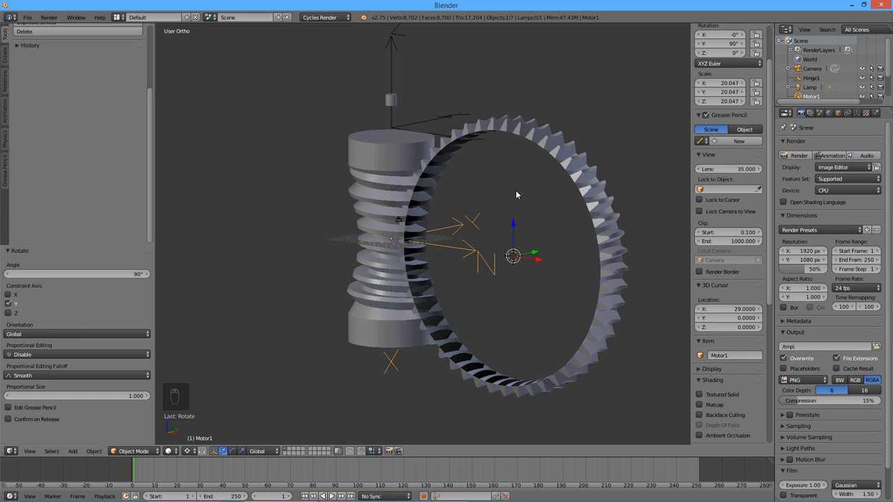
mouse_move(617, 255)
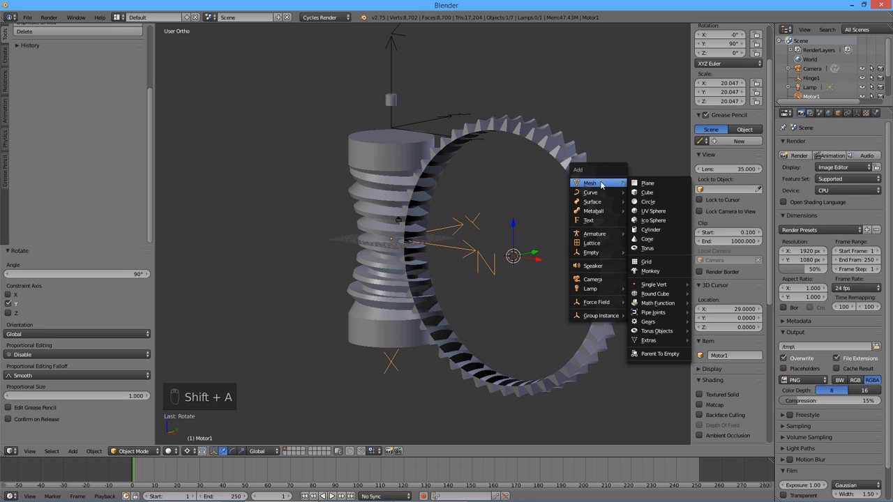
click(650, 230)
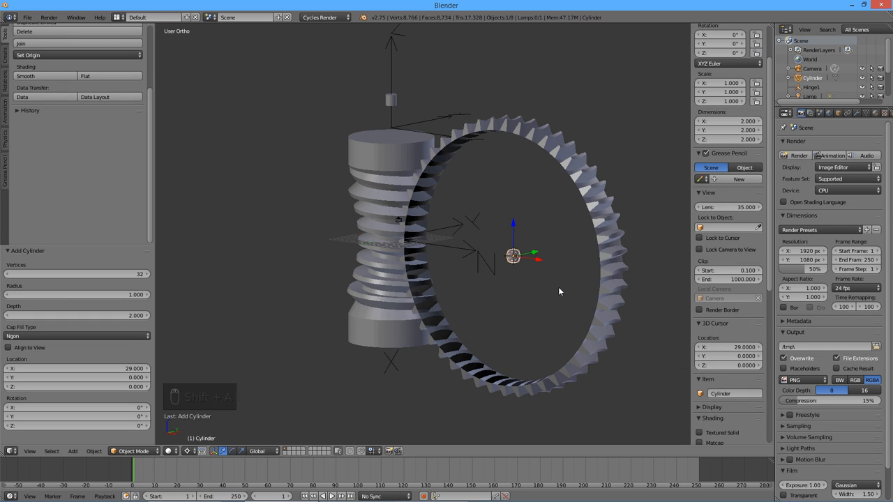
key(r)
text(Axis2)
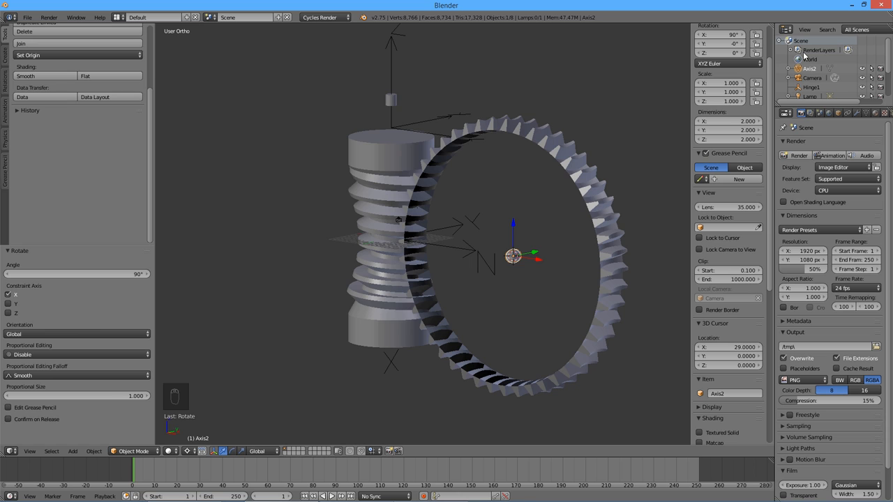
Add a Hinge2 arrows empty at the wheel centre, rotated 90° on X
key(shift+a)
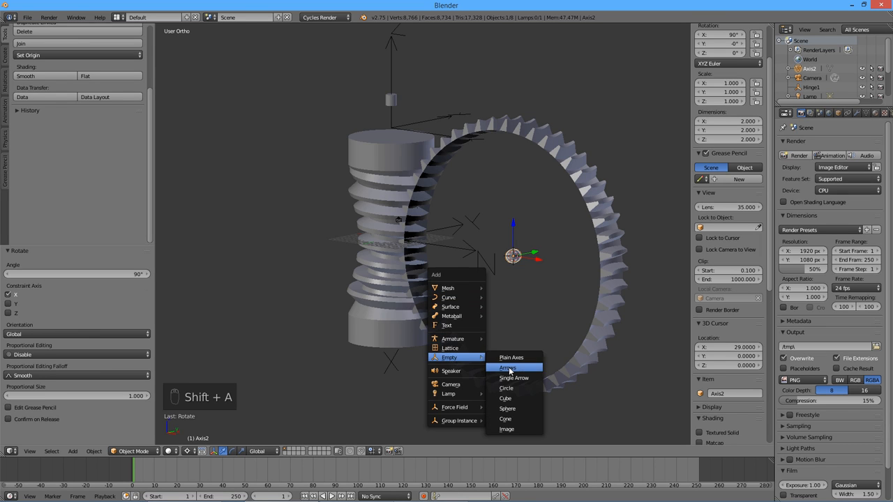
click(506, 367)
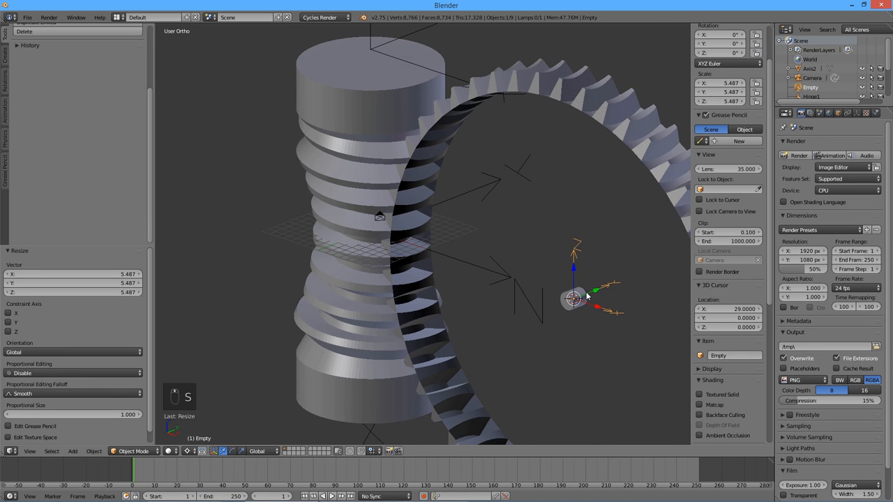
key(r)
text(Hinge2)
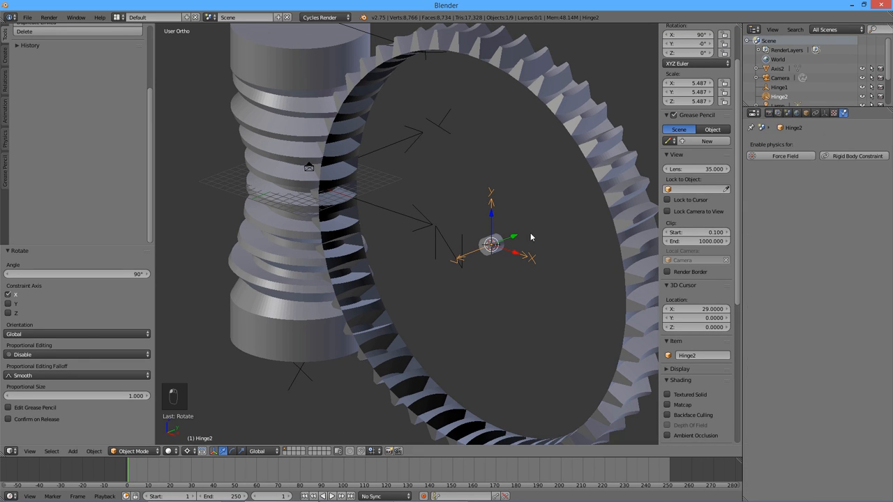
mouse_move(488, 174)
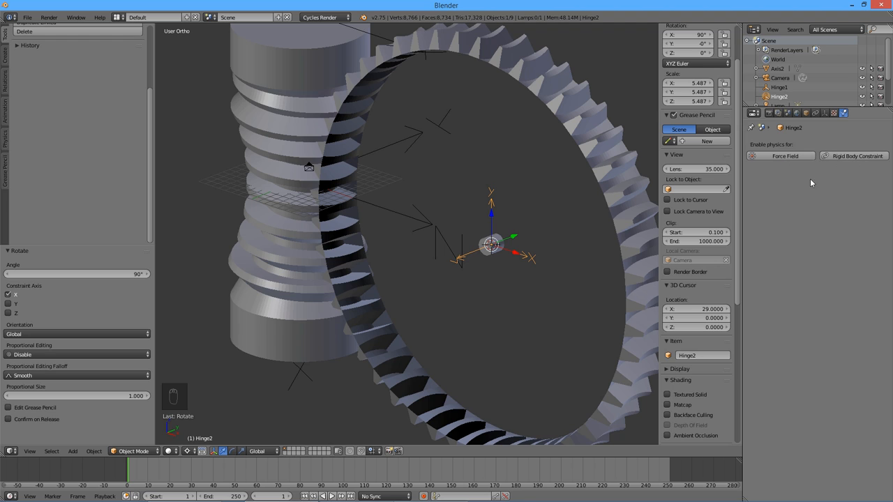
mouse_move(797, 201)
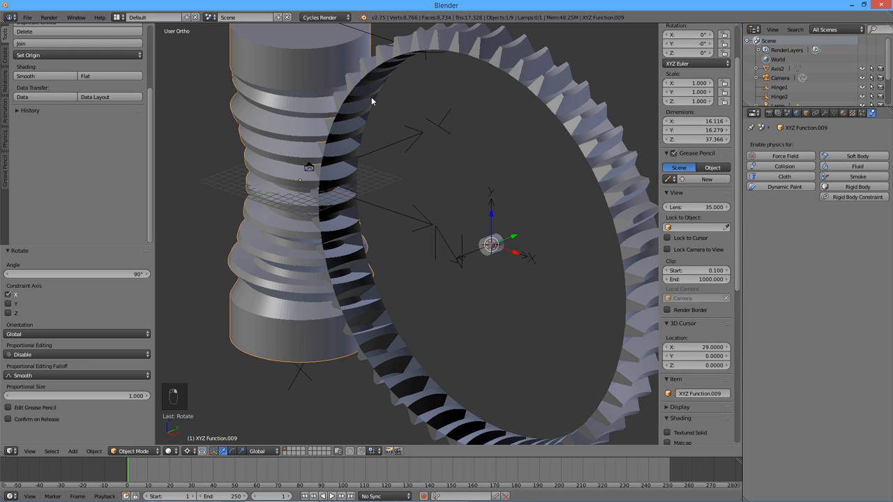
mouse_move(756, 211)
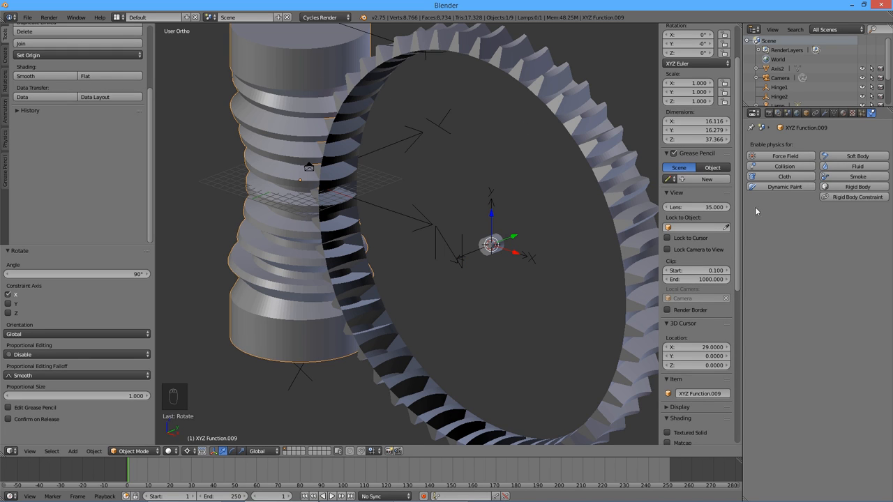
Give worm XYZ Function.009 active rigid body physics with a Mesh collision shape
click(856, 186)
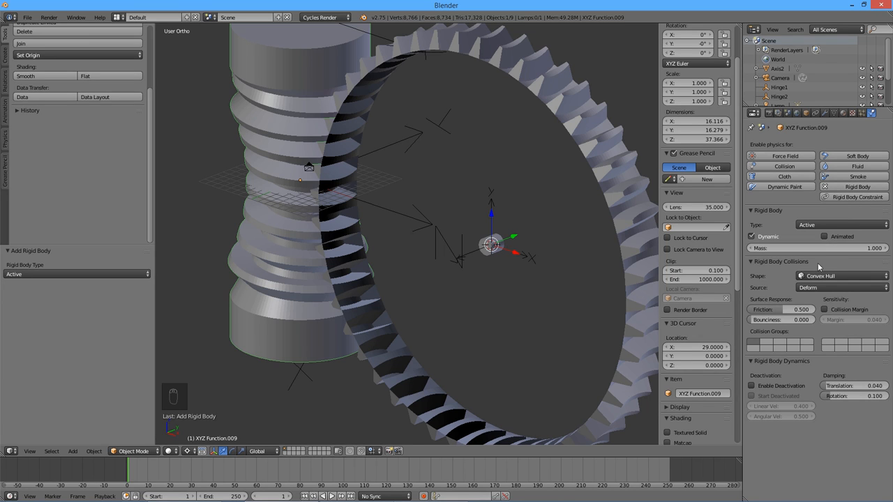
click(842, 276)
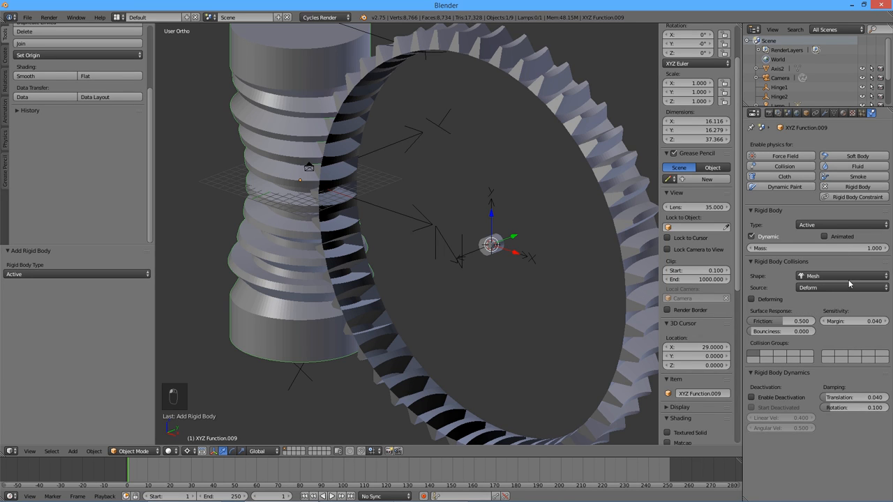
click(855, 322)
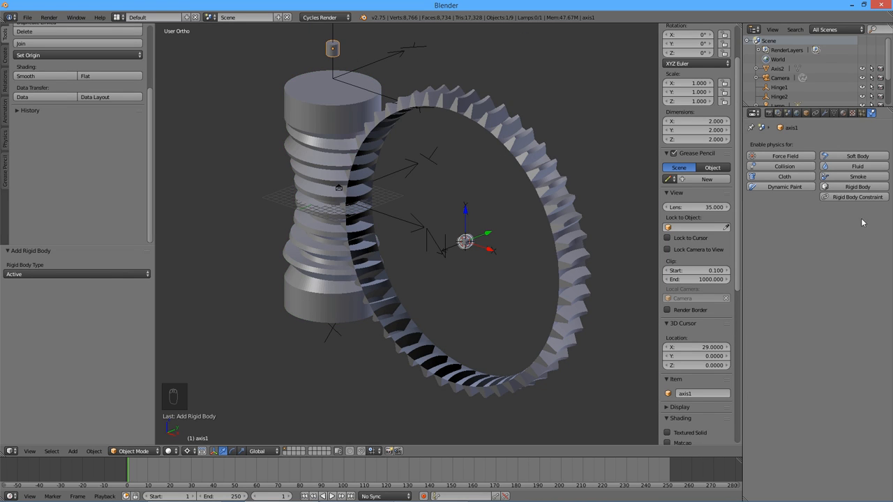
mouse_move(858, 186)
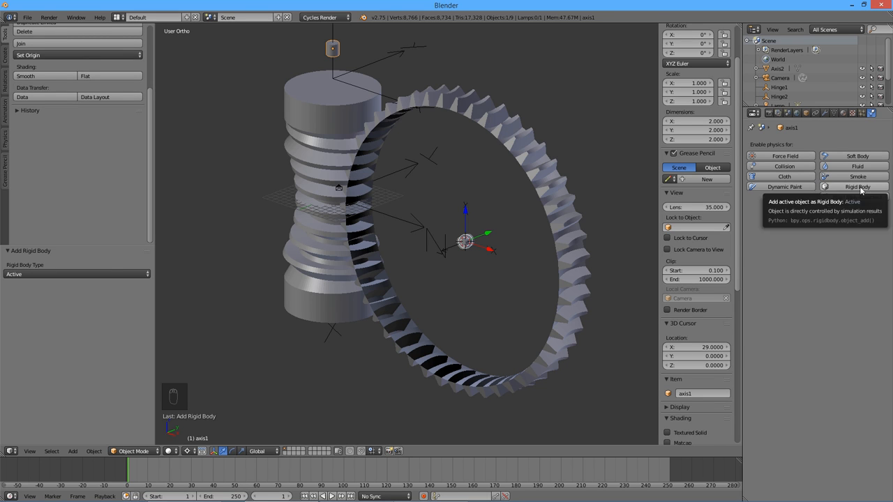
Add rigid body physics to axis1 and set its type to Passive
click(857, 187)
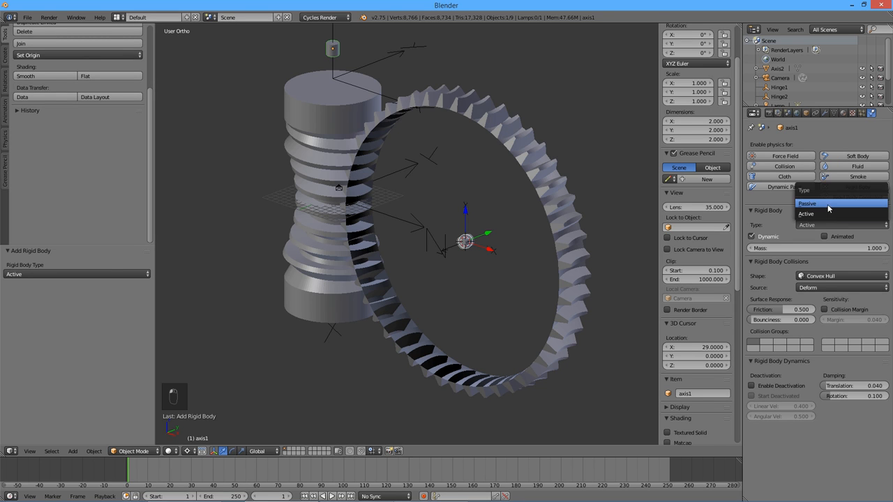
click(803, 204)
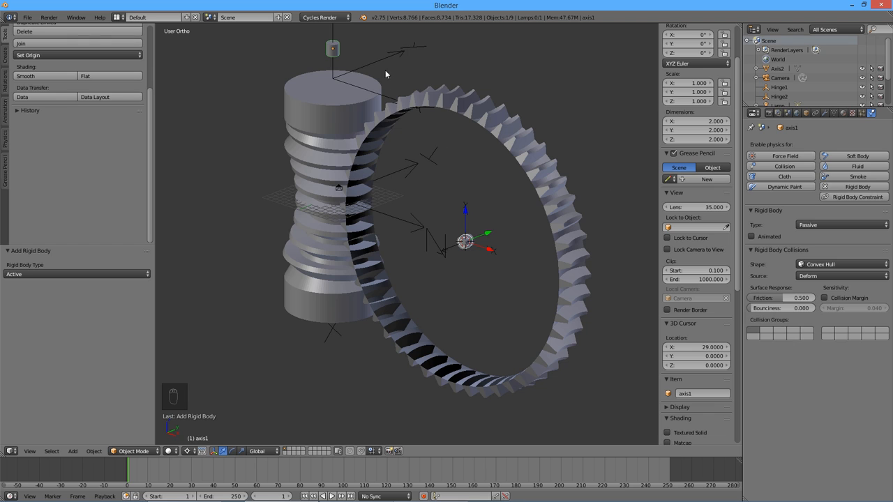
click(782, 87)
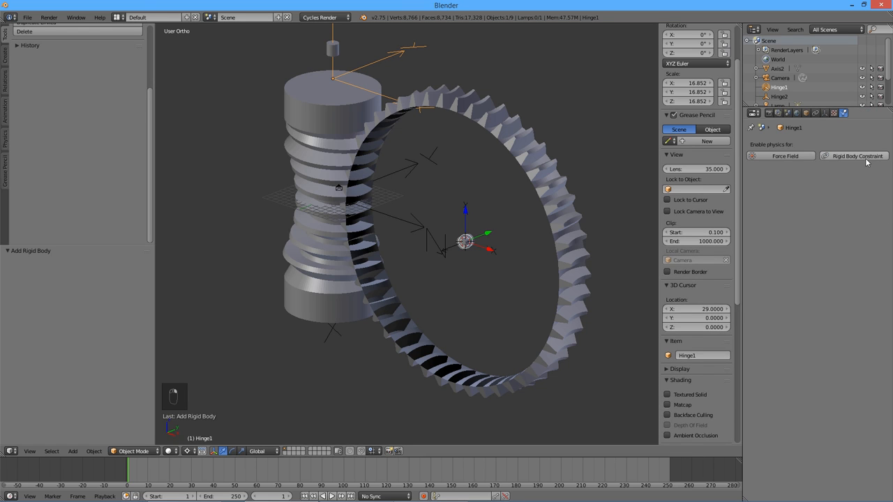
mouse_move(867, 161)
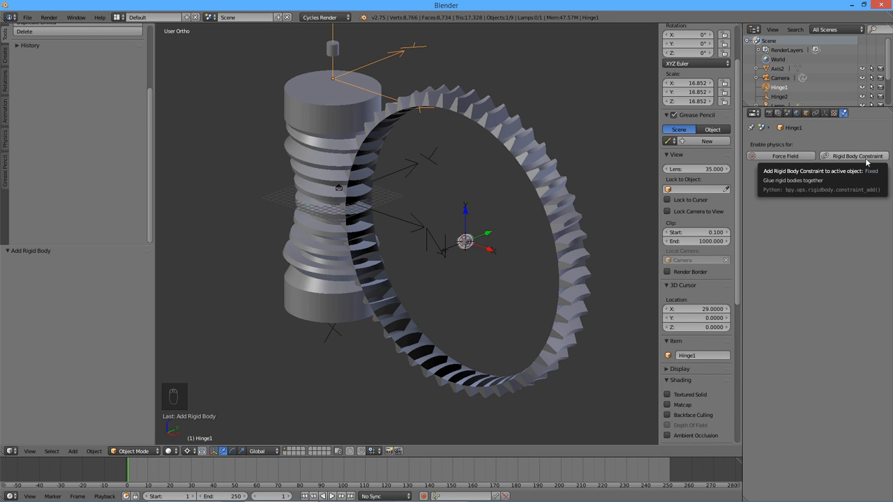
Add a rigid body constraint to Hinge1 and set its type to Hinge
click(856, 155)
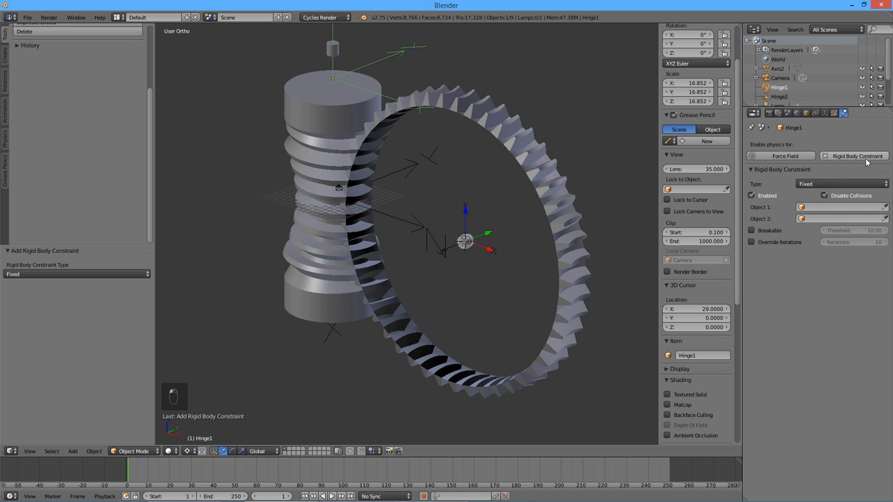
mouse_move(859, 177)
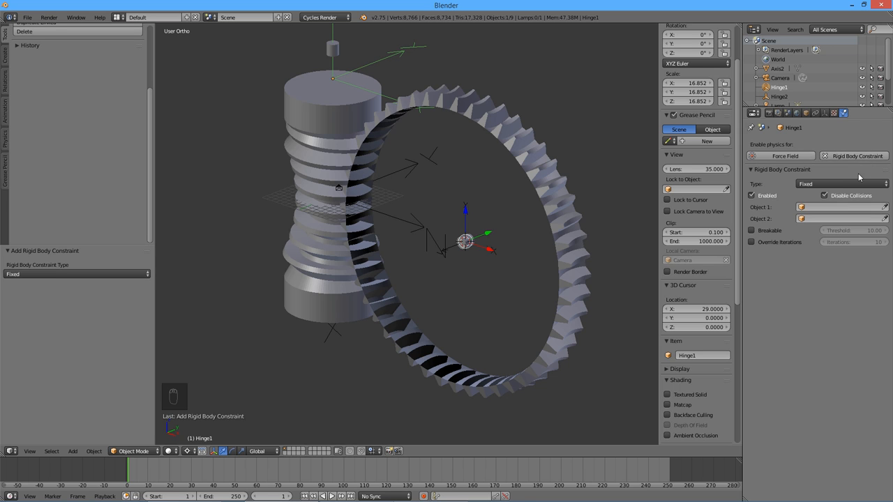
click(837, 183)
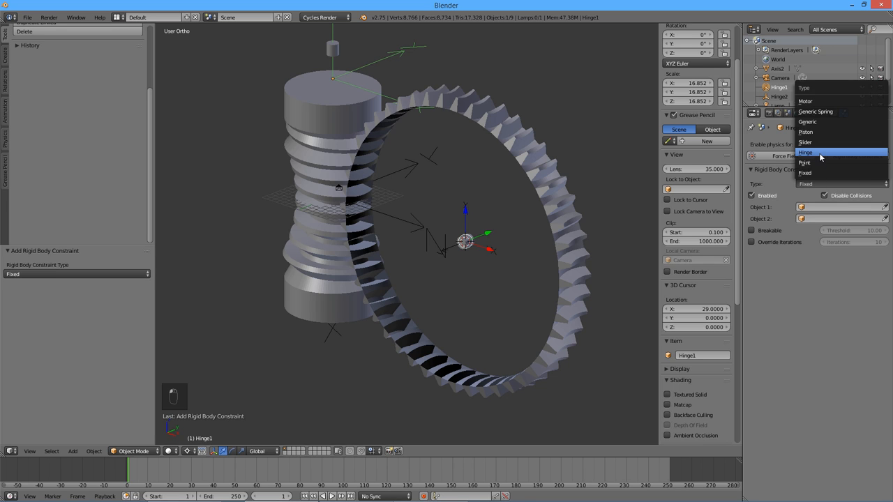
click(822, 150)
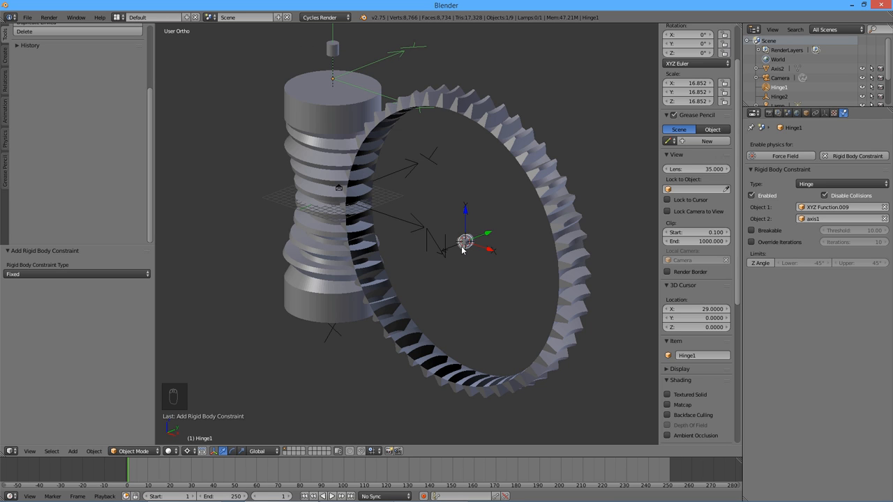
mouse_move(541, 198)
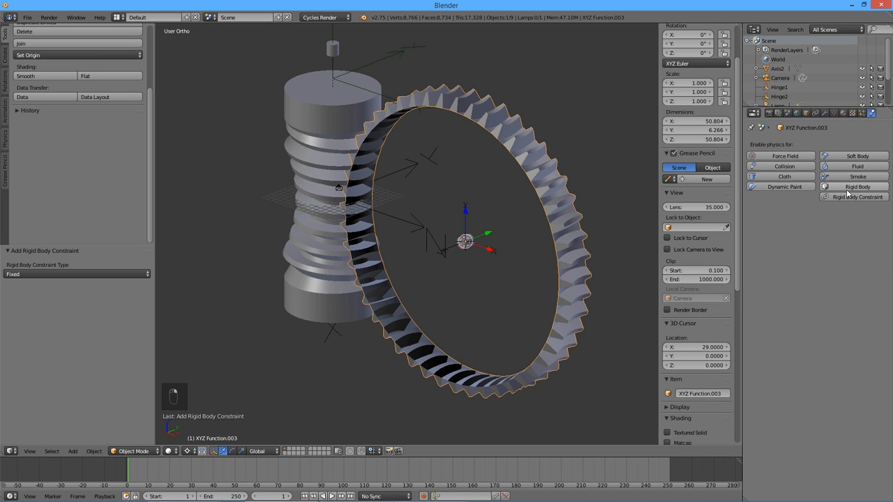
mouse_move(854, 187)
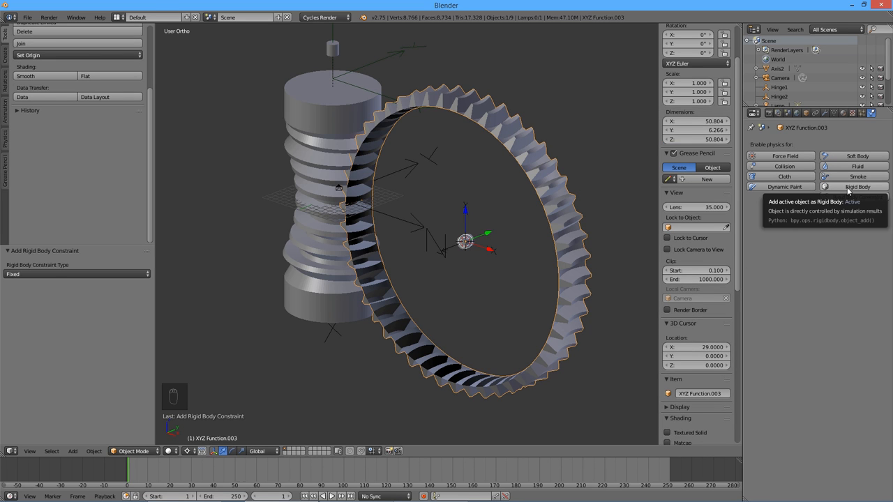
Add active rigid body physics to wheel XYZ Function.003 and choose its collision shape
click(853, 187)
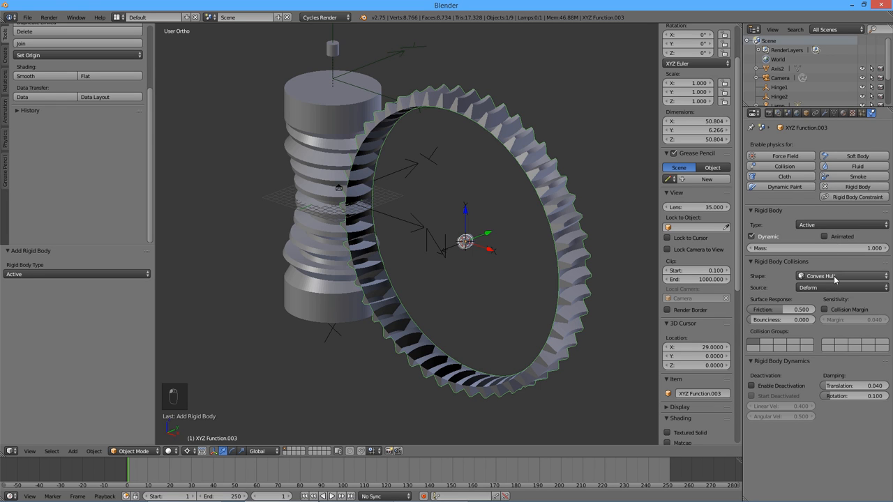
click(832, 275)
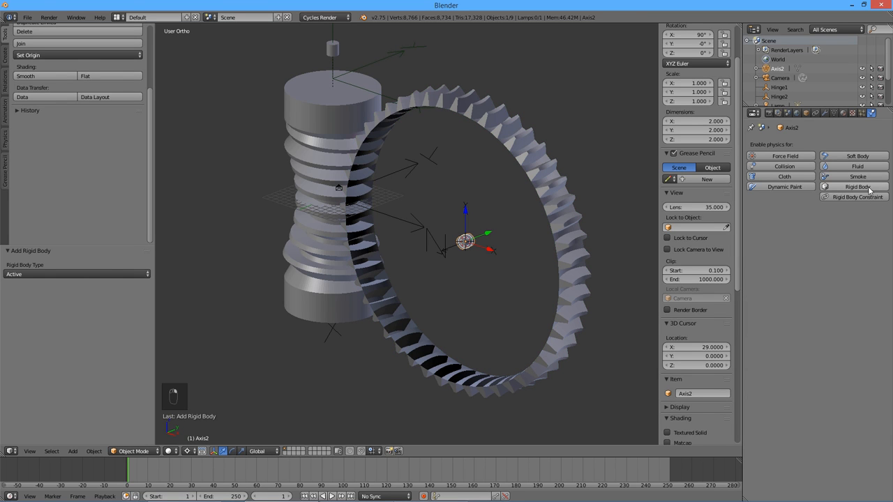
mouse_move(856, 185)
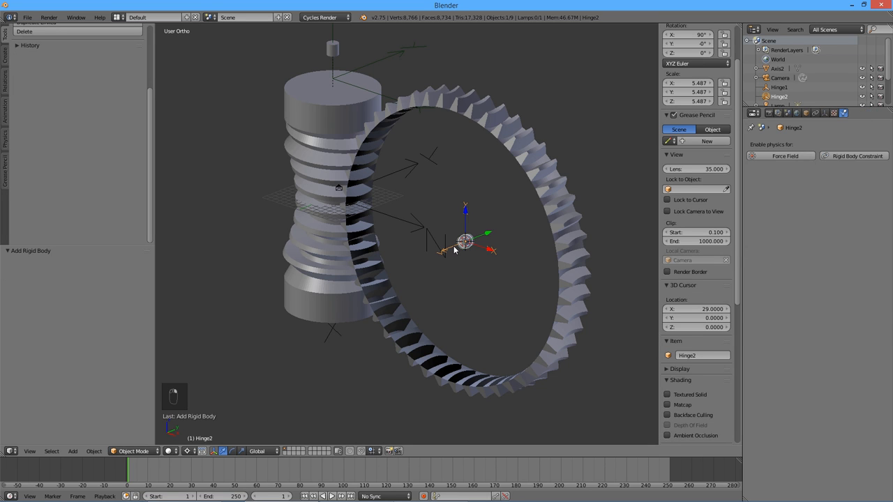
mouse_move(506, 248)
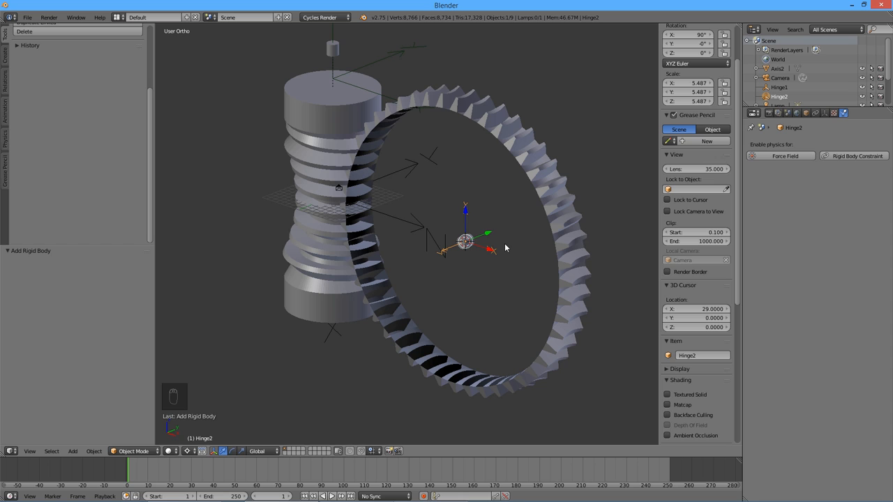
mouse_move(831, 157)
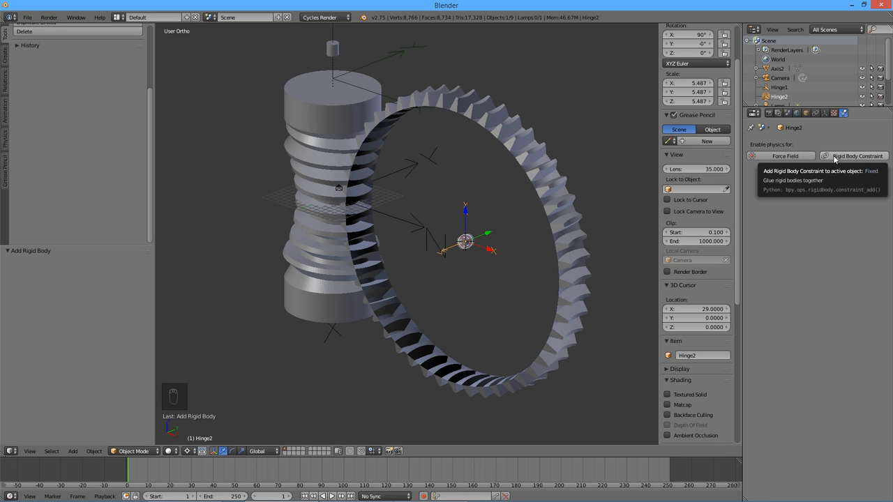
Add a Hinge-type rigid body constraint to the Hinge2 empty
click(874, 155)
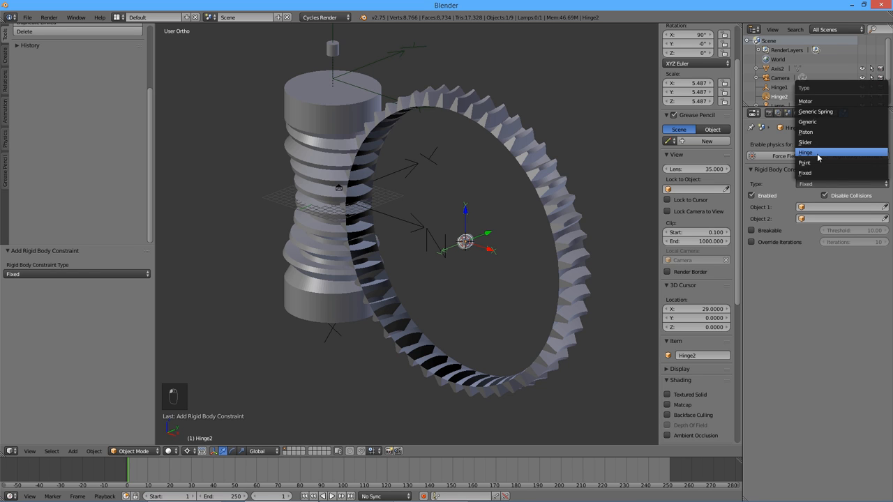
click(811, 149)
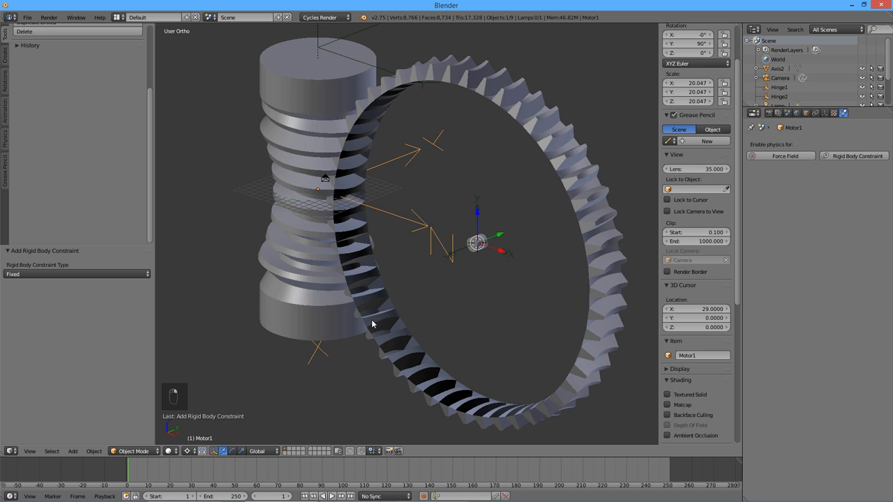
Give Motor1 a Motor constraint with axis1 as Object 2, then play the simulation
click(855, 156)
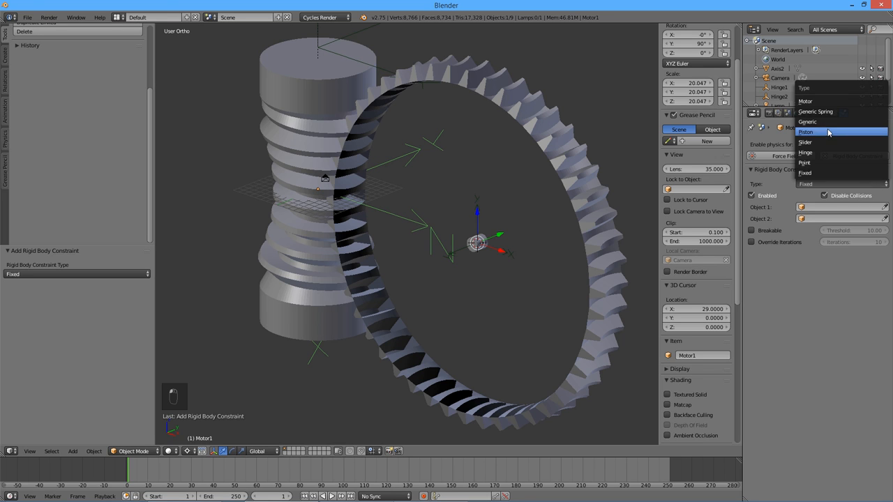
click(807, 93)
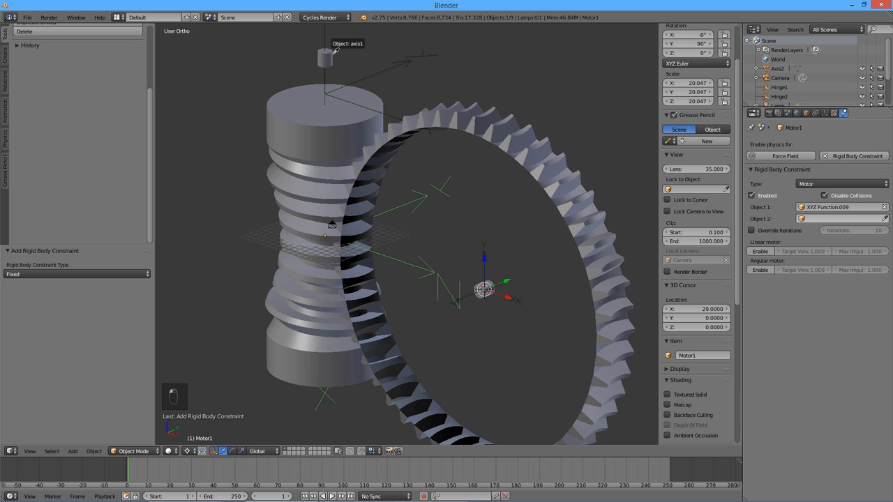
click(826, 219)
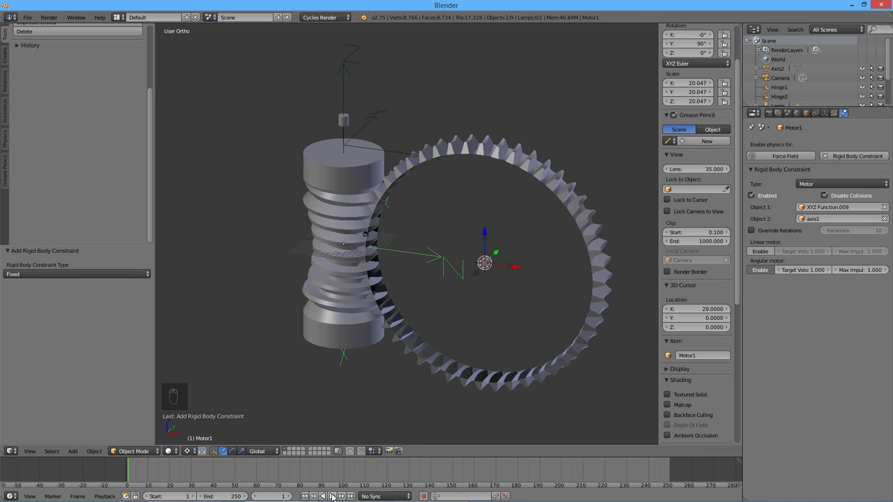
click(339, 496)
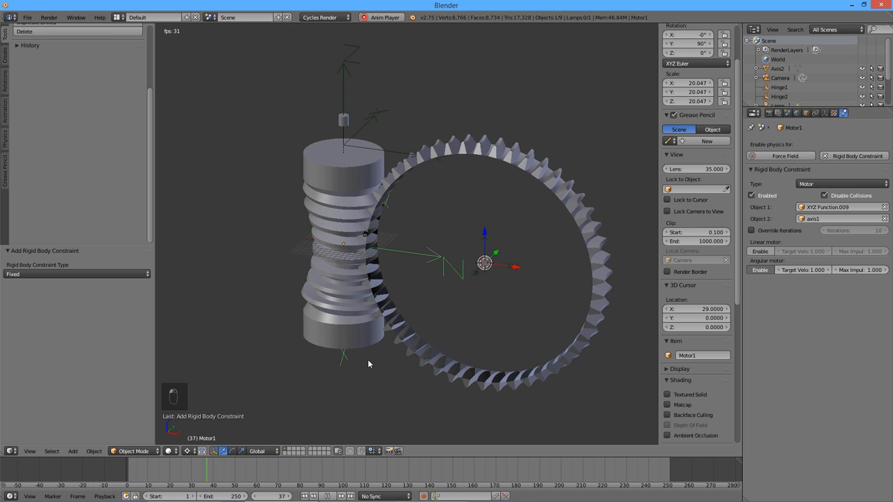